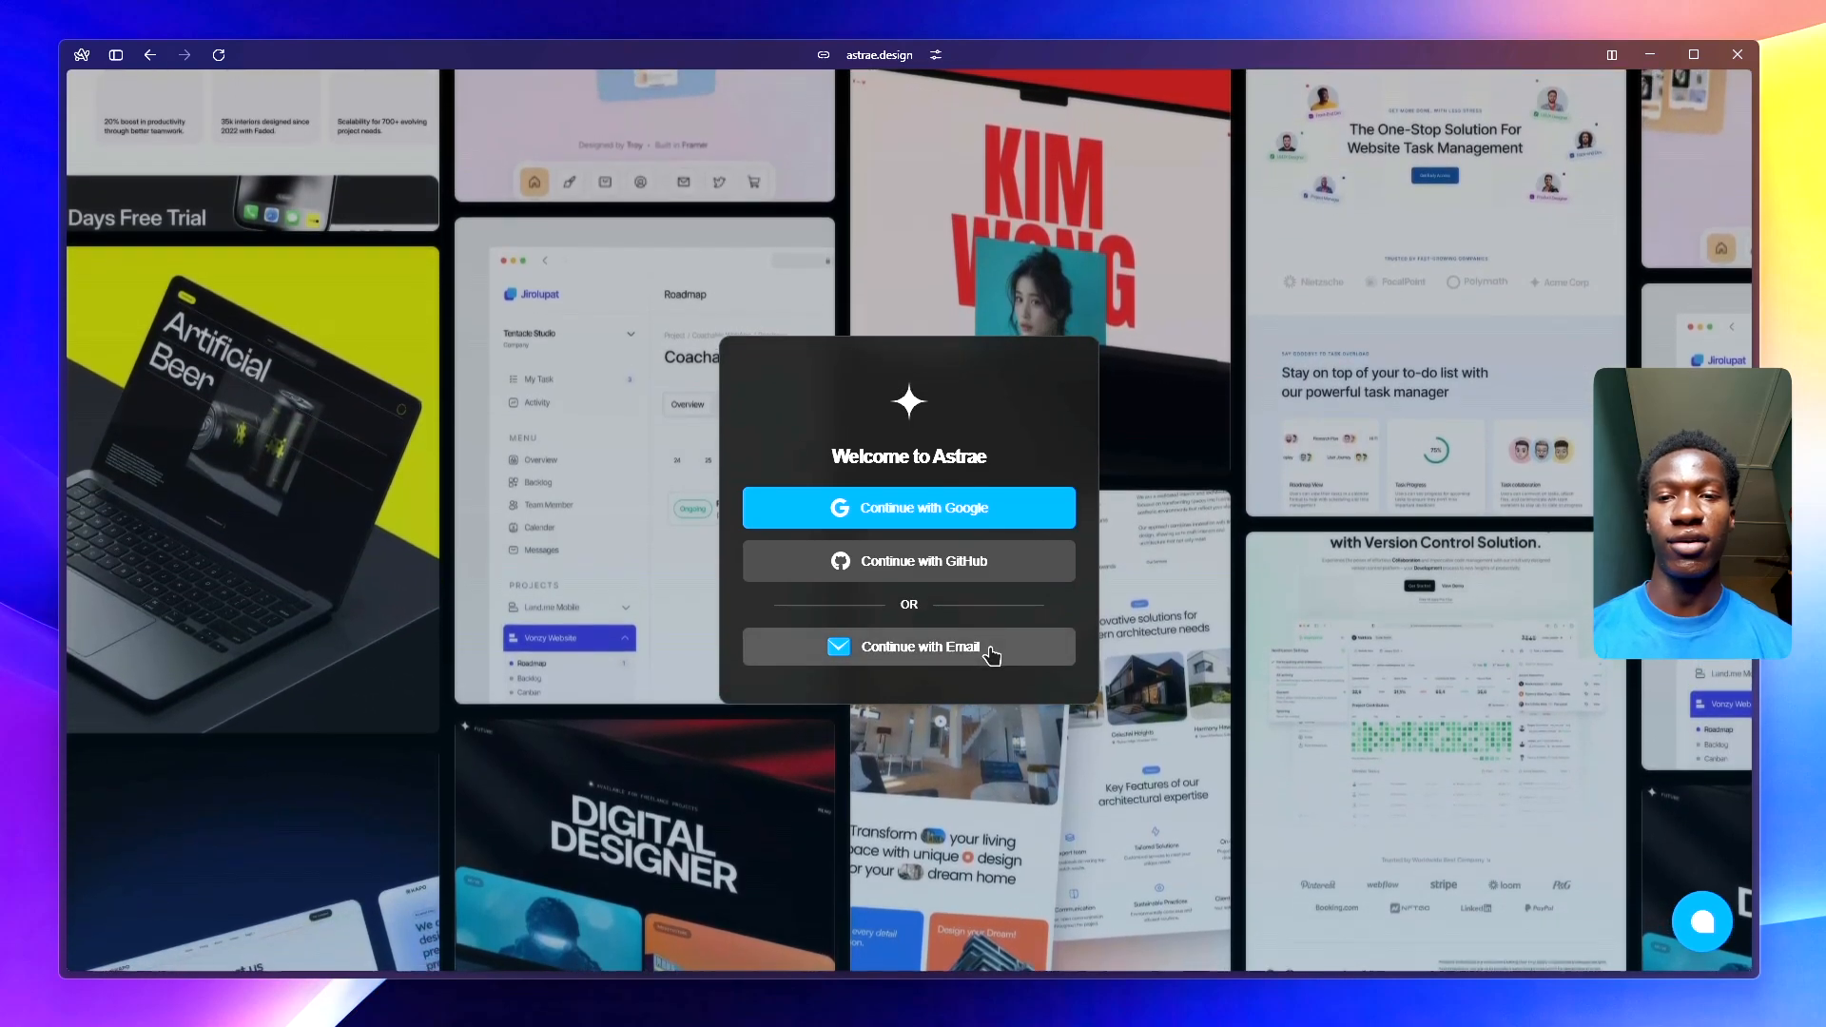
- Continue with Email past the Welcome to Astrae dialog into the marketplace home page
{"action": "left_click", "coordinate": [910, 647]}
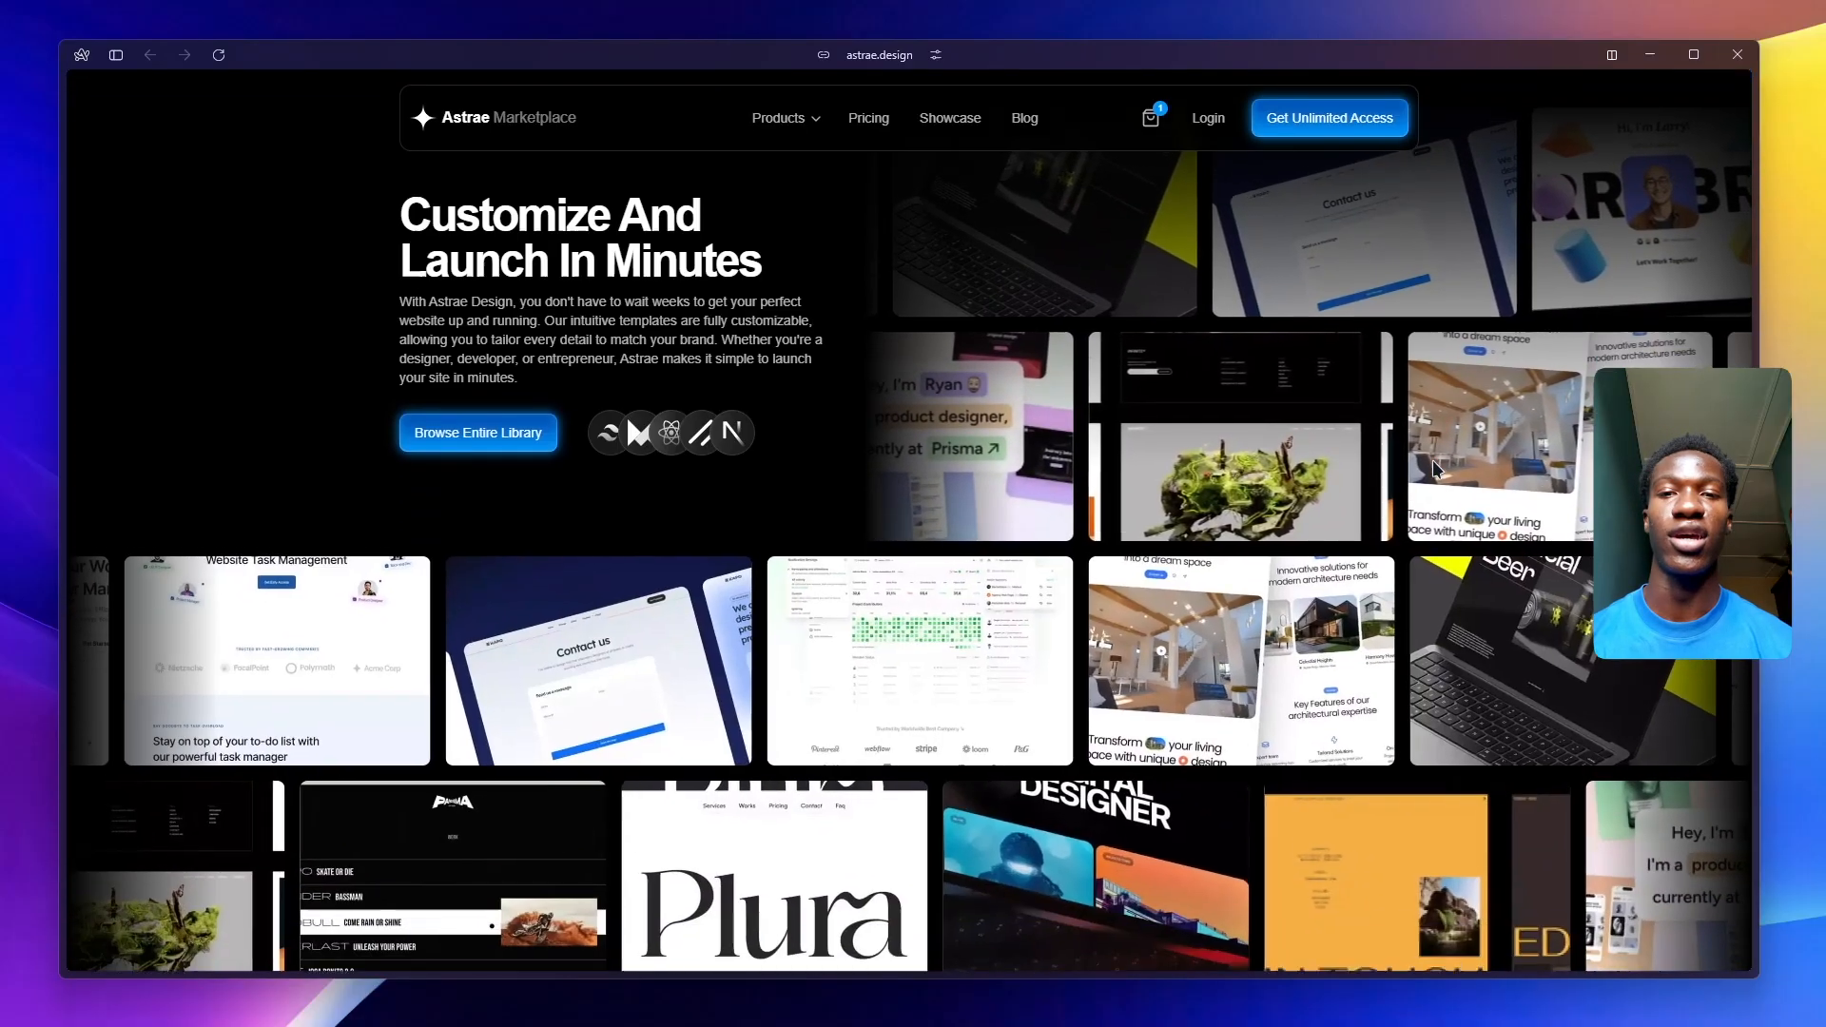
- Reach New Templates and open the Arete — Creative Developer Portfolio product page
{"action": "scroll", "scroll_direction": "down", "scroll_amount": 3}
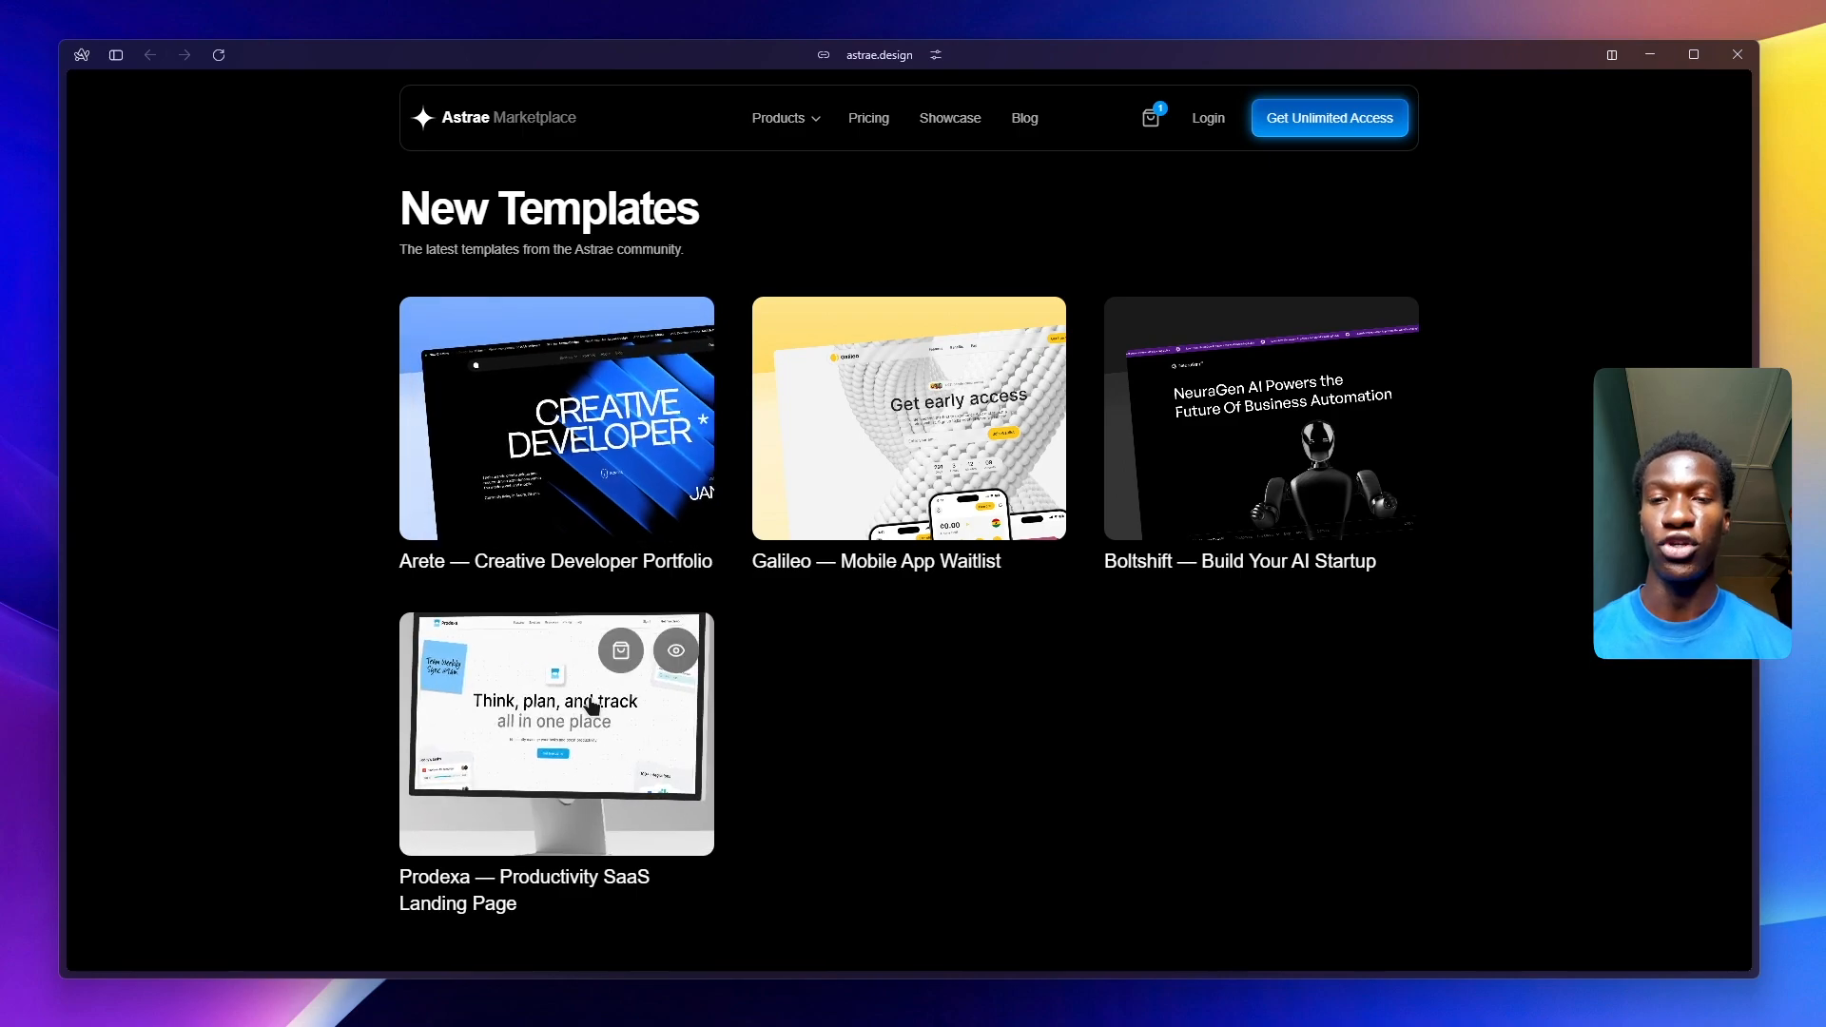
{"action": "mouse_move", "coordinate": [1005, 453]}
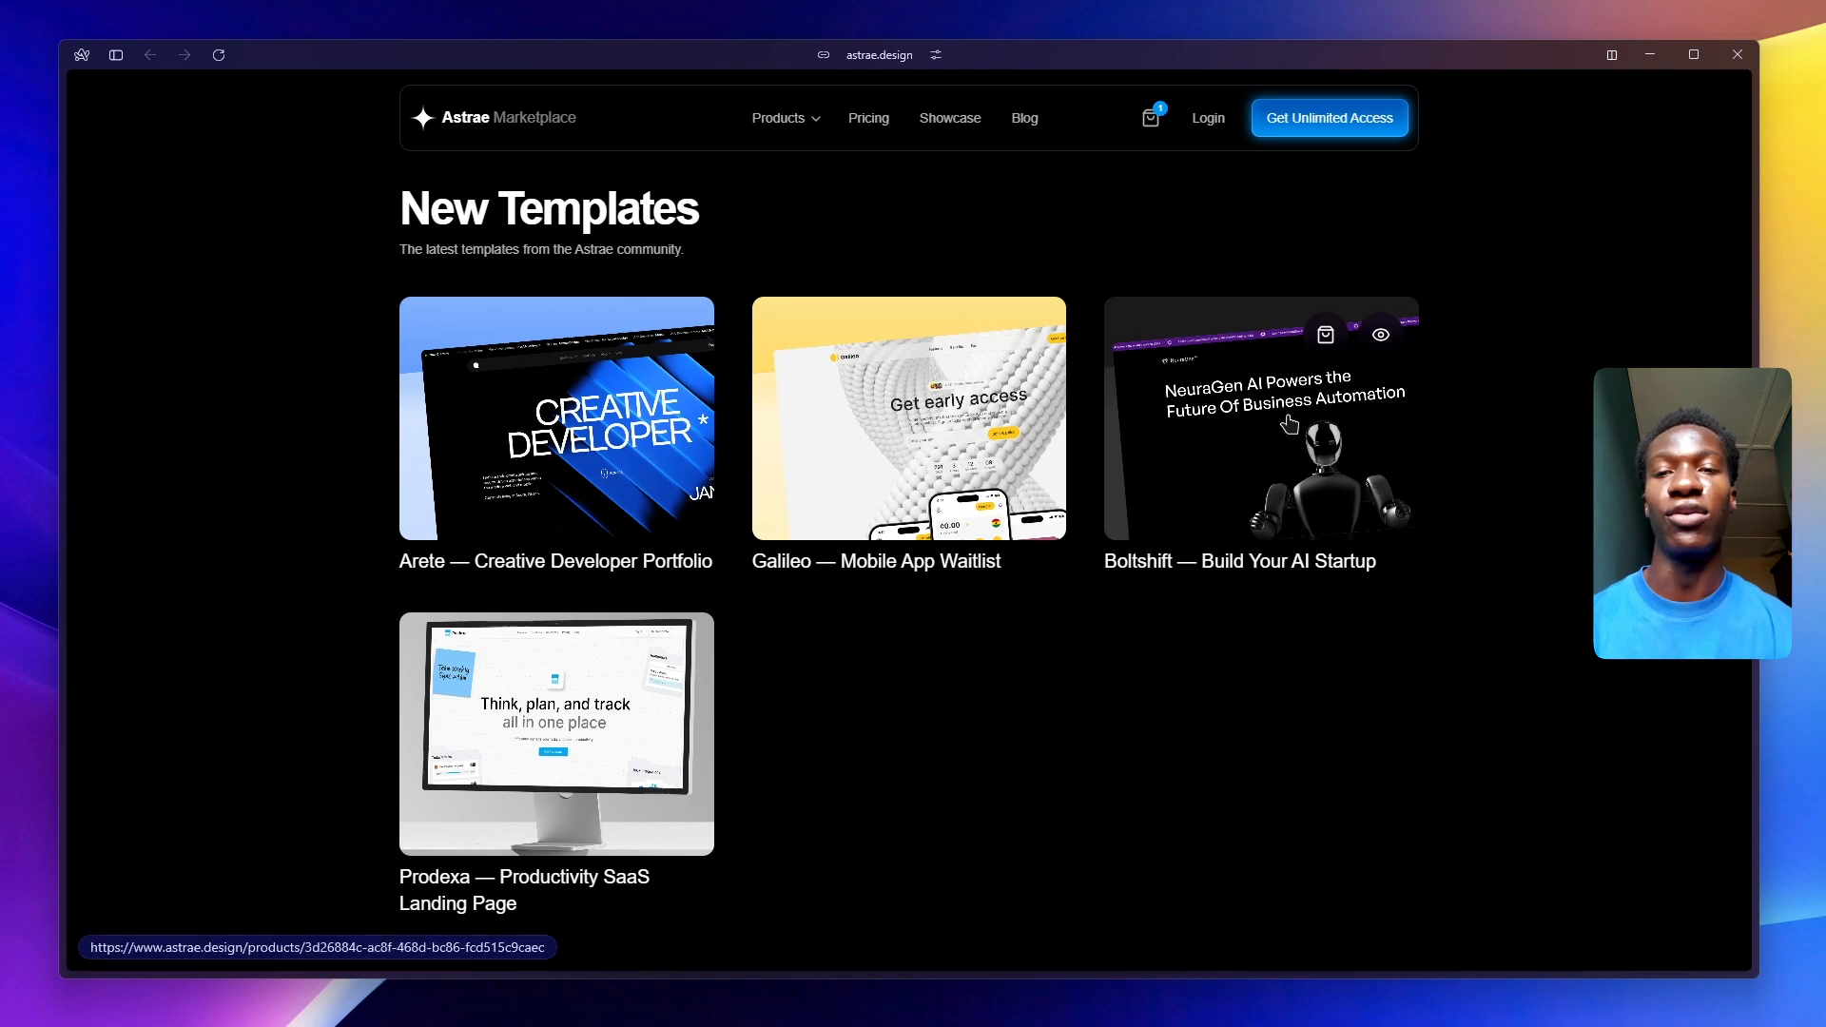
{"action": "mouse_move", "coordinate": [1084, 453]}
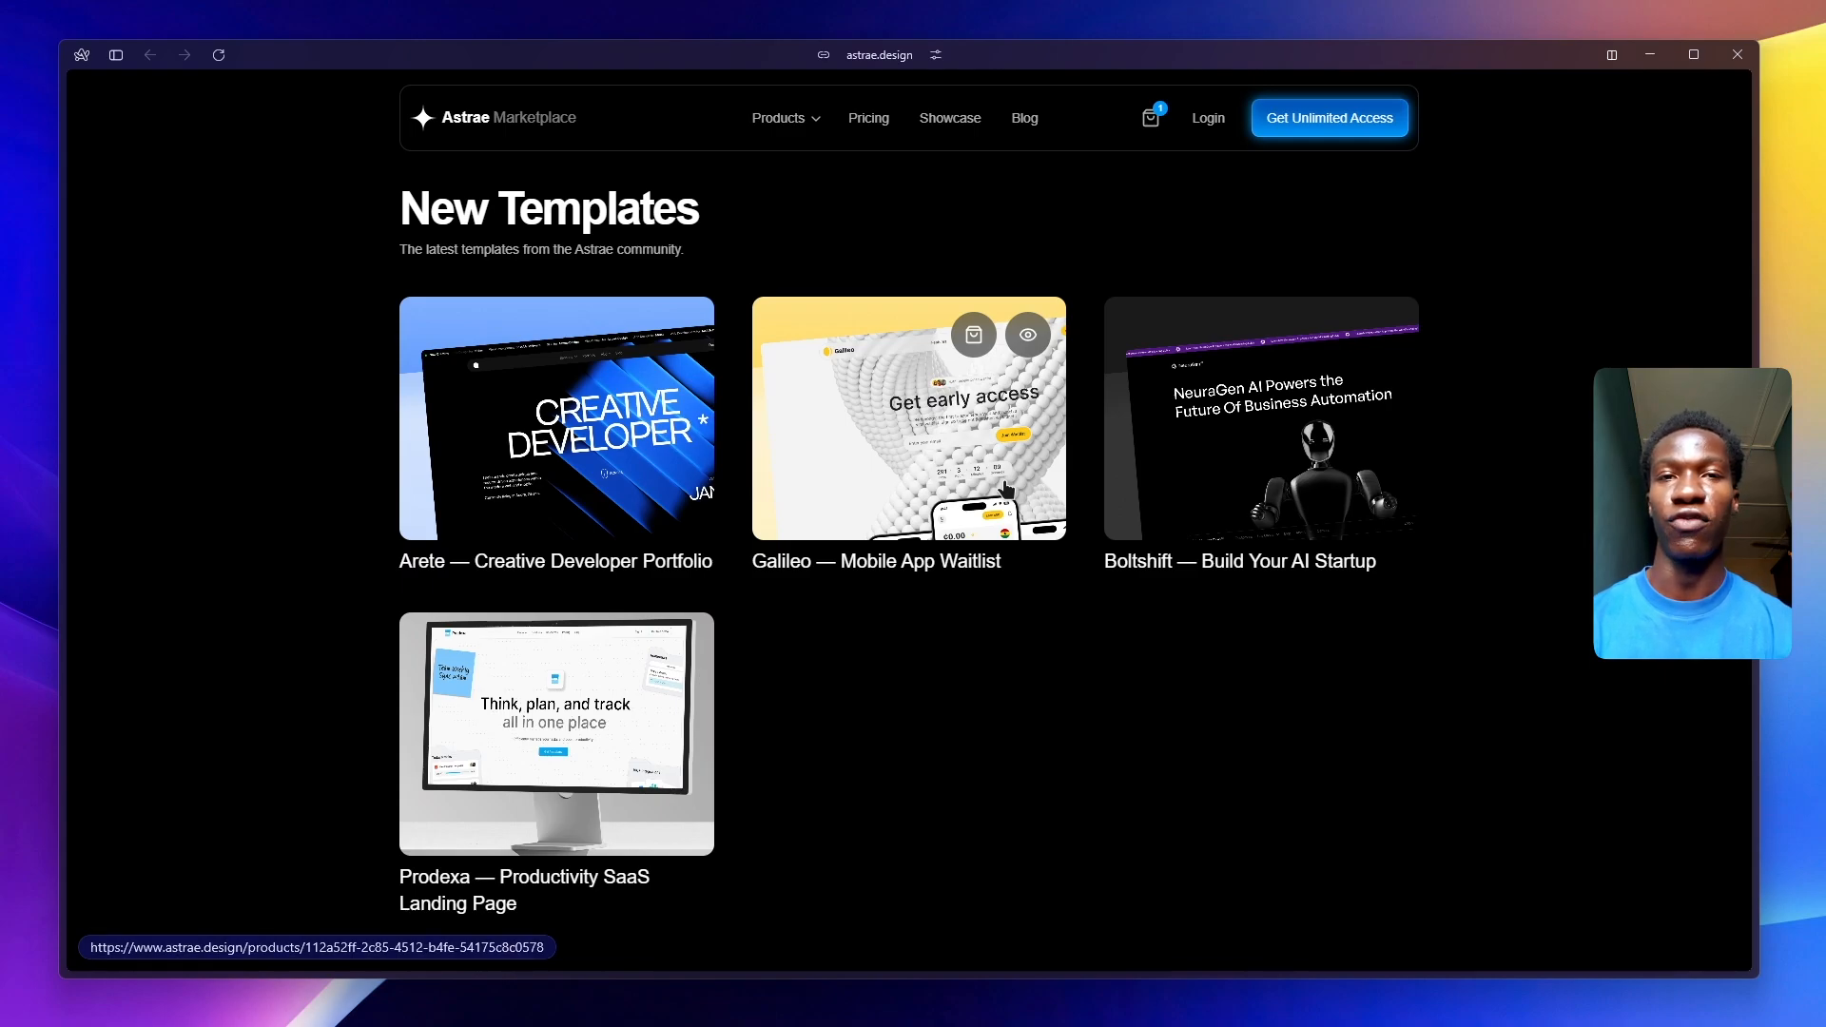
{"action": "left_click", "coordinate": [1261, 417]}
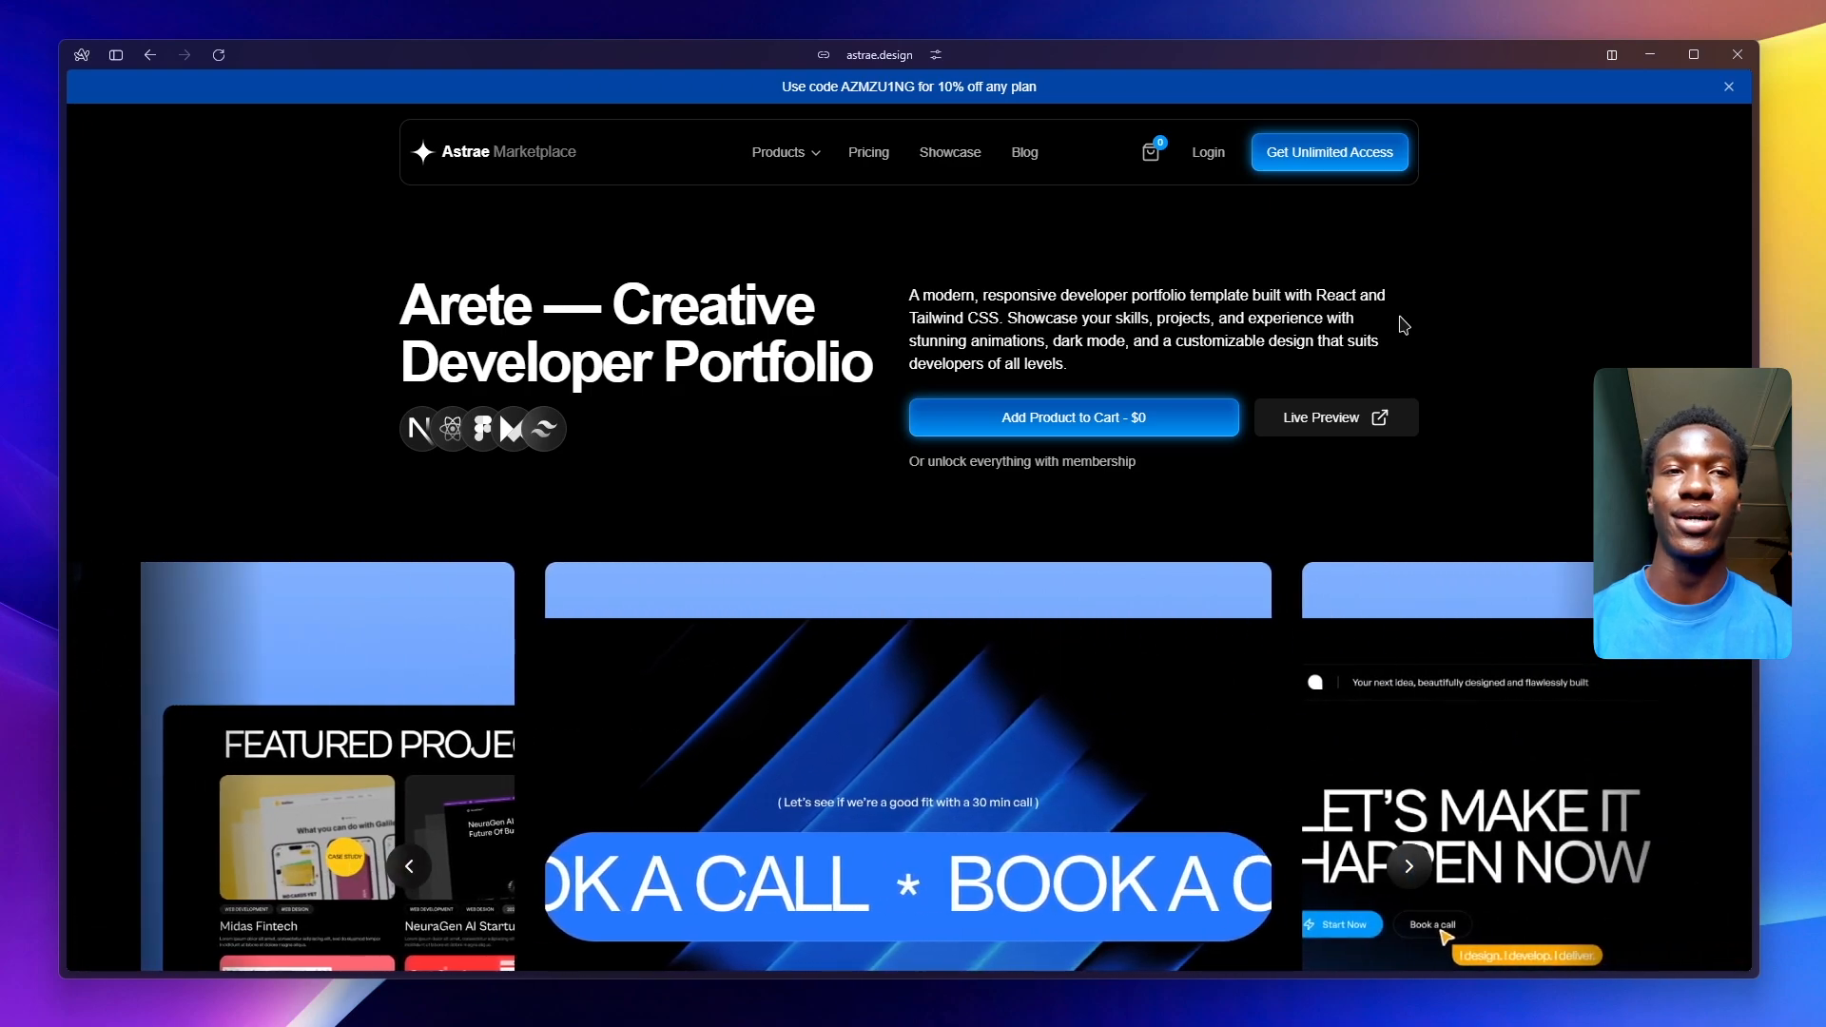
- Dismiss the discount banner and browse Arete's previews, features, video and Figma file to Similar Templates
{"action": "left_click", "coordinate": [1728, 85]}
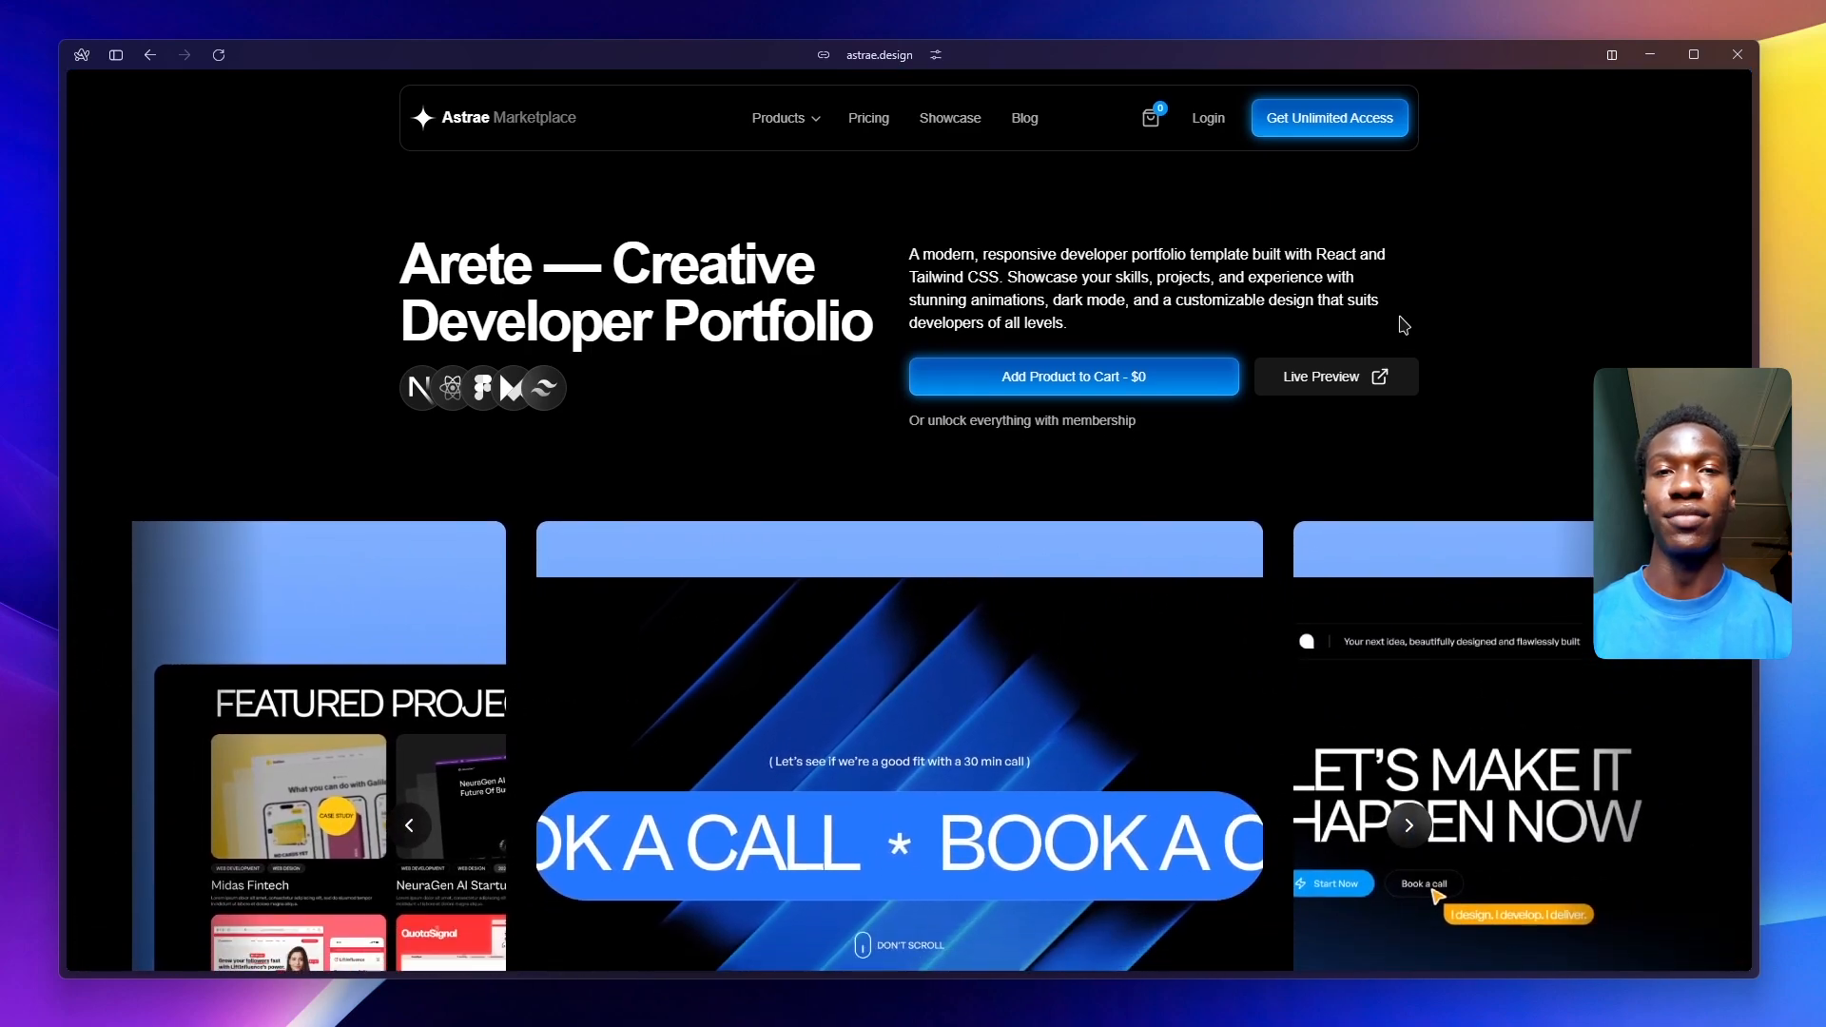
{"action": "scroll", "scroll_direction": "down", "scroll_amount": 3}
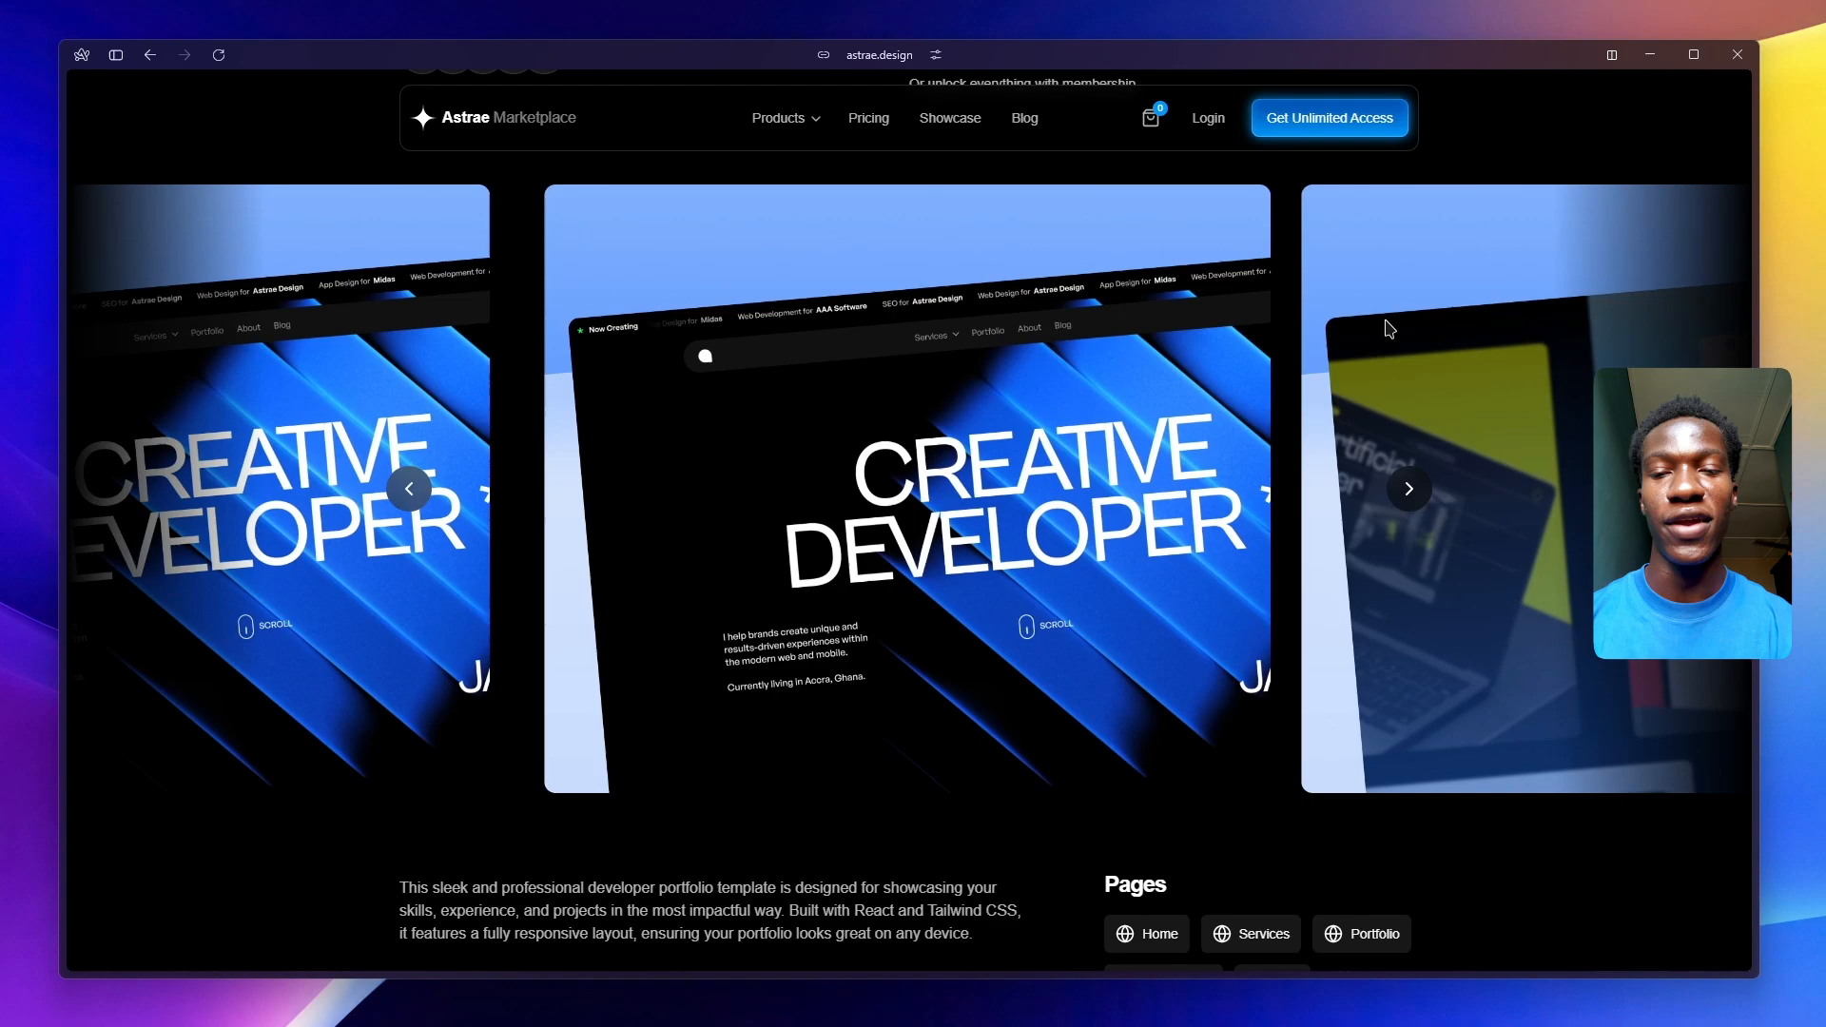
{"action": "scroll", "scroll_direction": "down", "scroll_amount": 3}
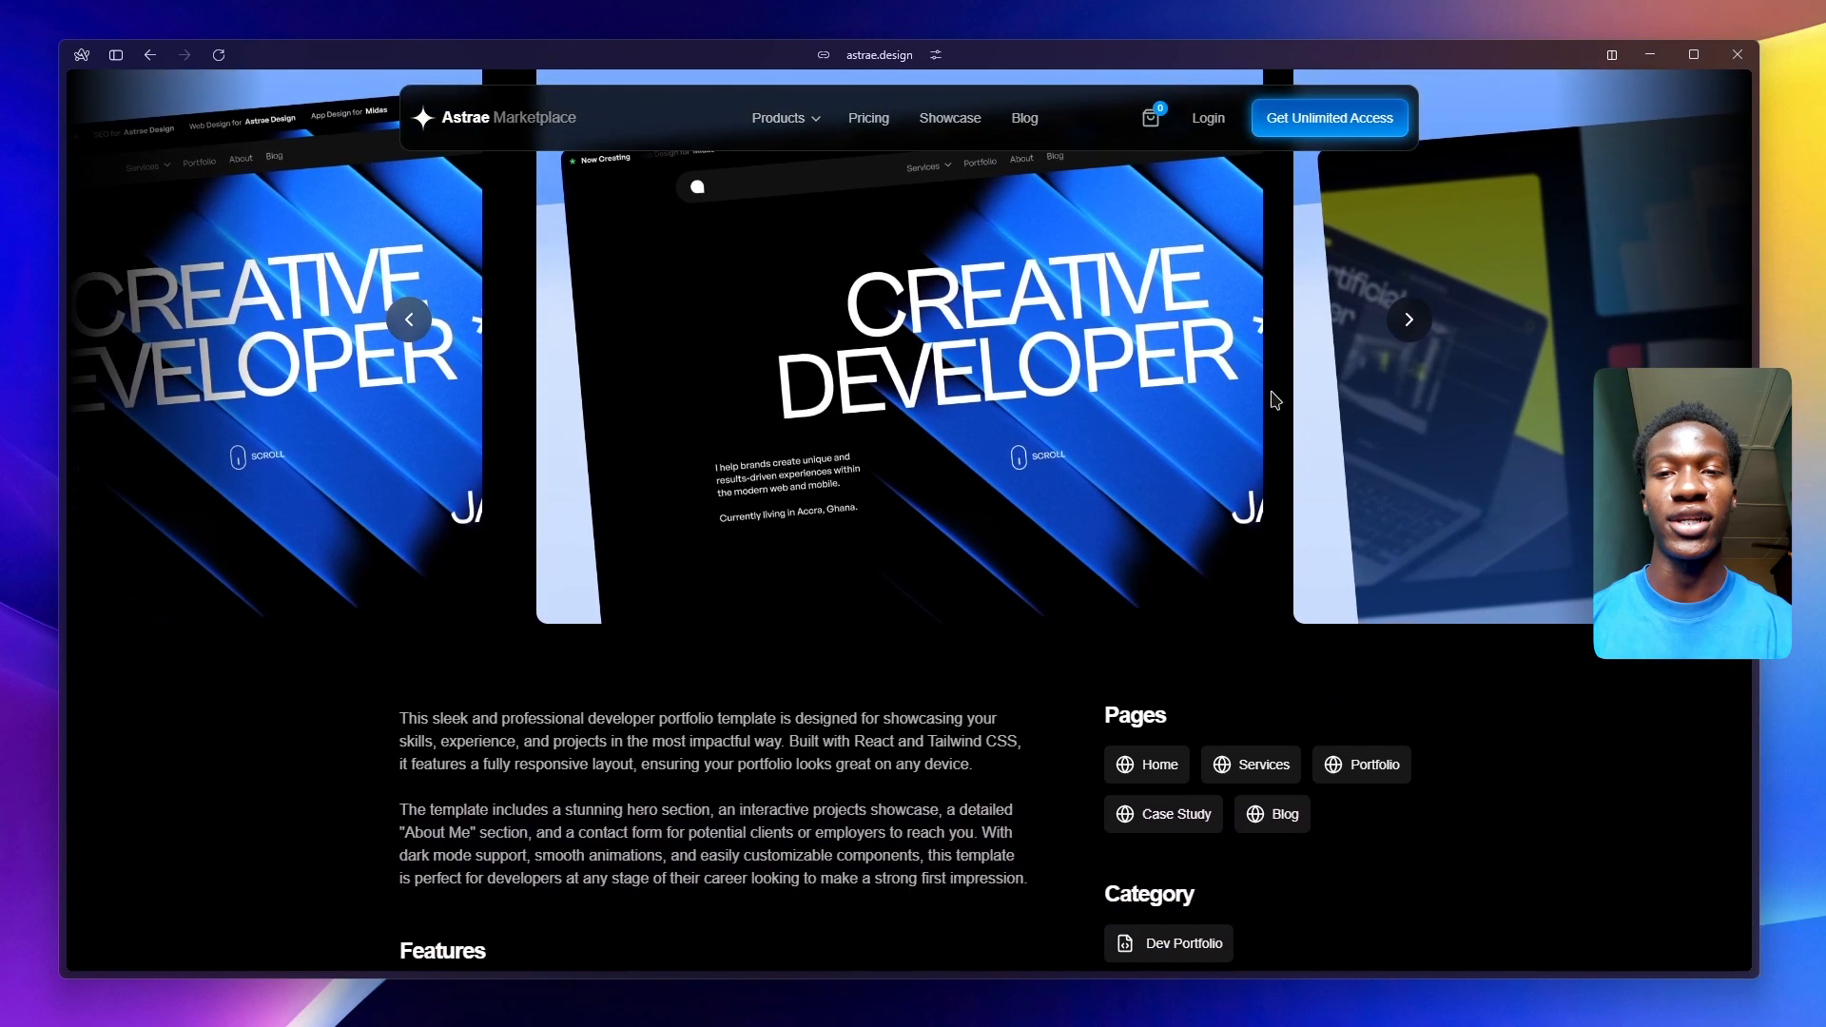
{"action": "scroll", "scroll_direction": "down", "scroll_amount": 3}
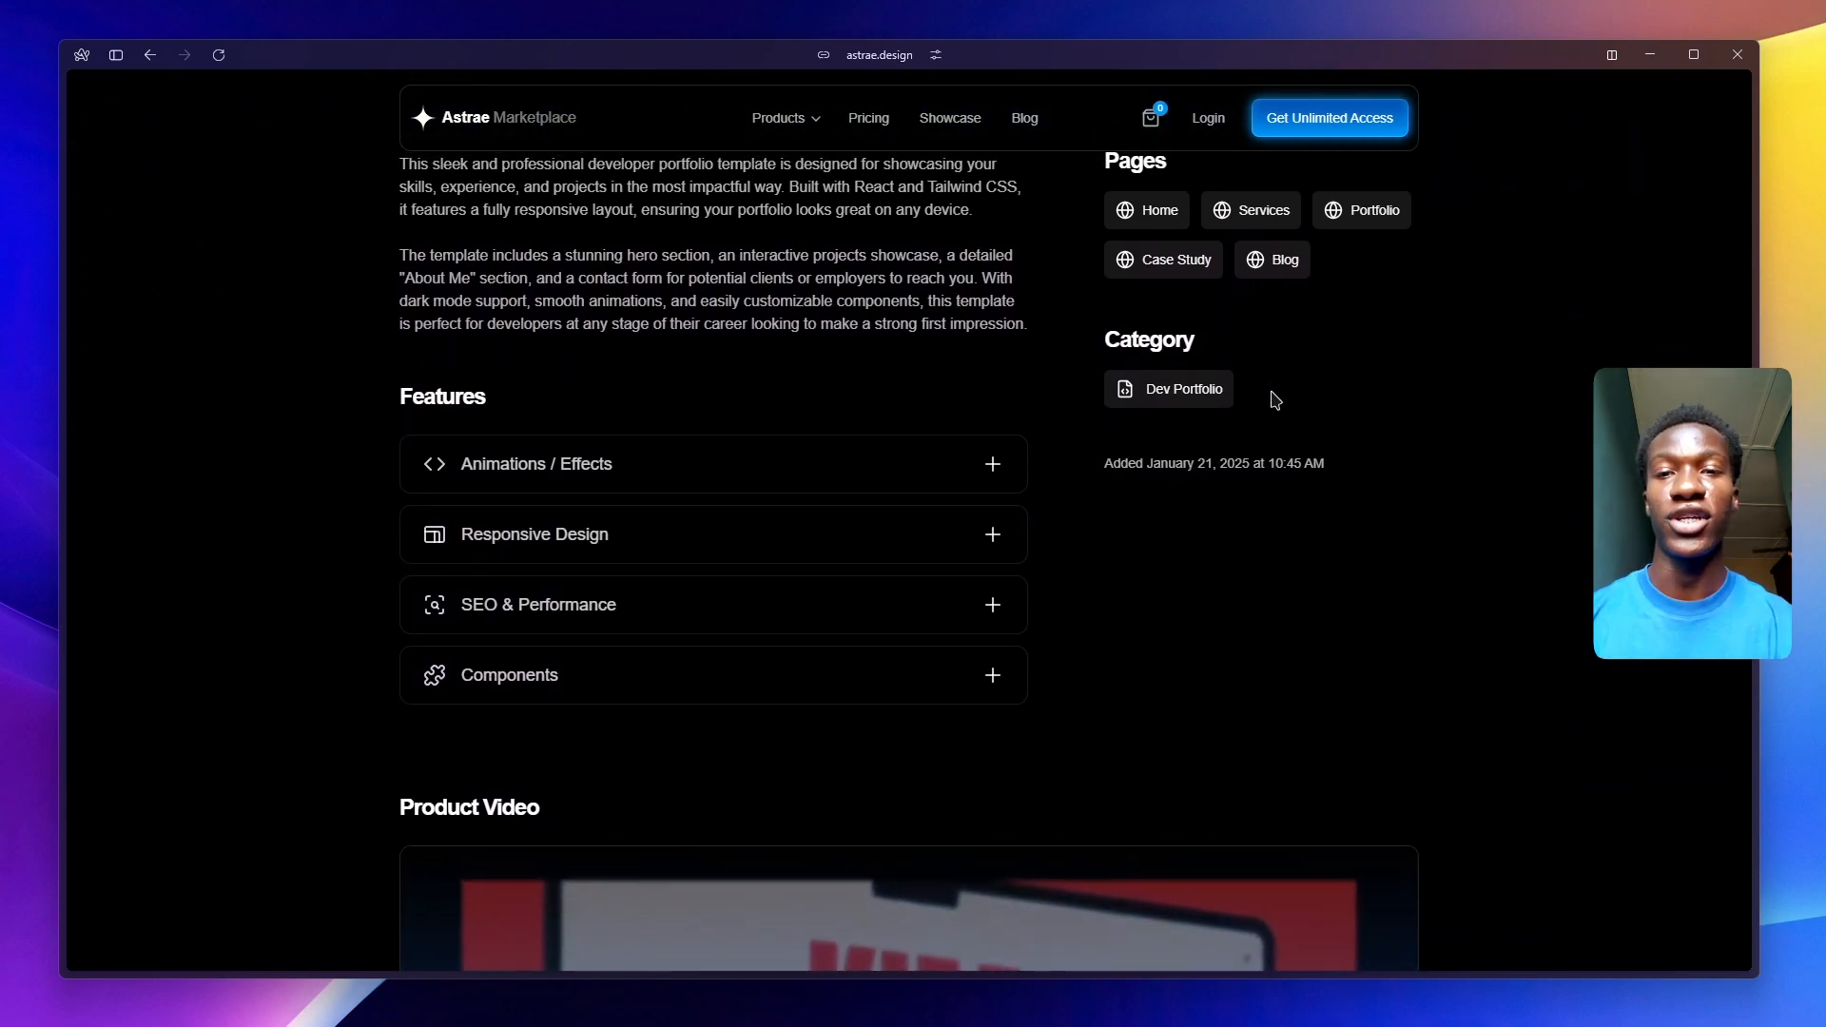
{"action": "scroll", "scroll_direction": "down", "scroll_amount": 3}
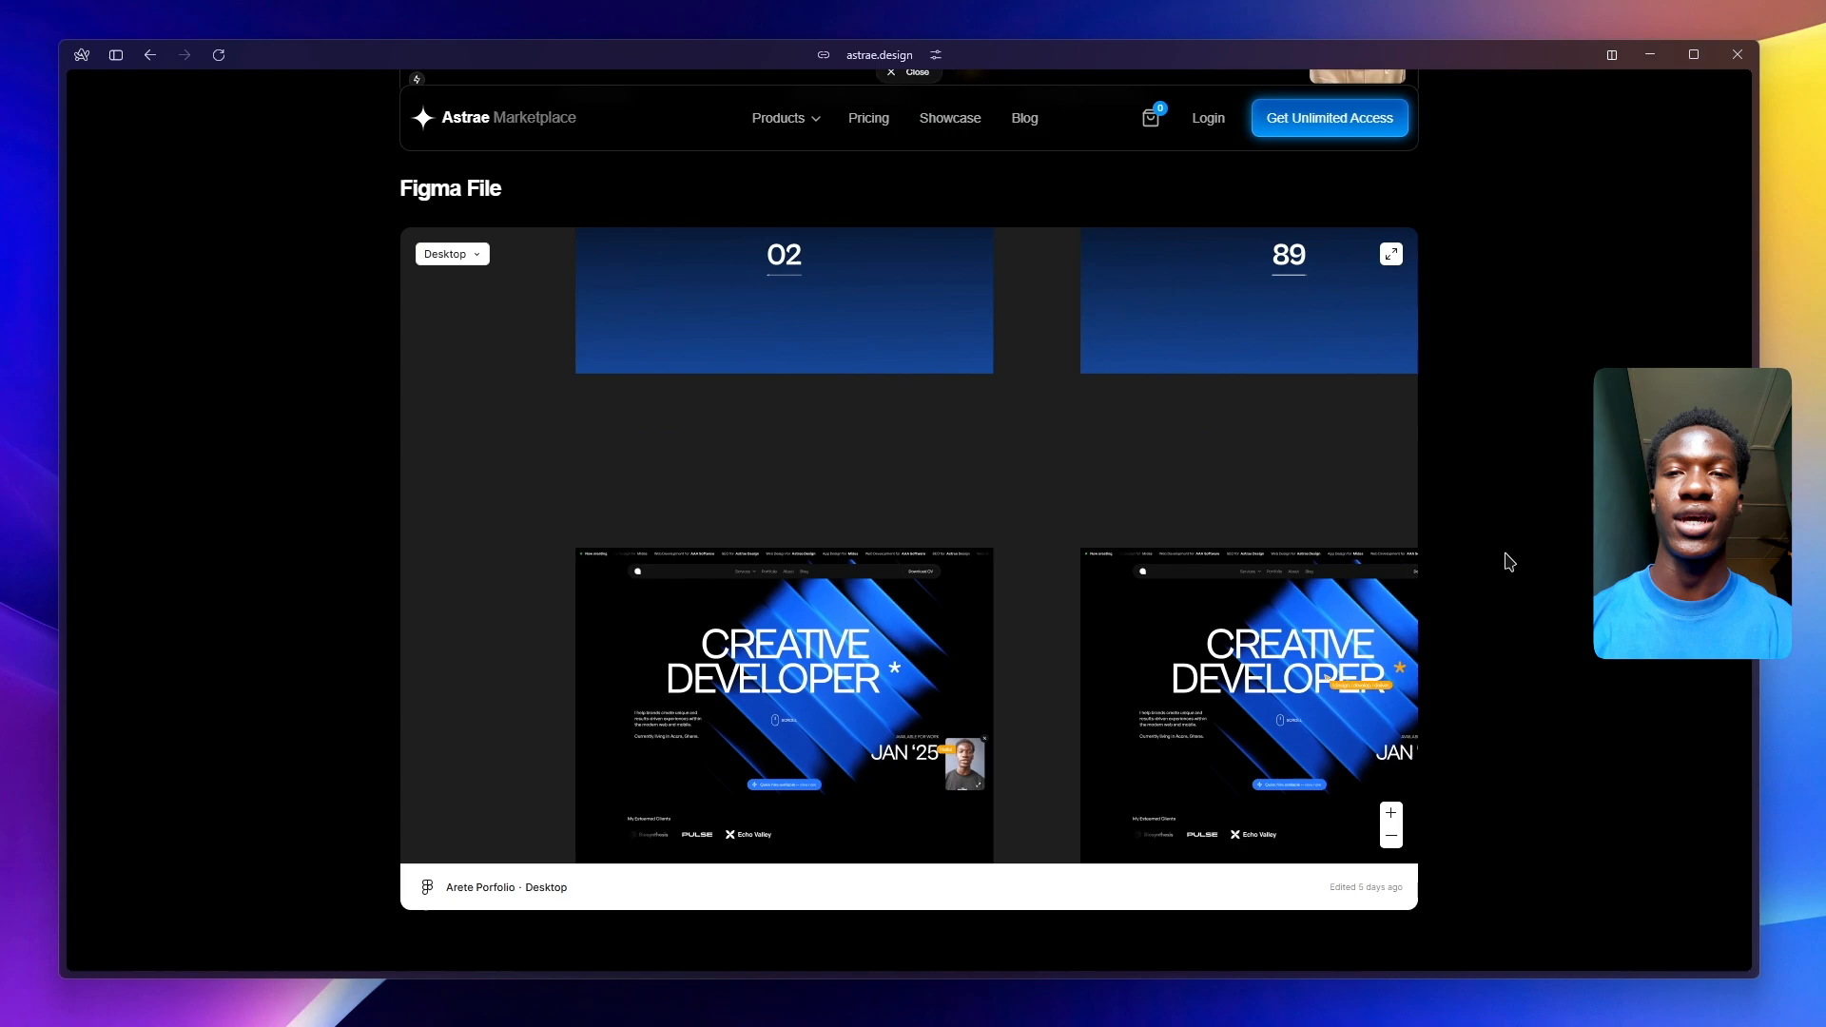
{"action": "scroll", "scroll_direction": "down", "scroll_amount": 3}
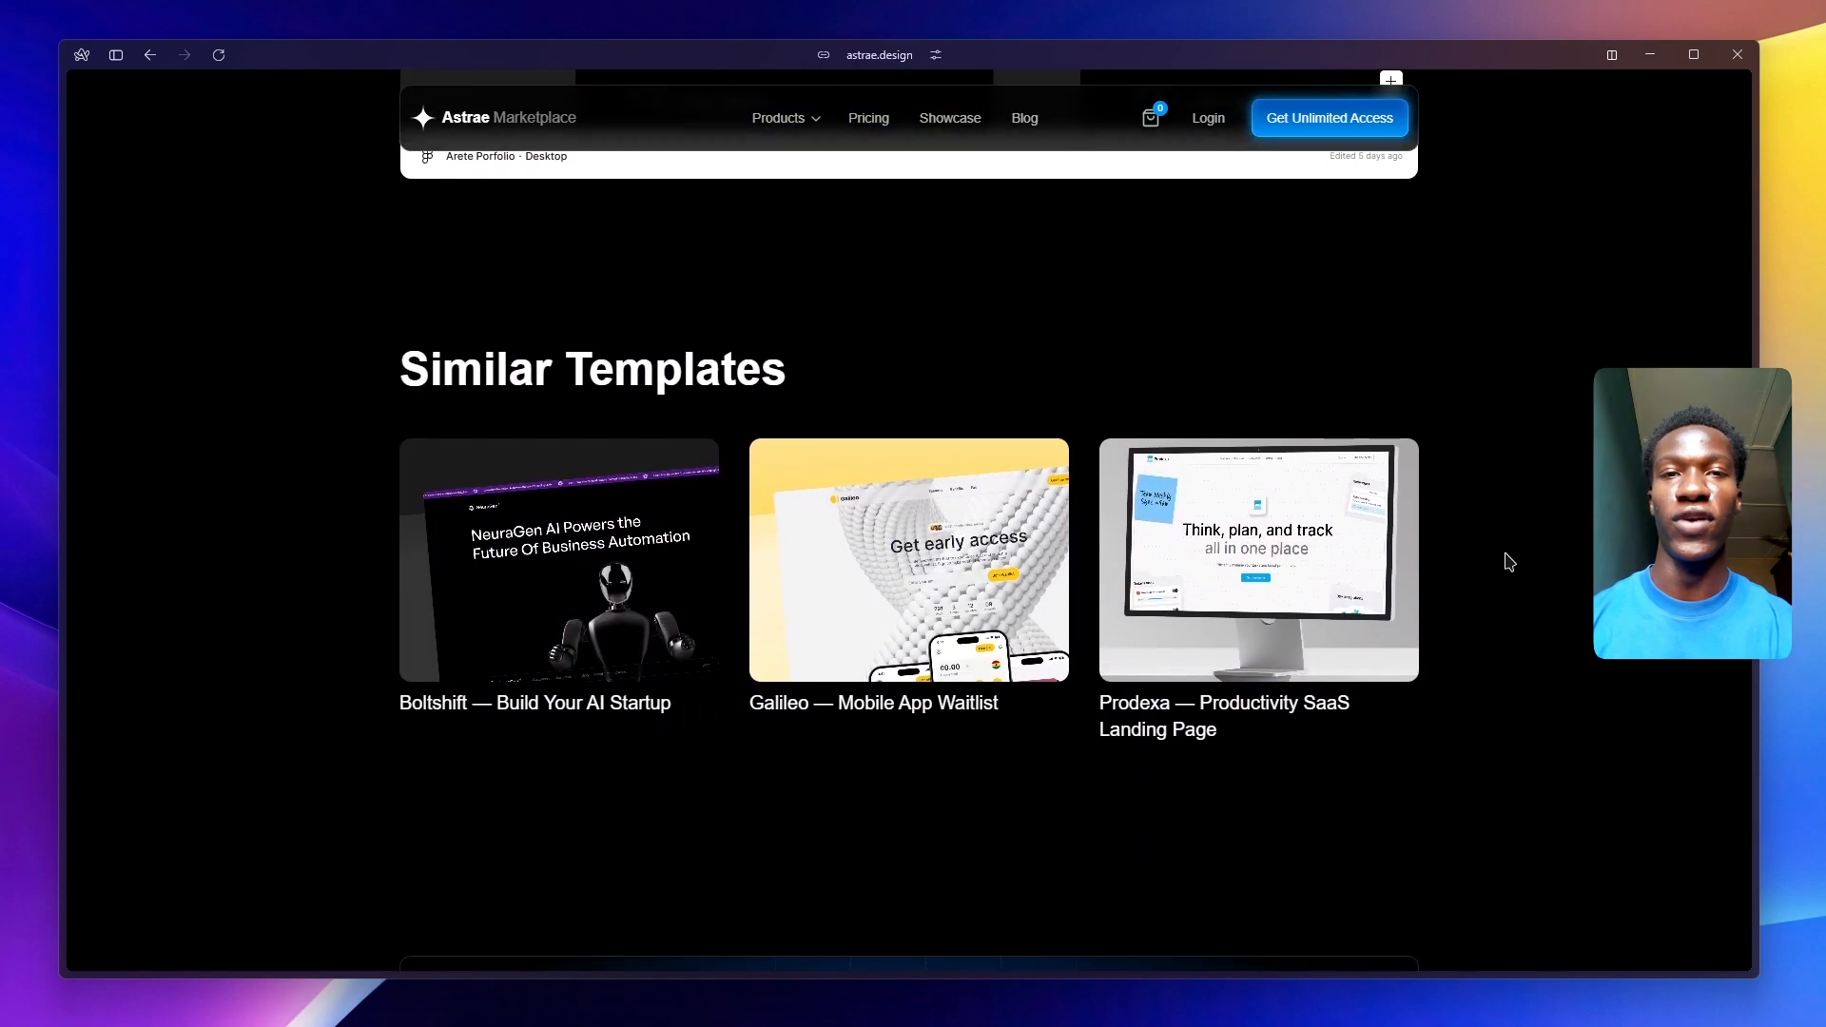
- Browse the Galileo — Mobile App Waitlist template page down through its Figma File section
{"action": "scroll", "scroll_direction": "down", "scroll_amount": 3}
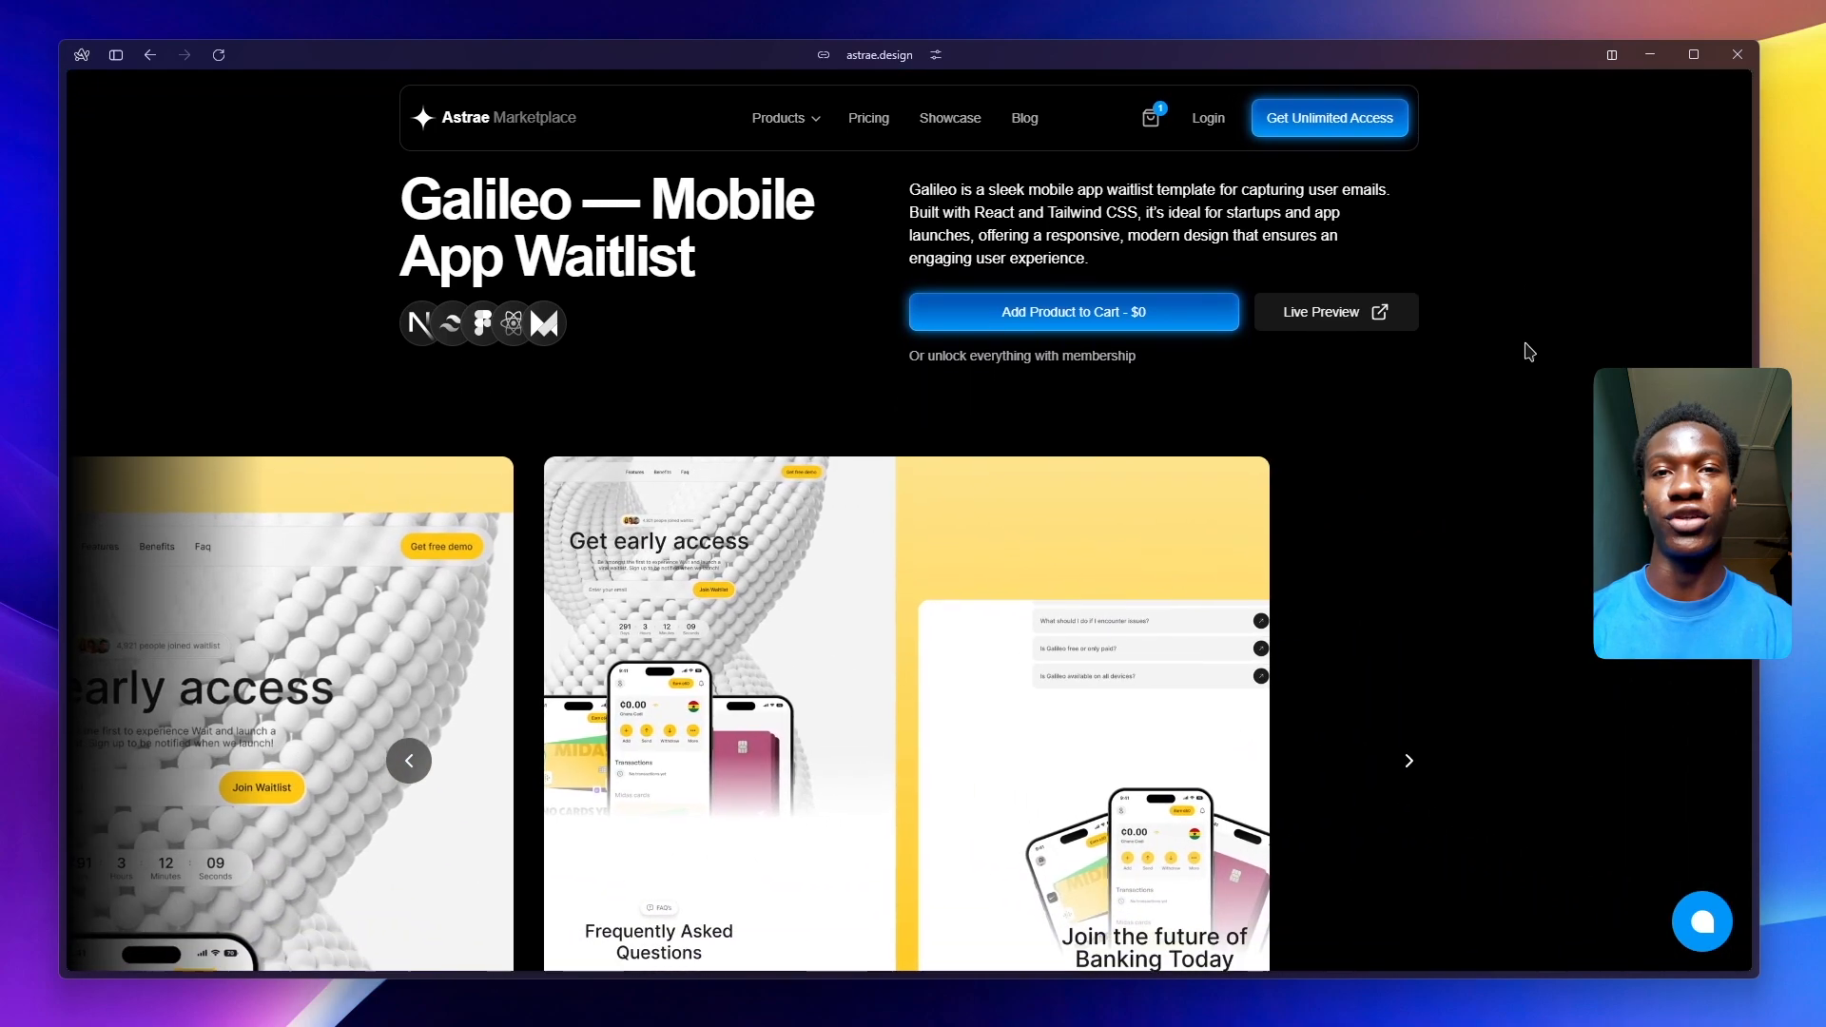
{"action": "scroll", "scroll_direction": "down", "scroll_amount": 3}
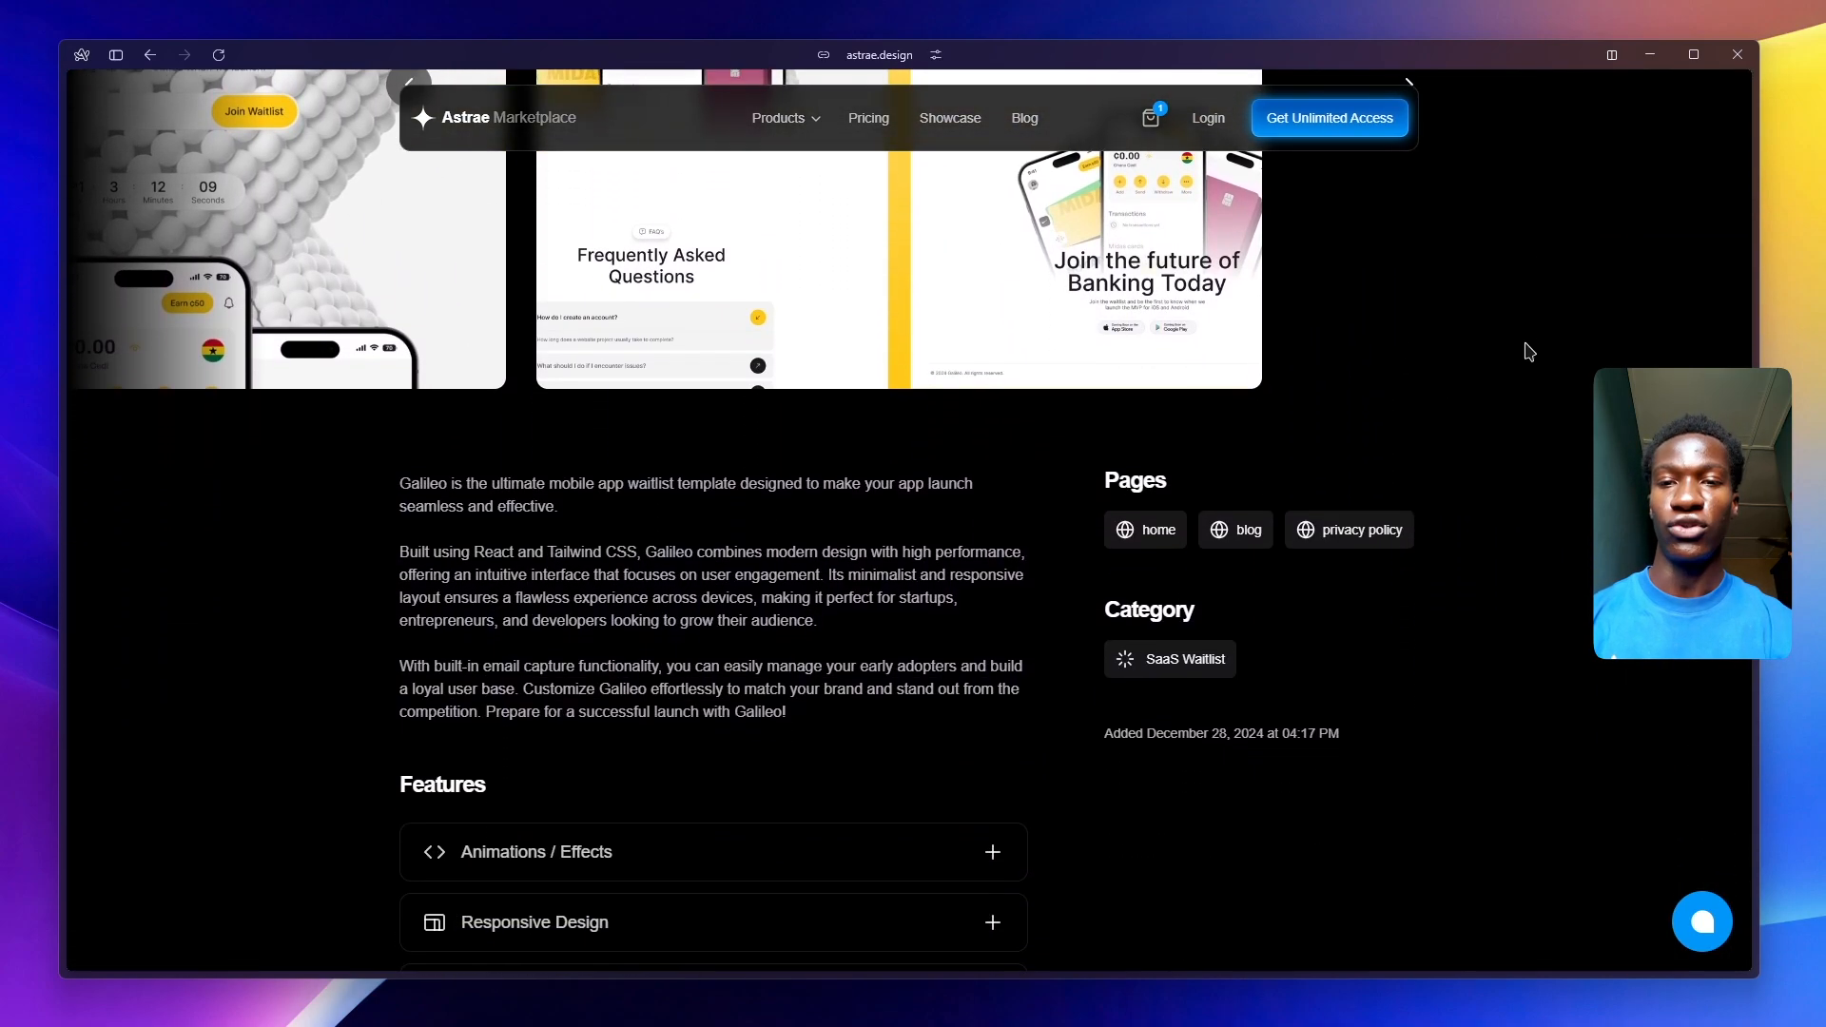
{"action": "scroll", "scroll_direction": "down", "scroll_amount": 3}
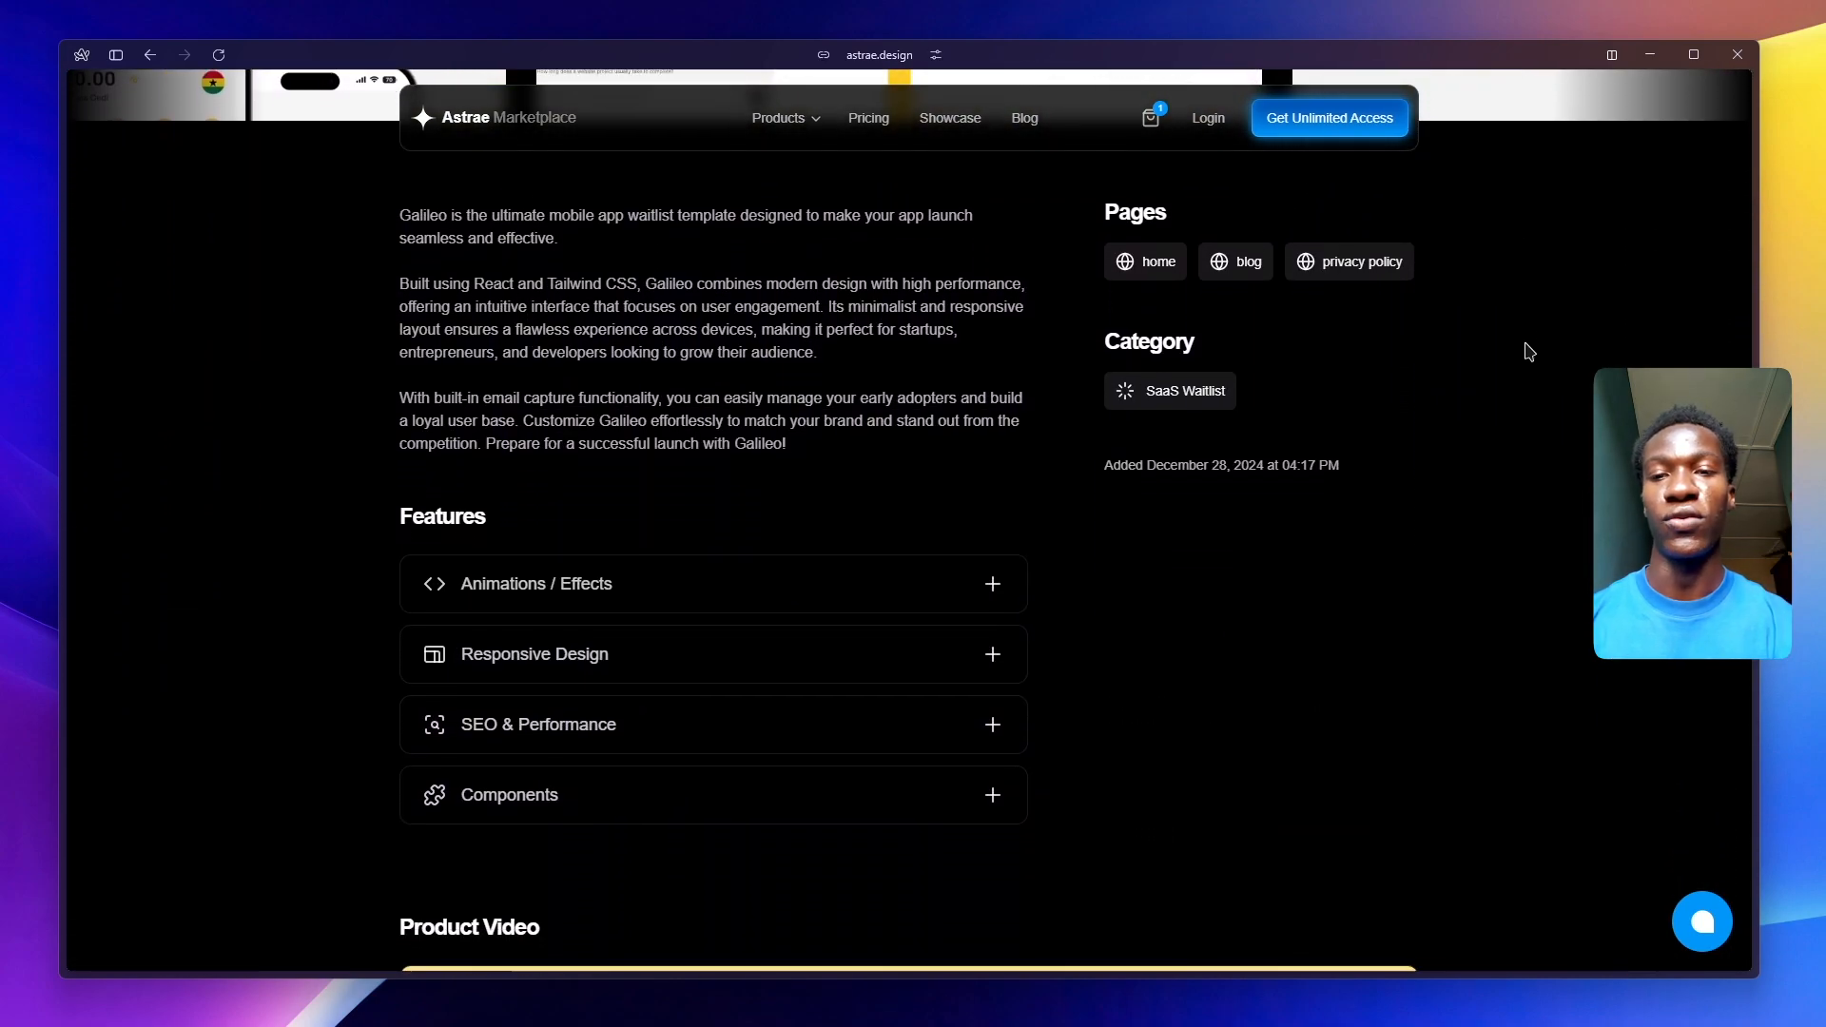
{"action": "scroll", "scroll_direction": "down", "scroll_amount": 3}
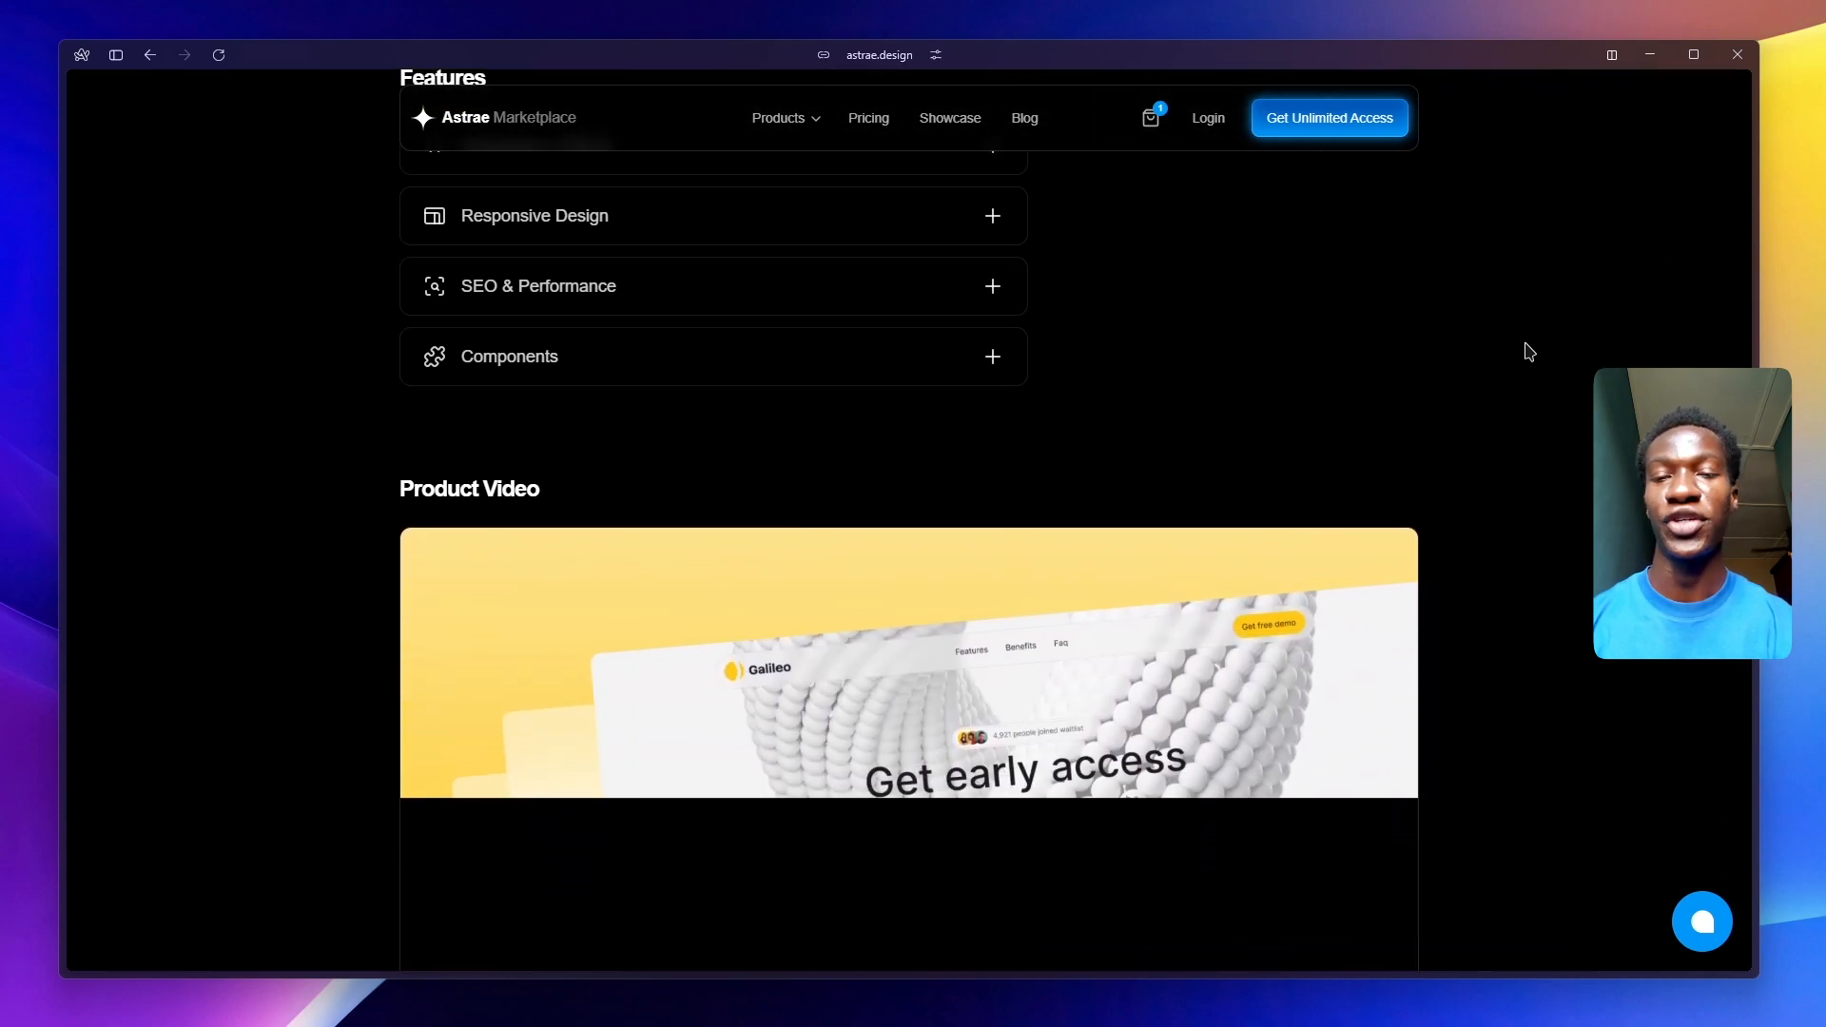
{"action": "scroll", "scroll_direction": "down", "scroll_amount": 3}
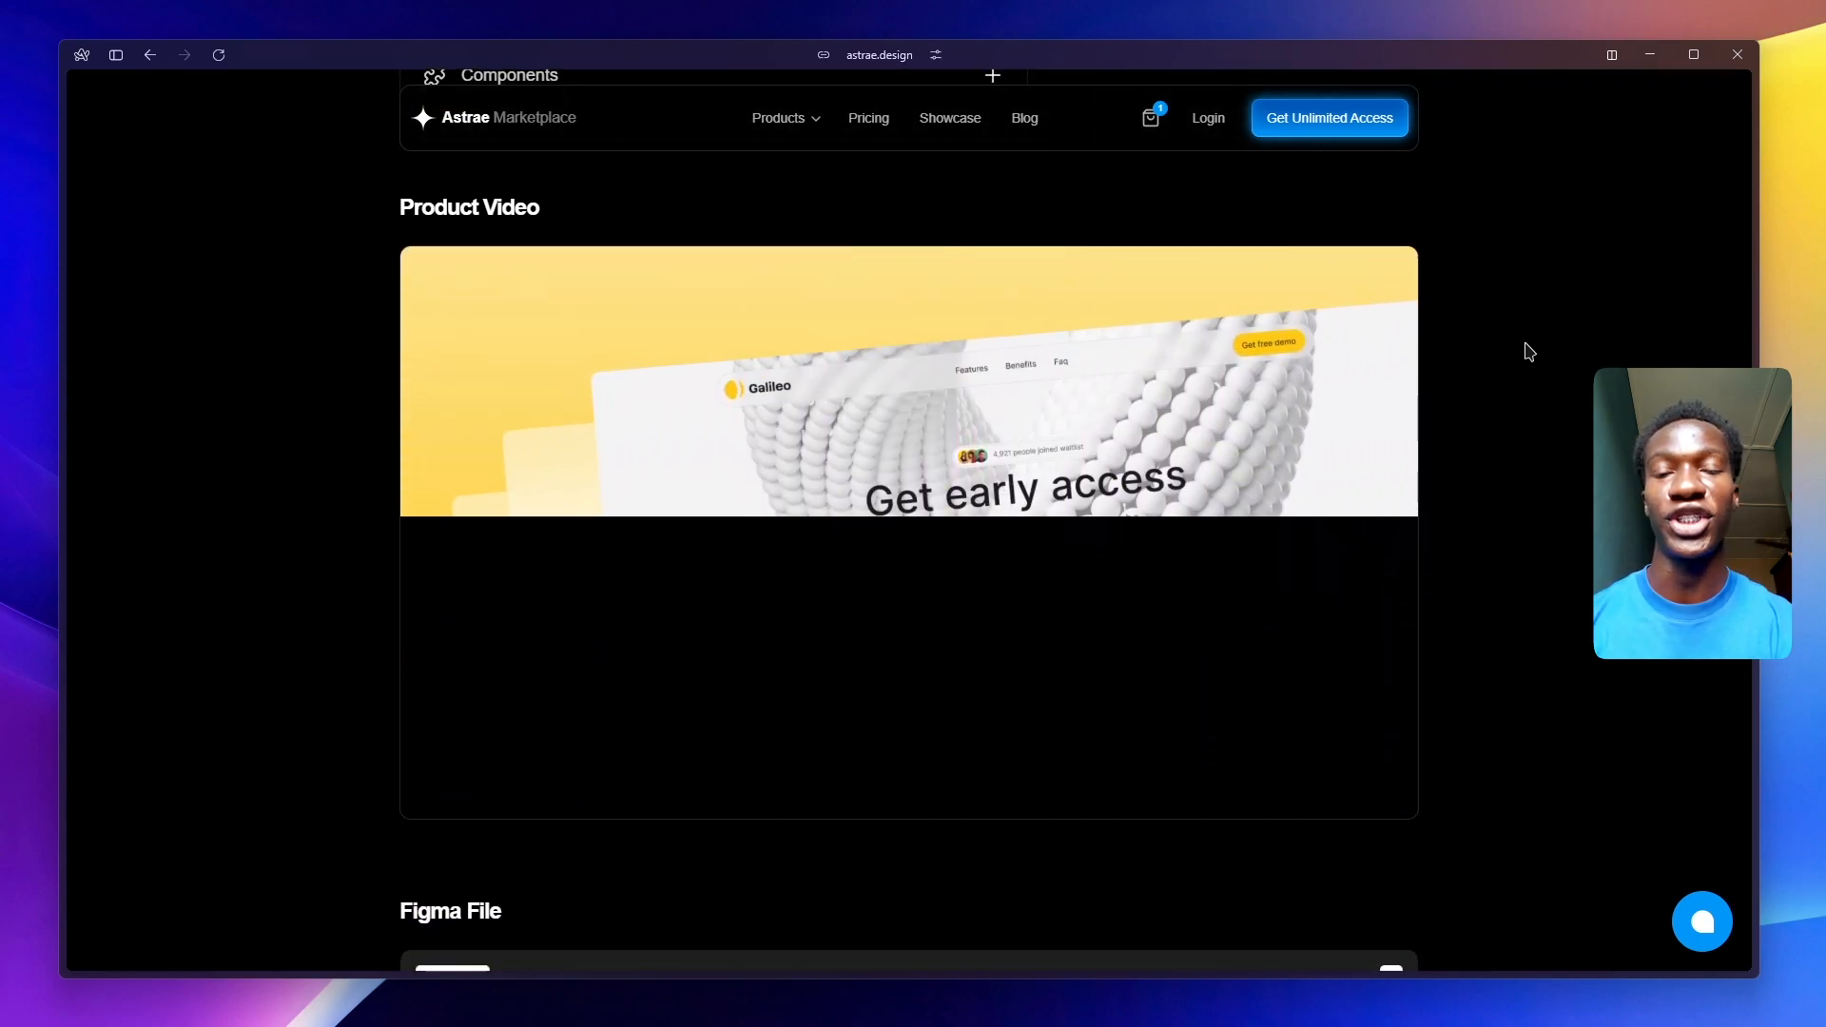
{"action": "scroll", "scroll_direction": "down", "scroll_amount": 3}
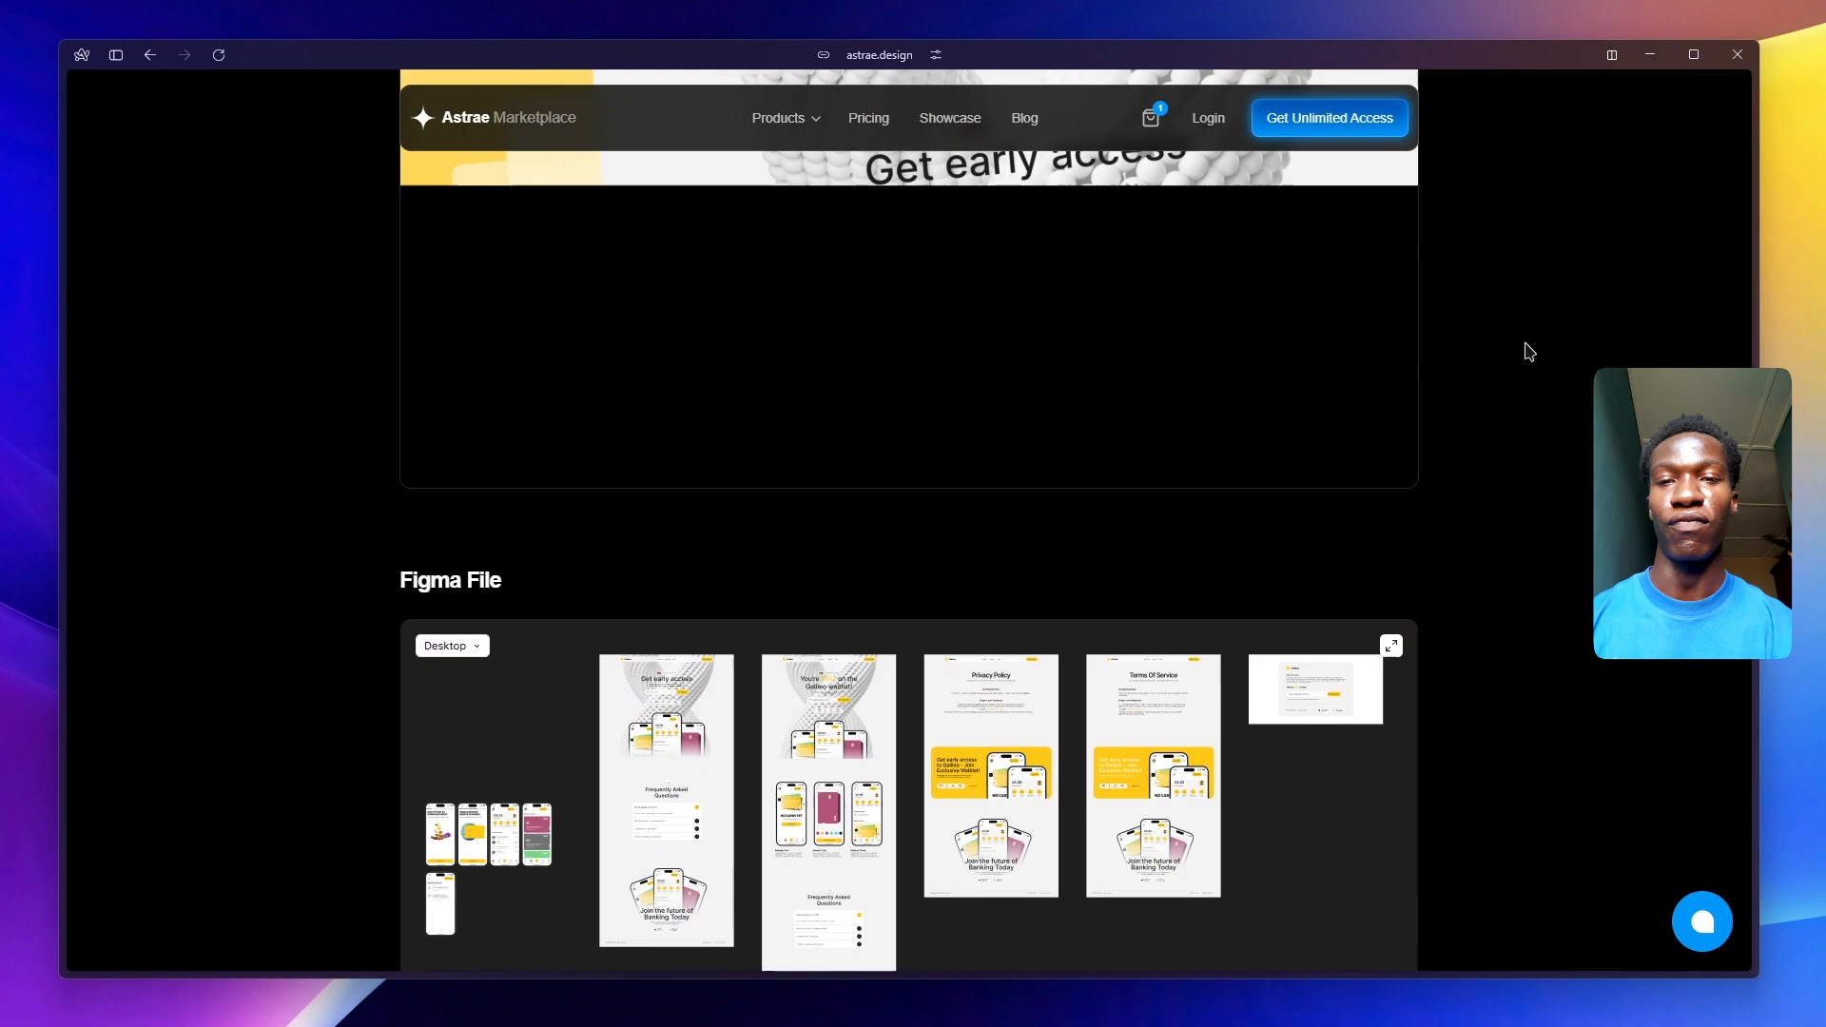
{"action": "scroll", "scroll_direction": "down", "scroll_amount": 3}
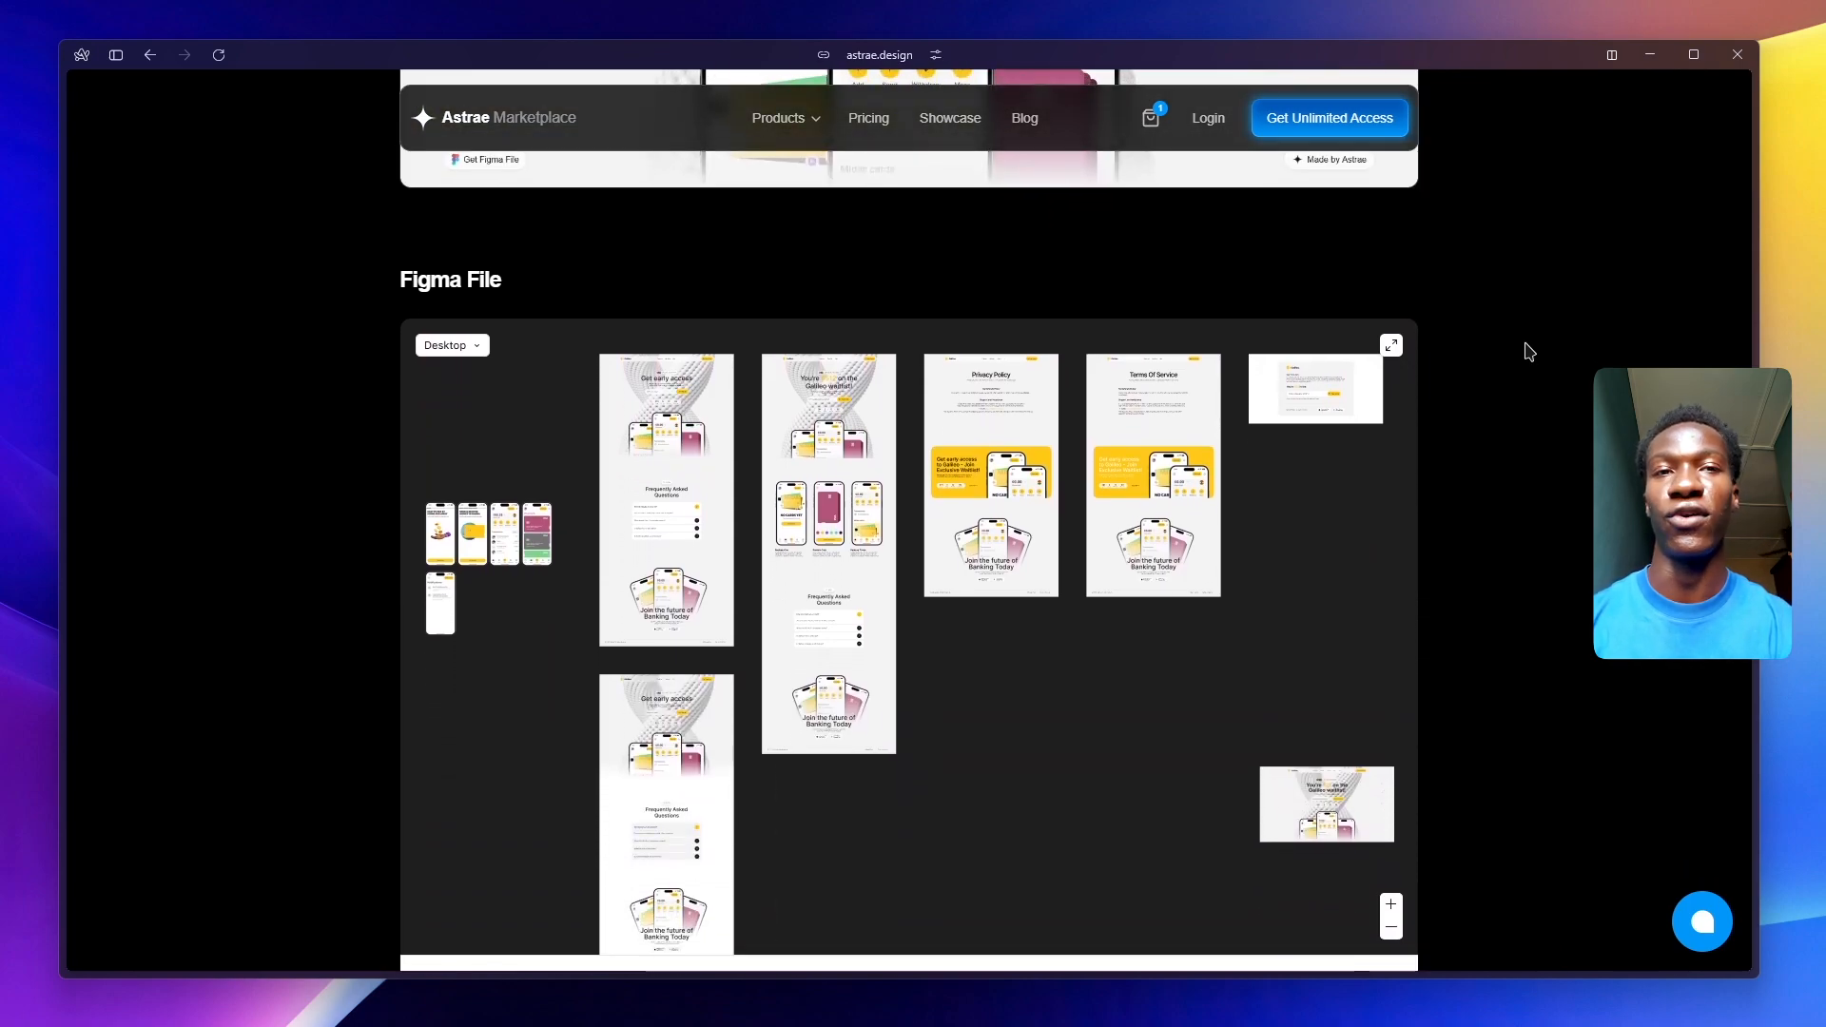
{"action": "scroll", "scroll_direction": "down", "scroll_amount": 3}
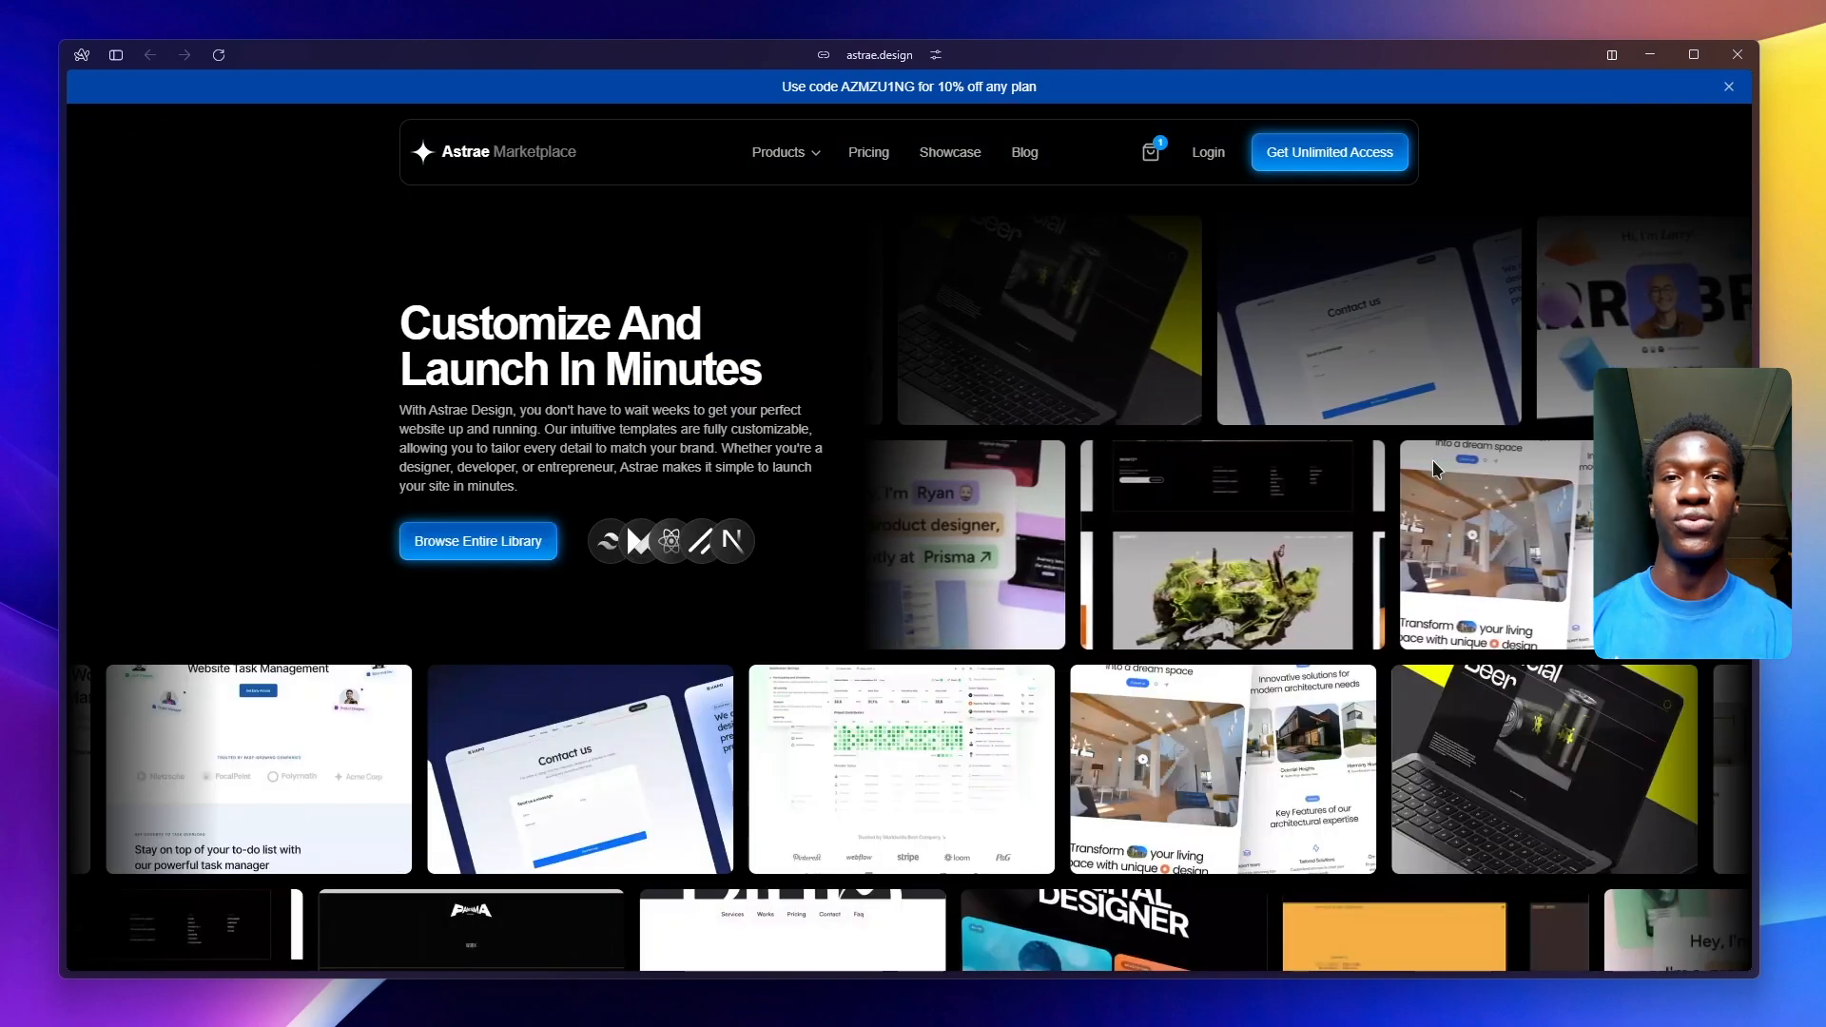
- Scroll the home page down to the New Templates listing with Arete, Galileo, Boltshift and Prodexa
{"action": "scroll", "scroll_direction": "down", "scroll_amount": 3}
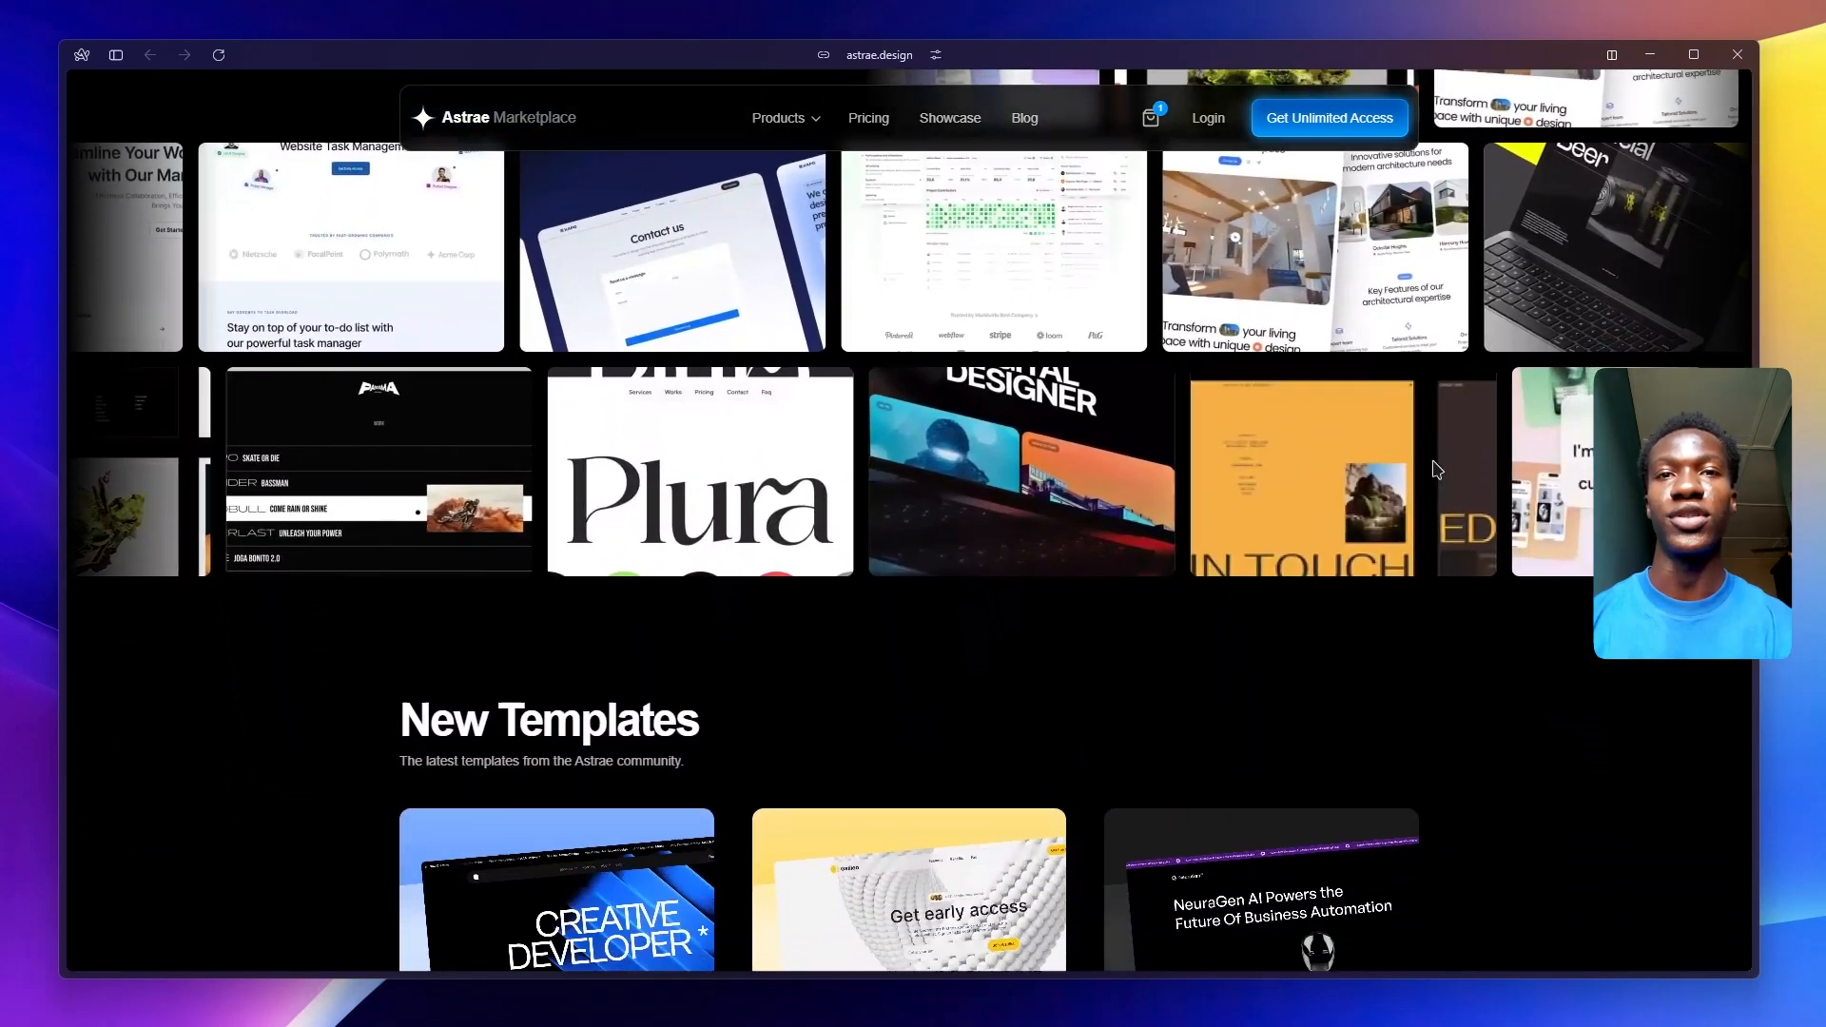
{"action": "scroll", "scroll_direction": "down", "scroll_amount": 3}
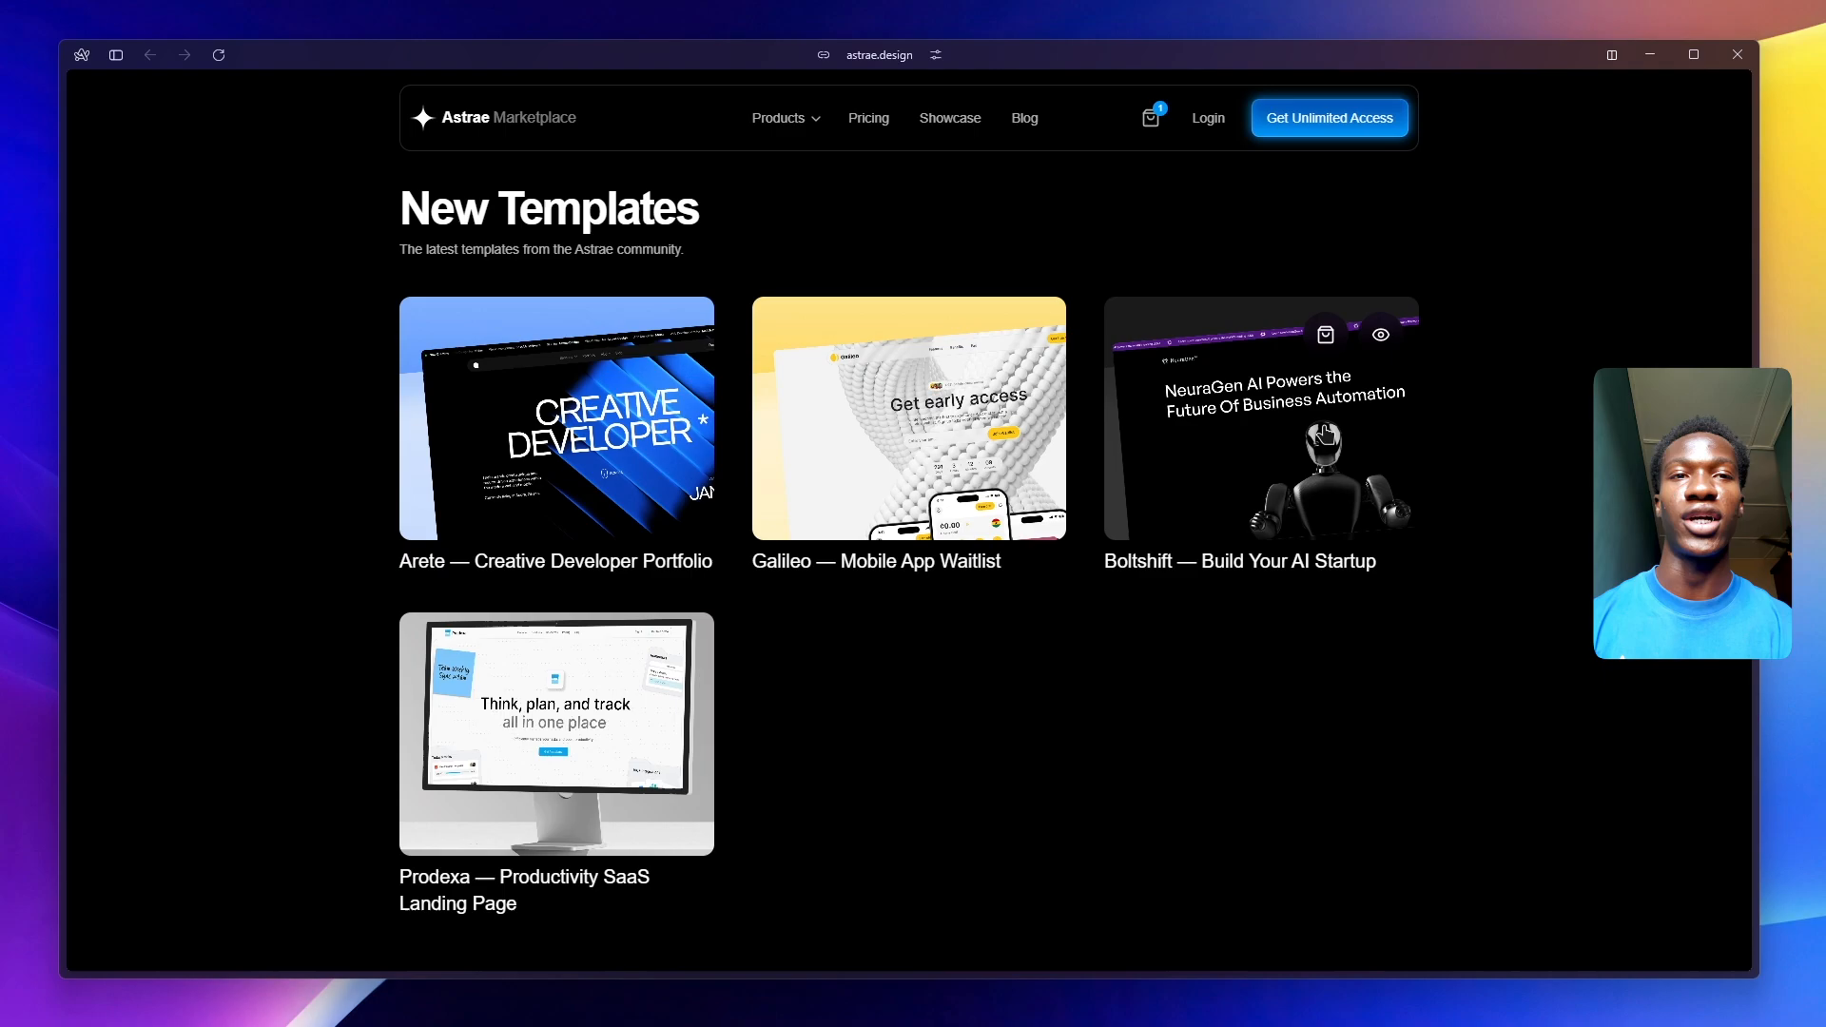
{"action": "mouse_move", "coordinate": [590, 712]}
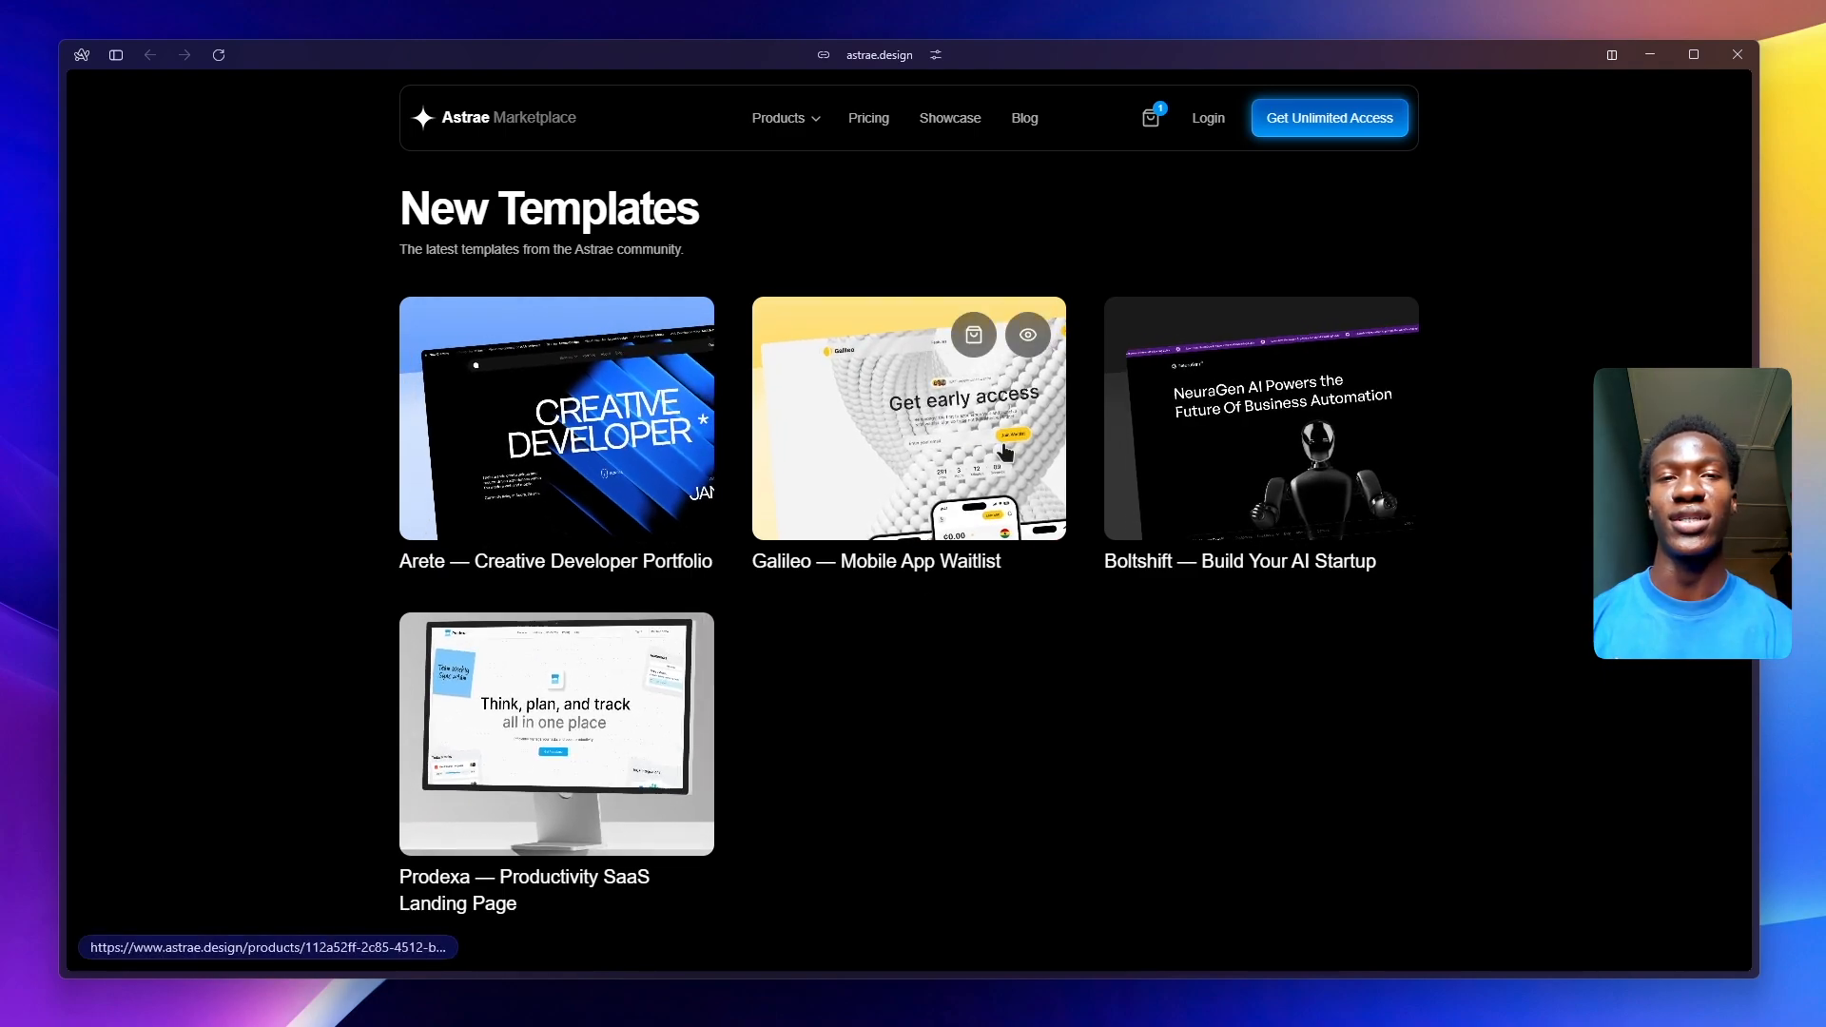
{"action": "mouse_move", "coordinate": [1240, 426]}
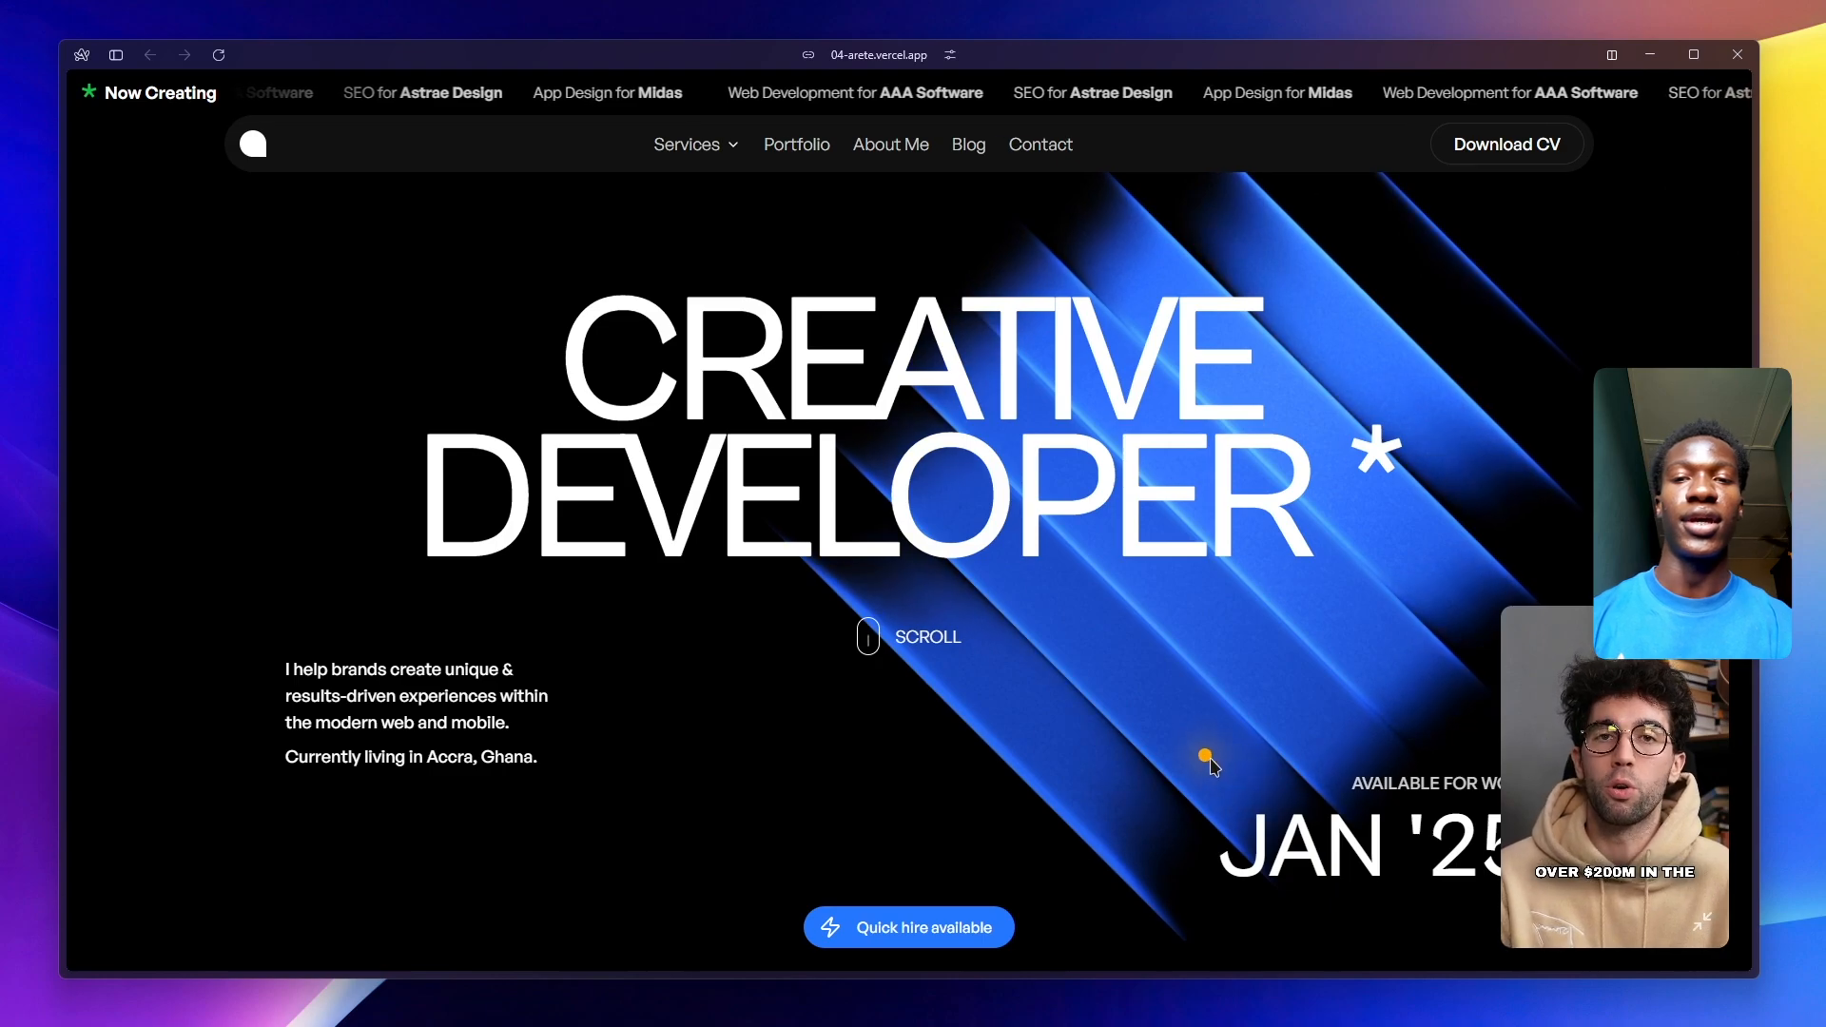
- Browse Arete's hero, clients and stats to the services and expand the Technical SEO description
{"action": "scroll", "scroll_direction": "down", "scroll_amount": 3}
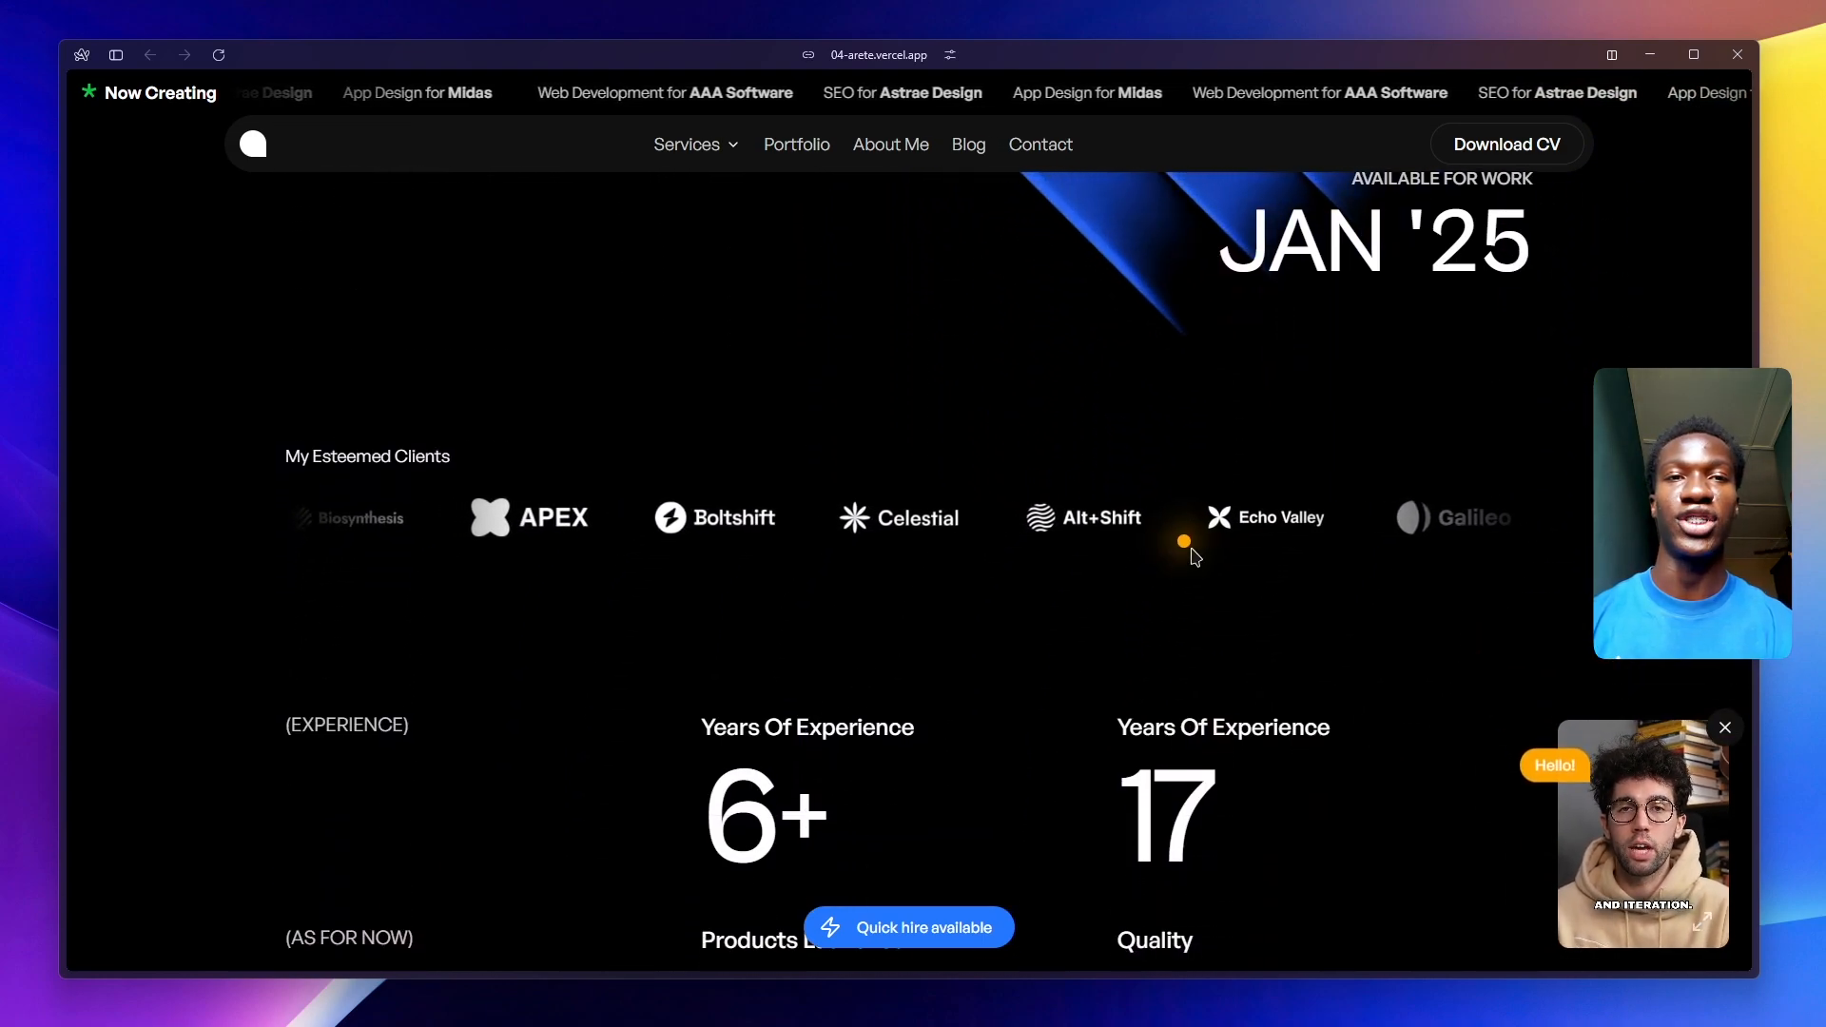
{"action": "left_click", "coordinate": [687, 145]}
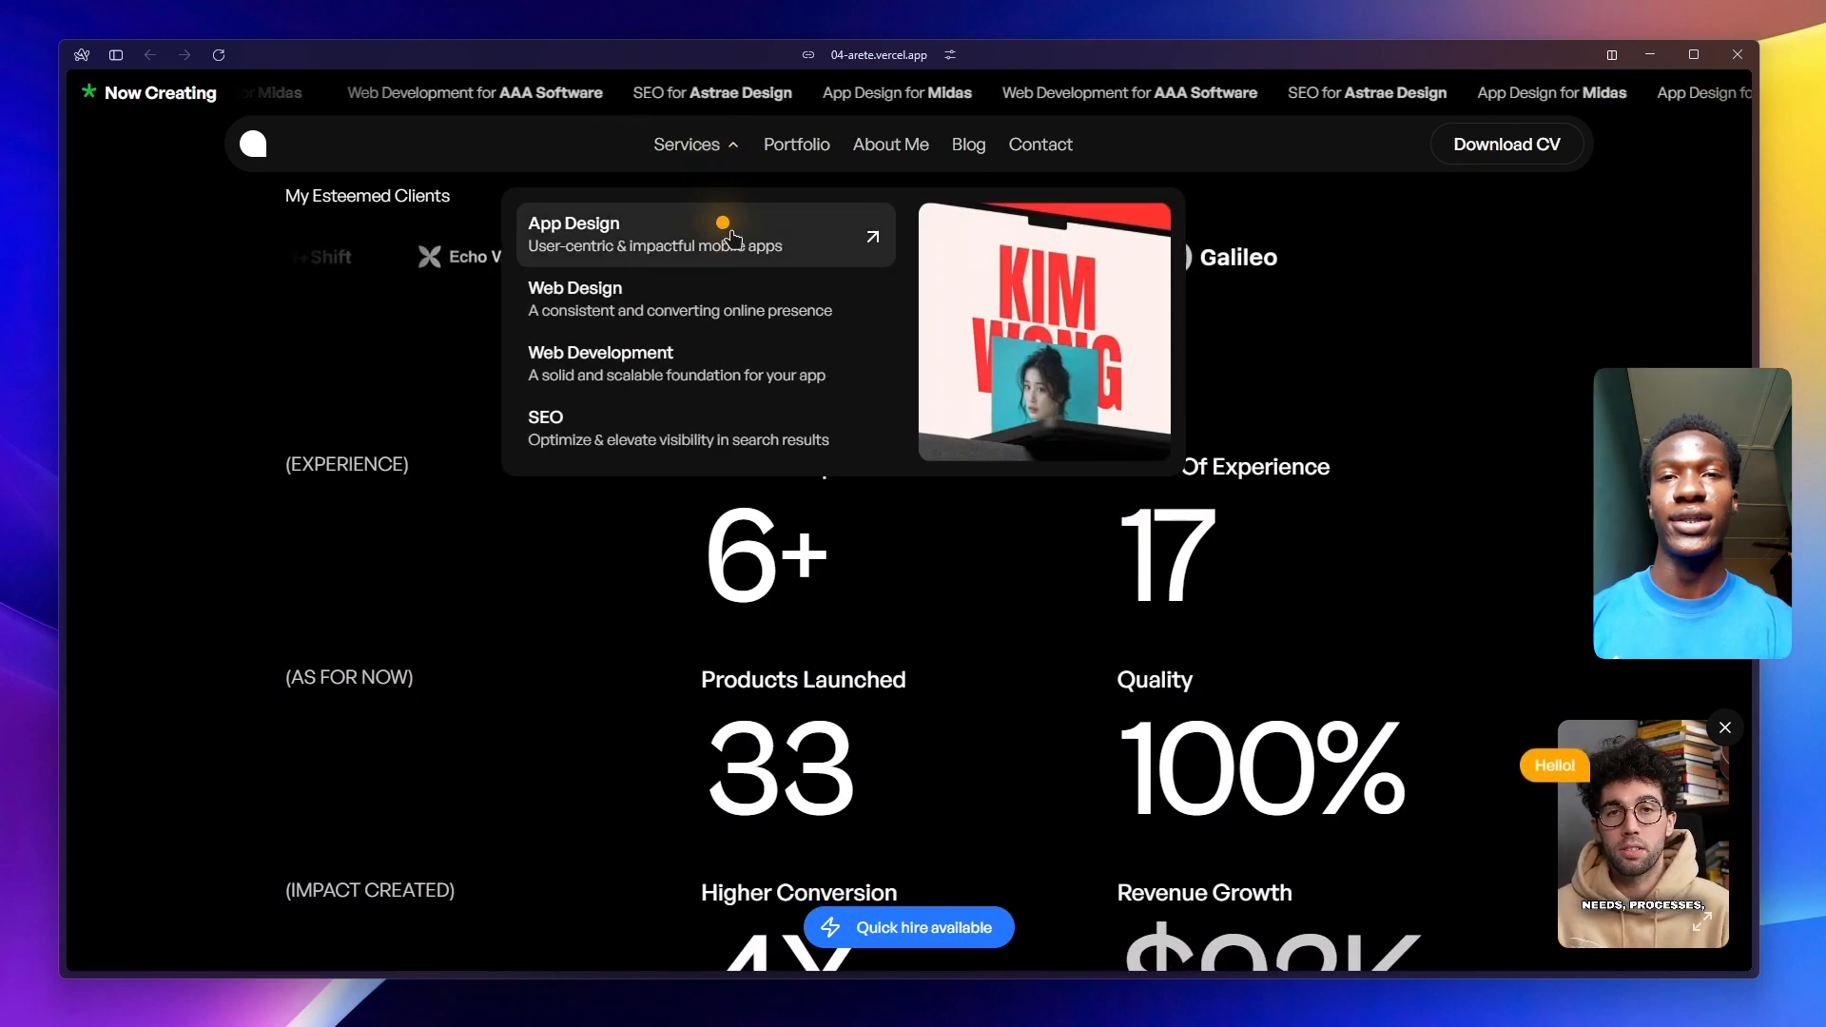
{"action": "mouse_move", "coordinate": [795, 145]}
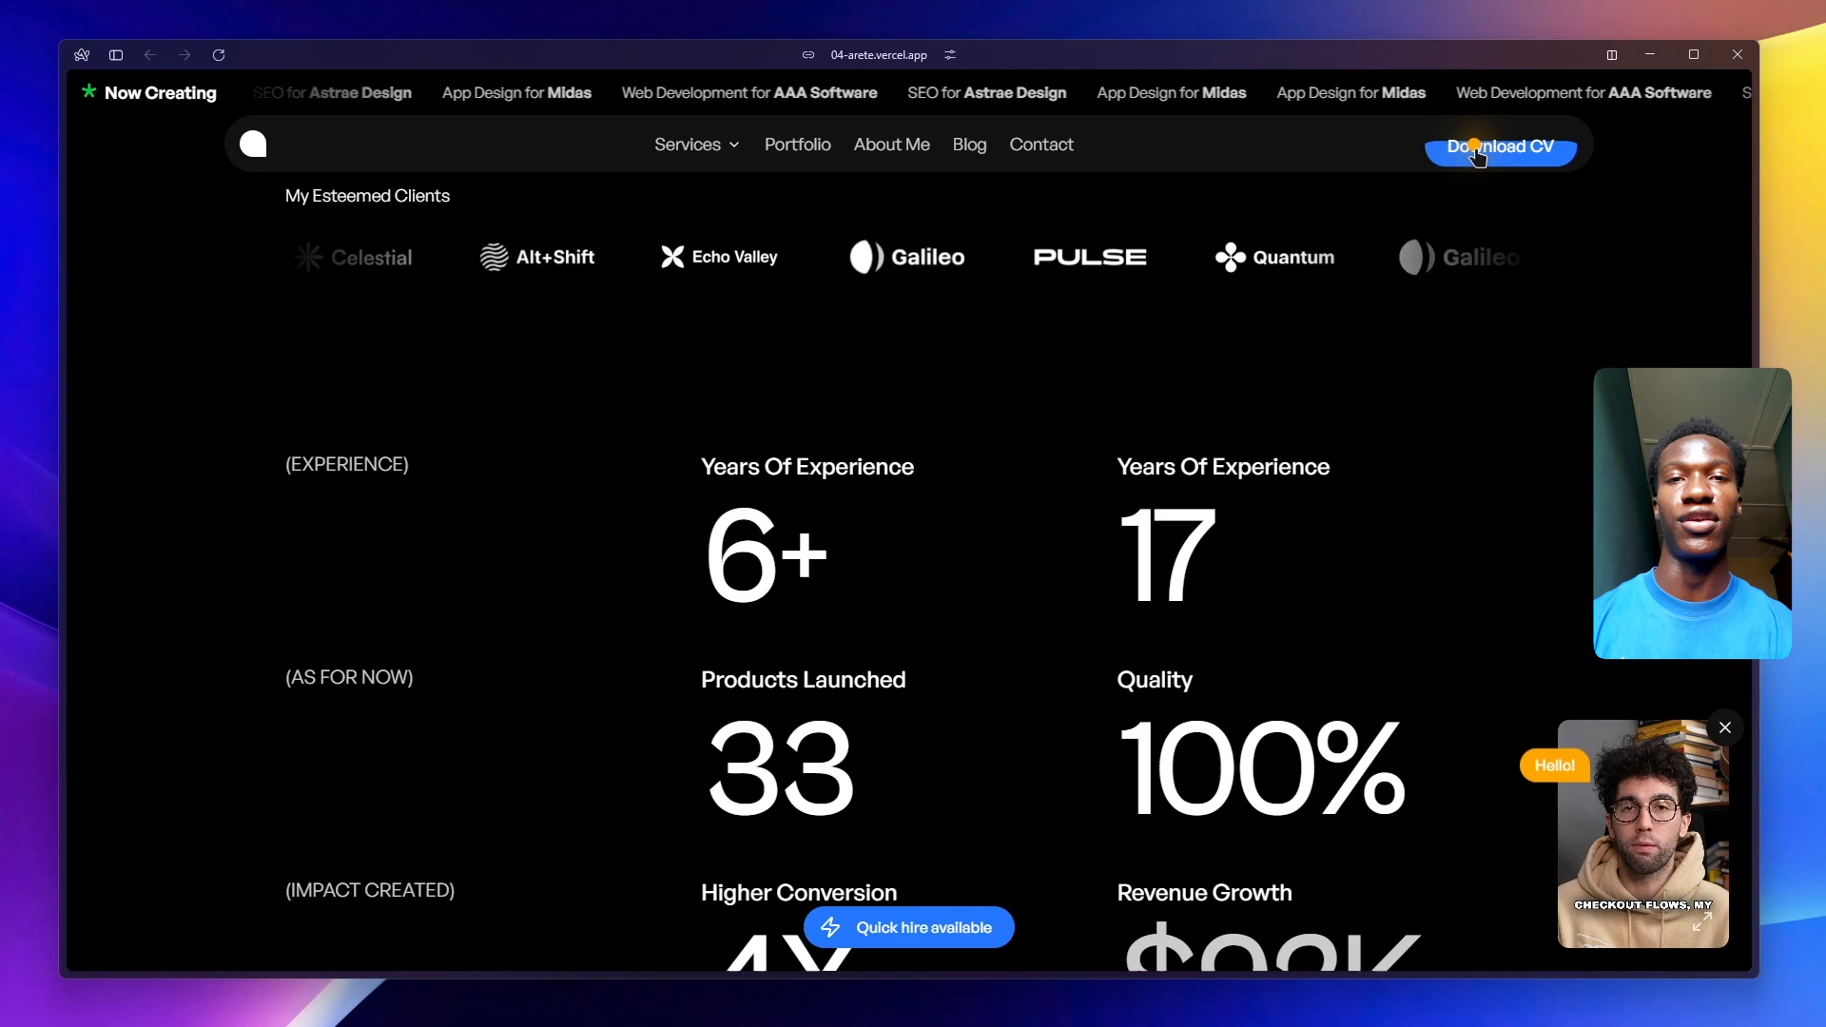
{"action": "mouse_move", "coordinate": [1427, 344]}
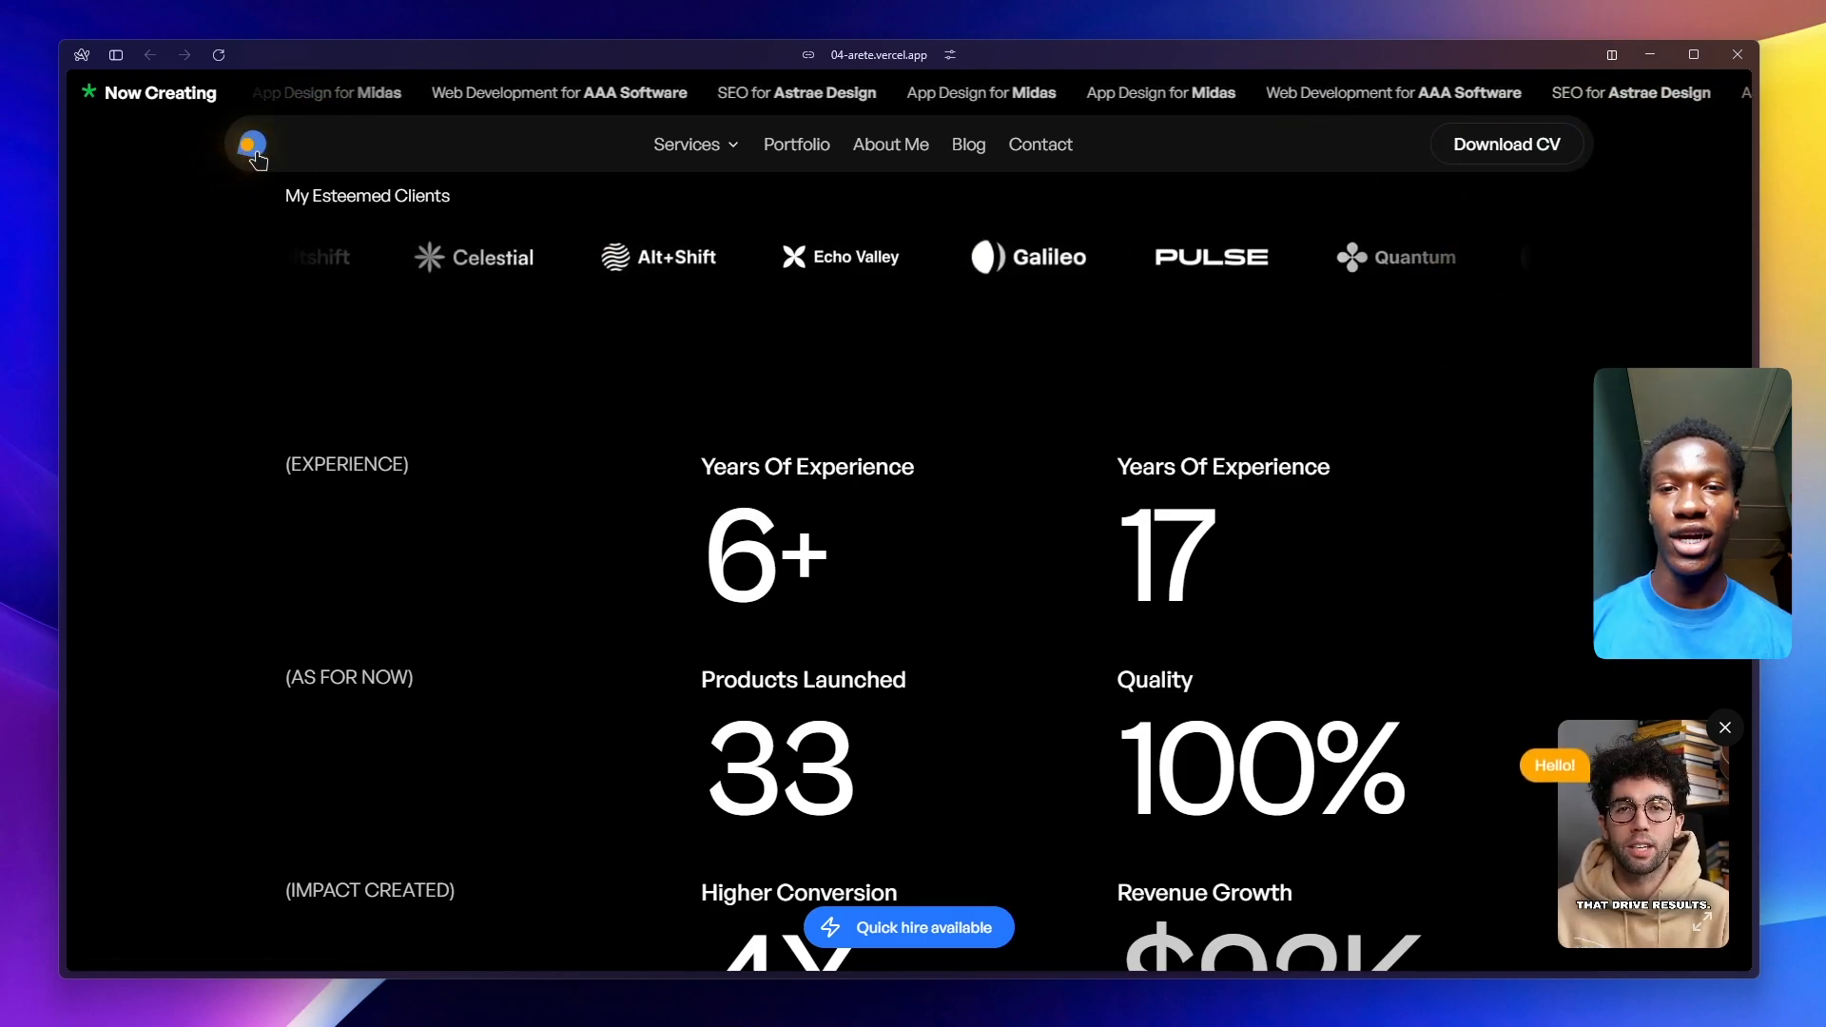
{"action": "scroll", "scroll_direction": "down", "scroll_amount": 3}
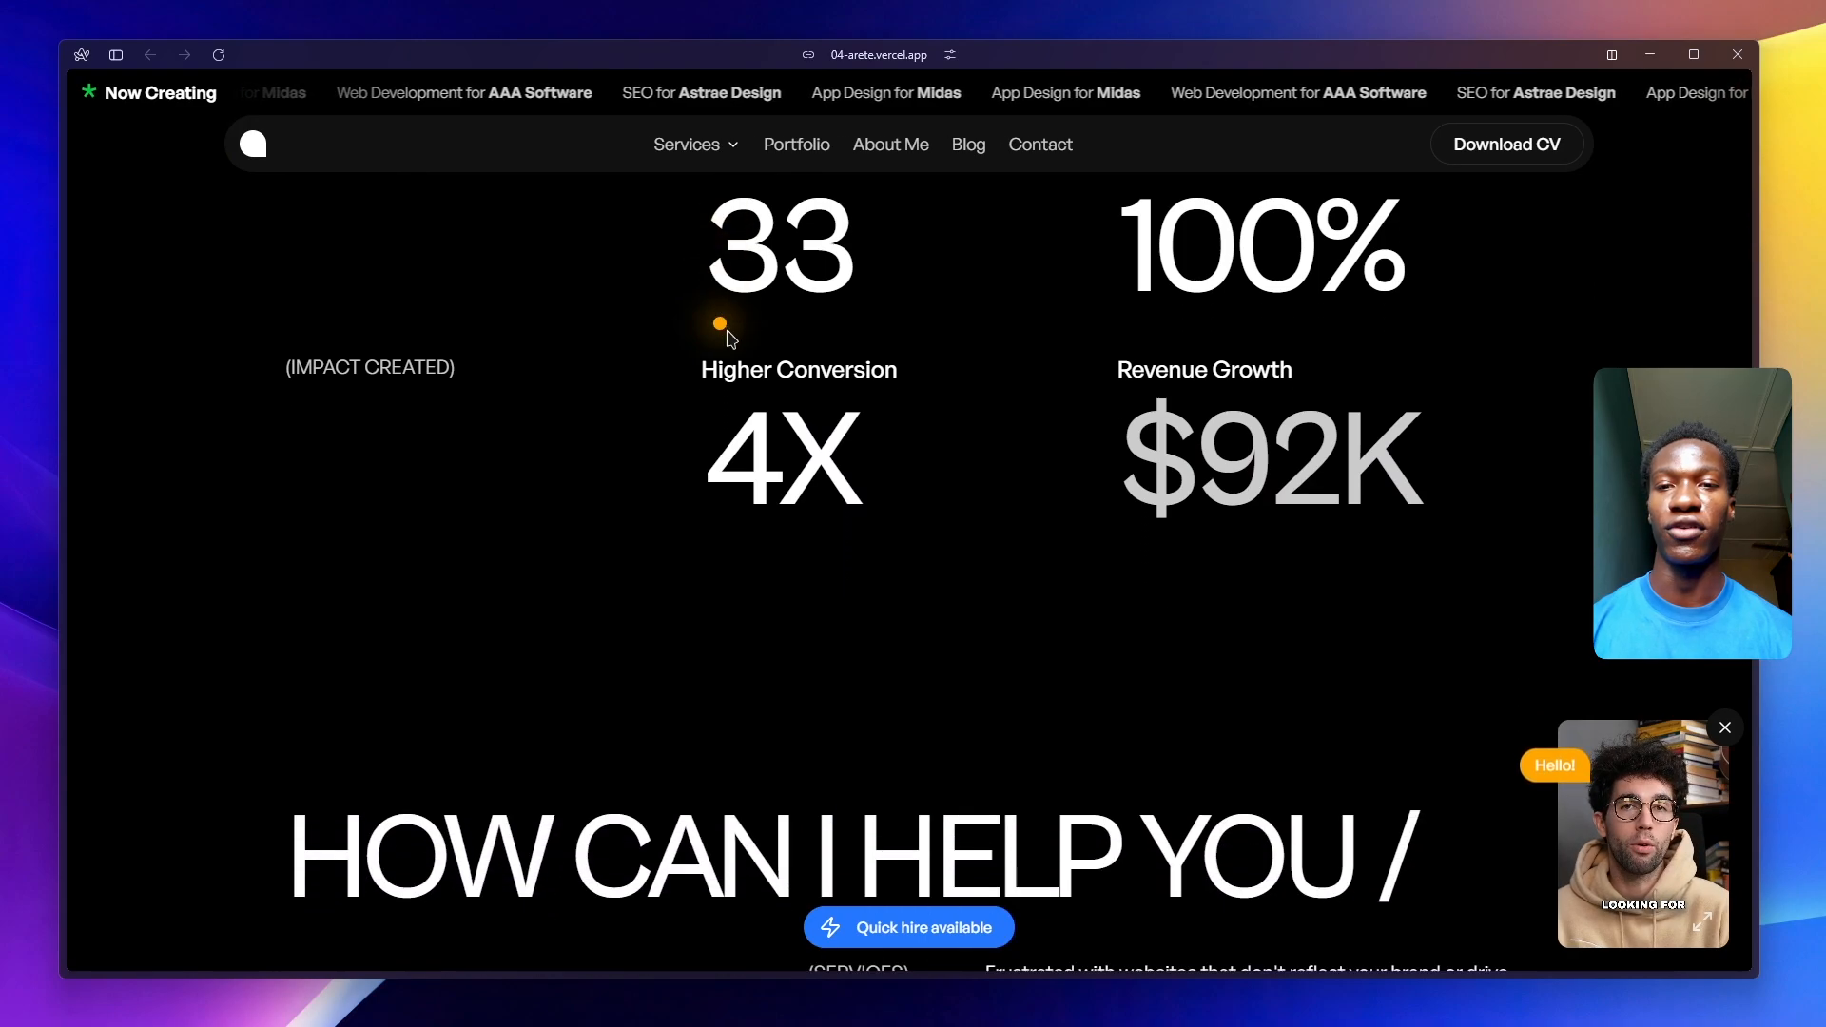
{"action": "scroll", "scroll_direction": "down", "scroll_amount": 3}
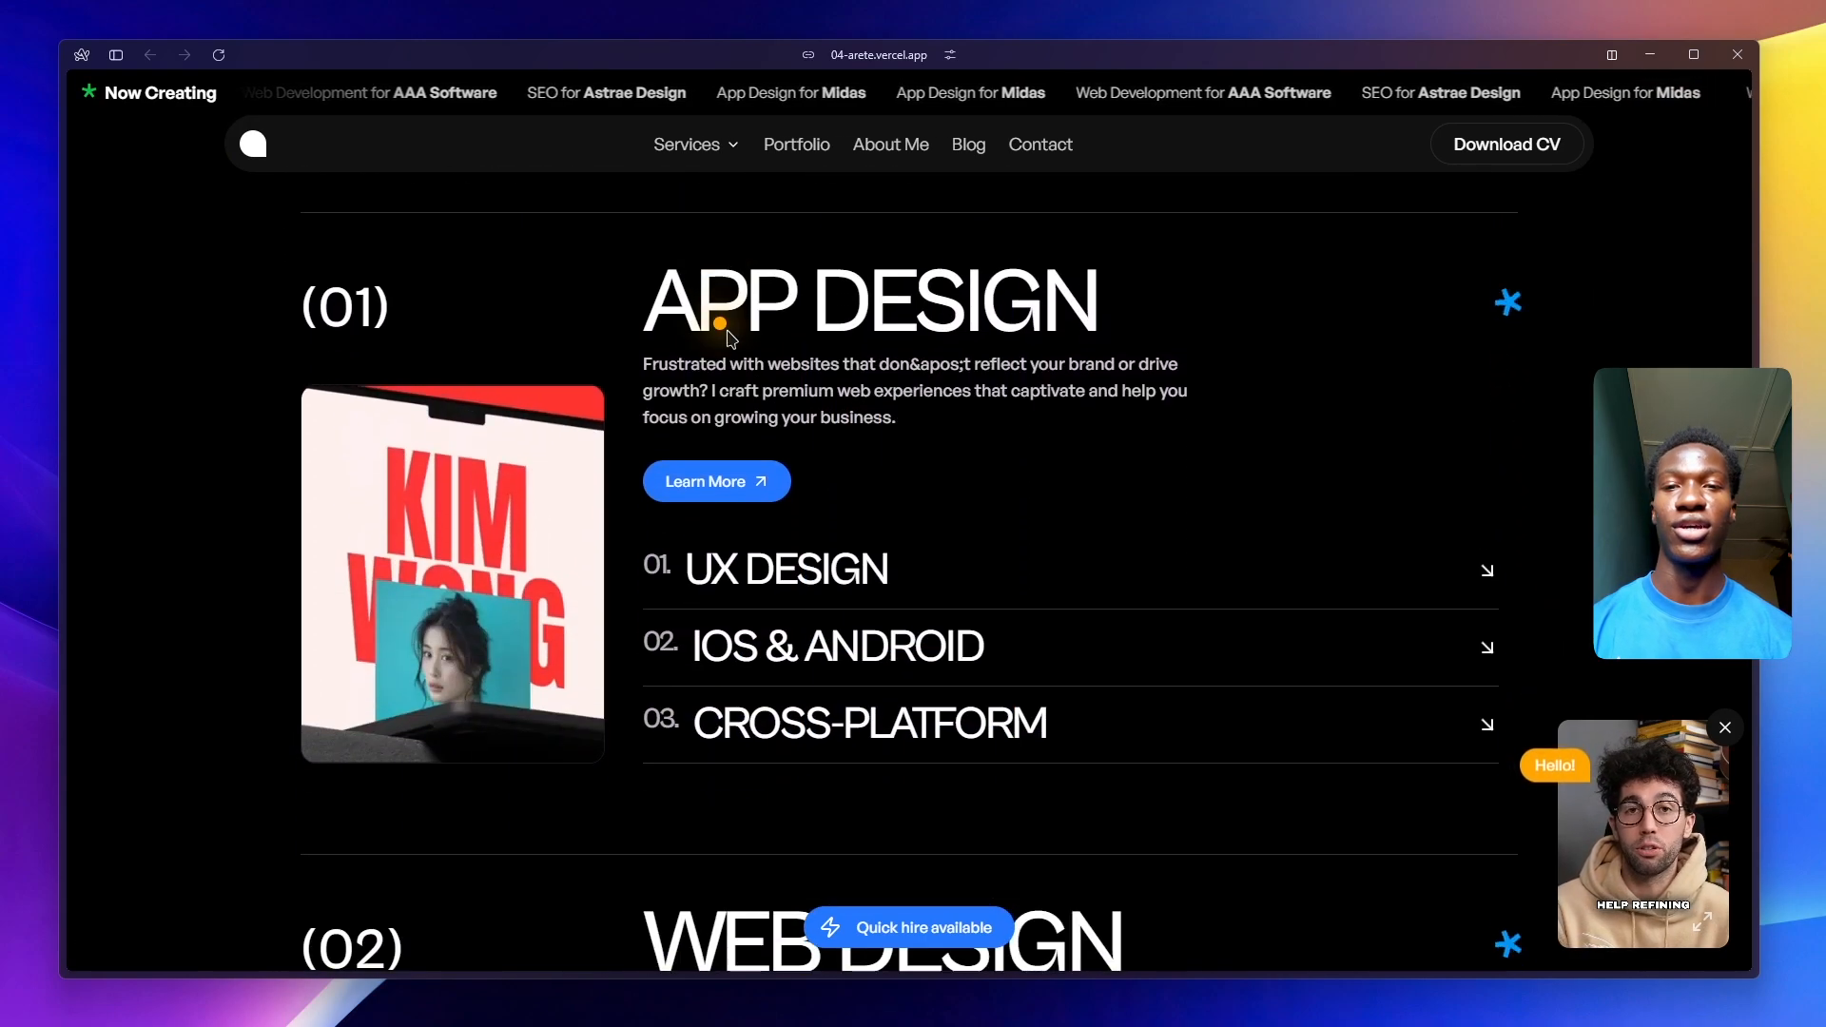
{"action": "scroll", "scroll_direction": "down", "scroll_amount": 3}
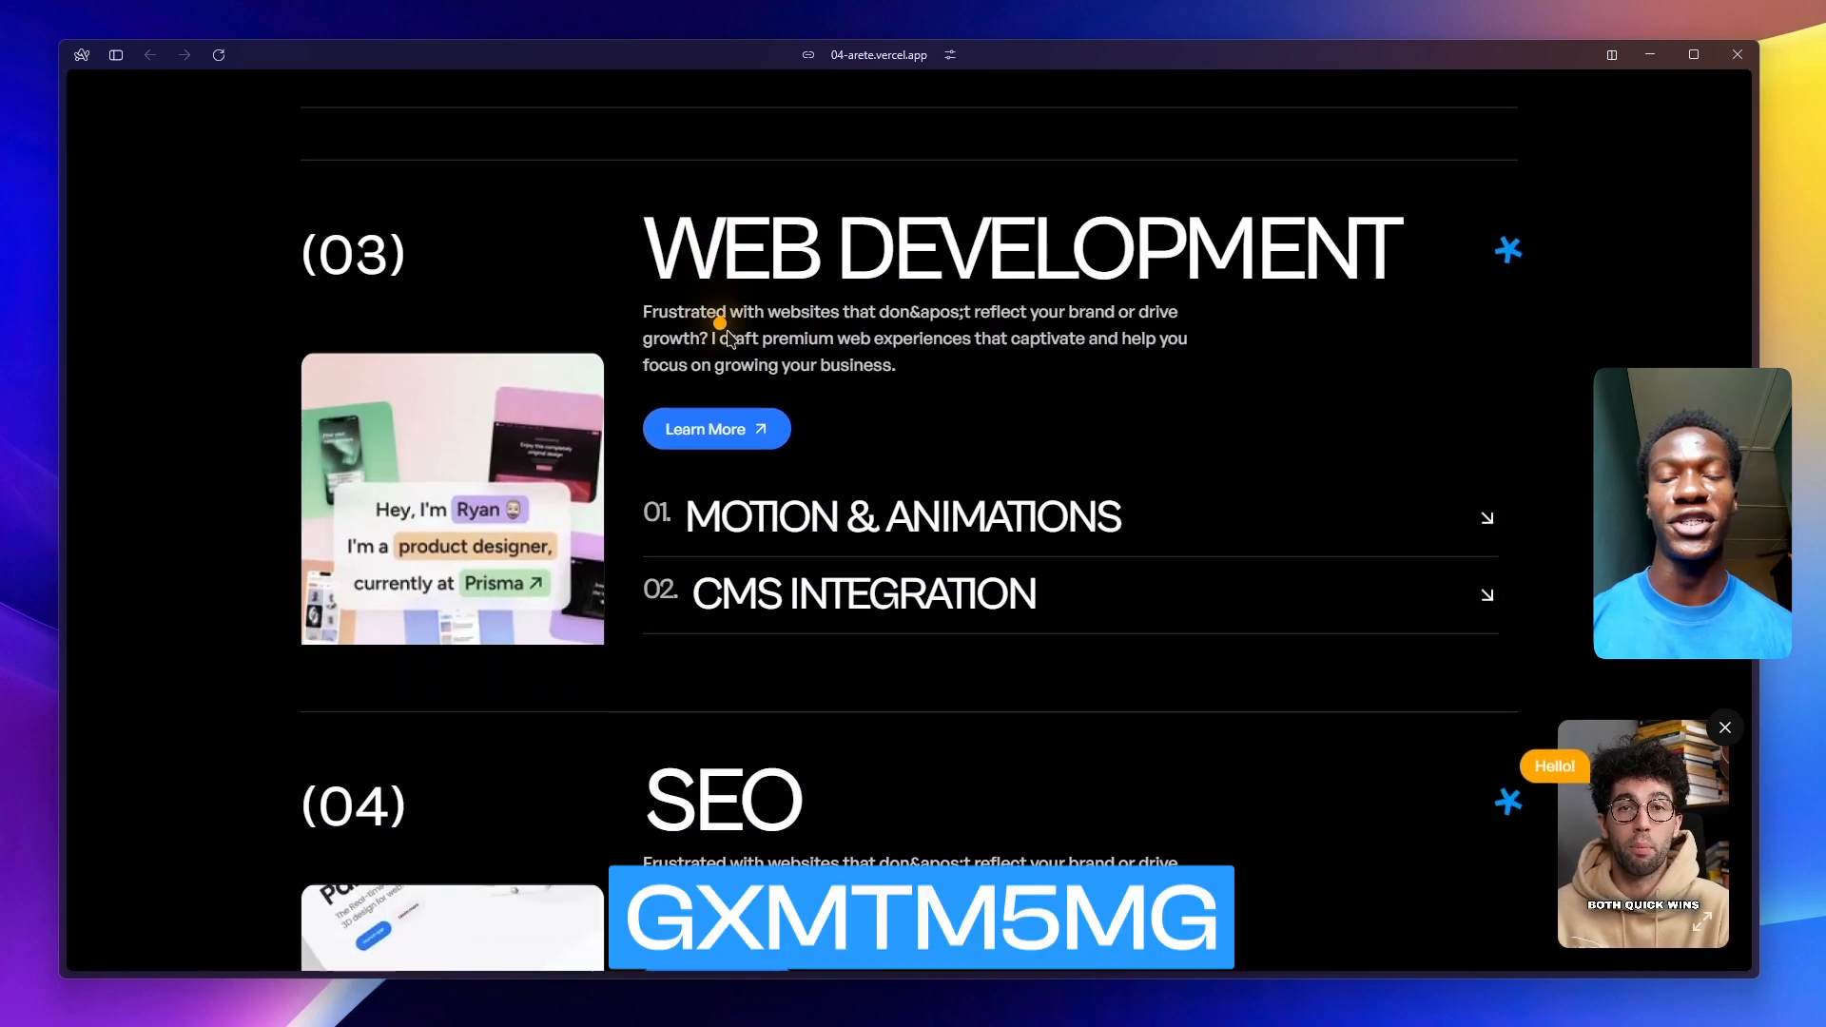
{"action": "scroll", "scroll_direction": "down", "scroll_amount": 3}
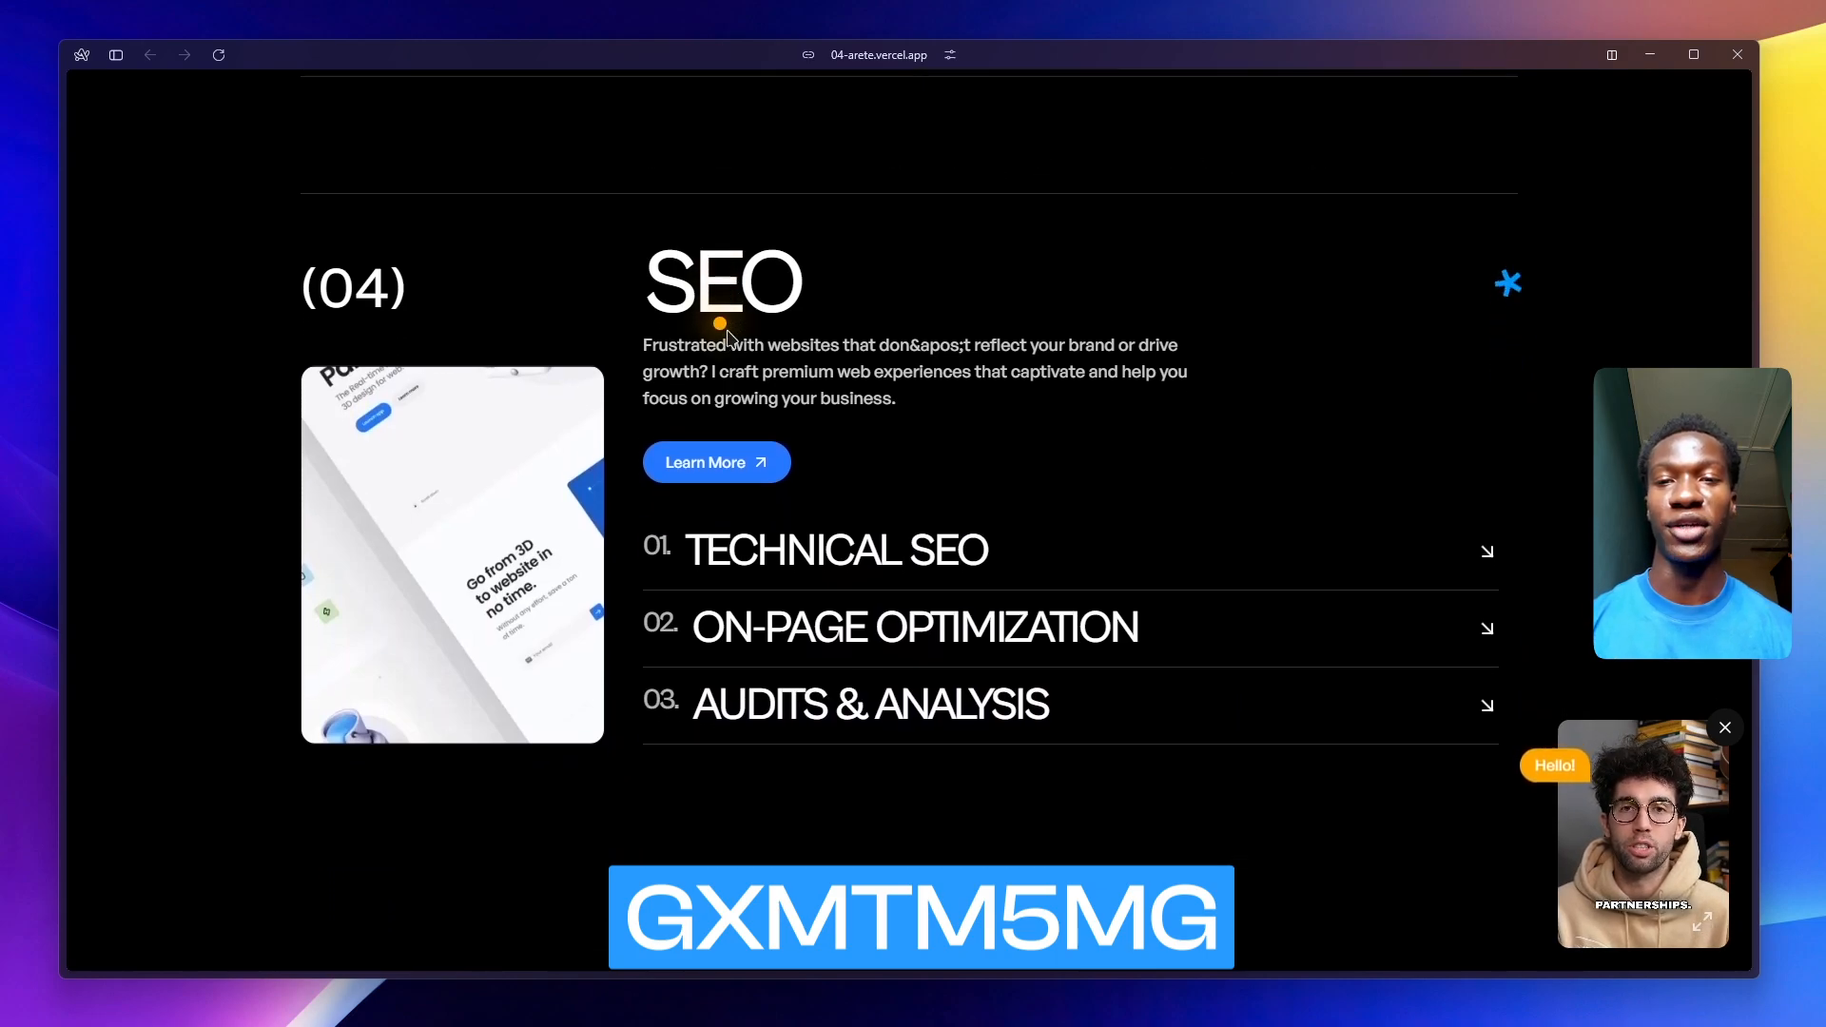
{"action": "left_click", "coordinate": [838, 549]}
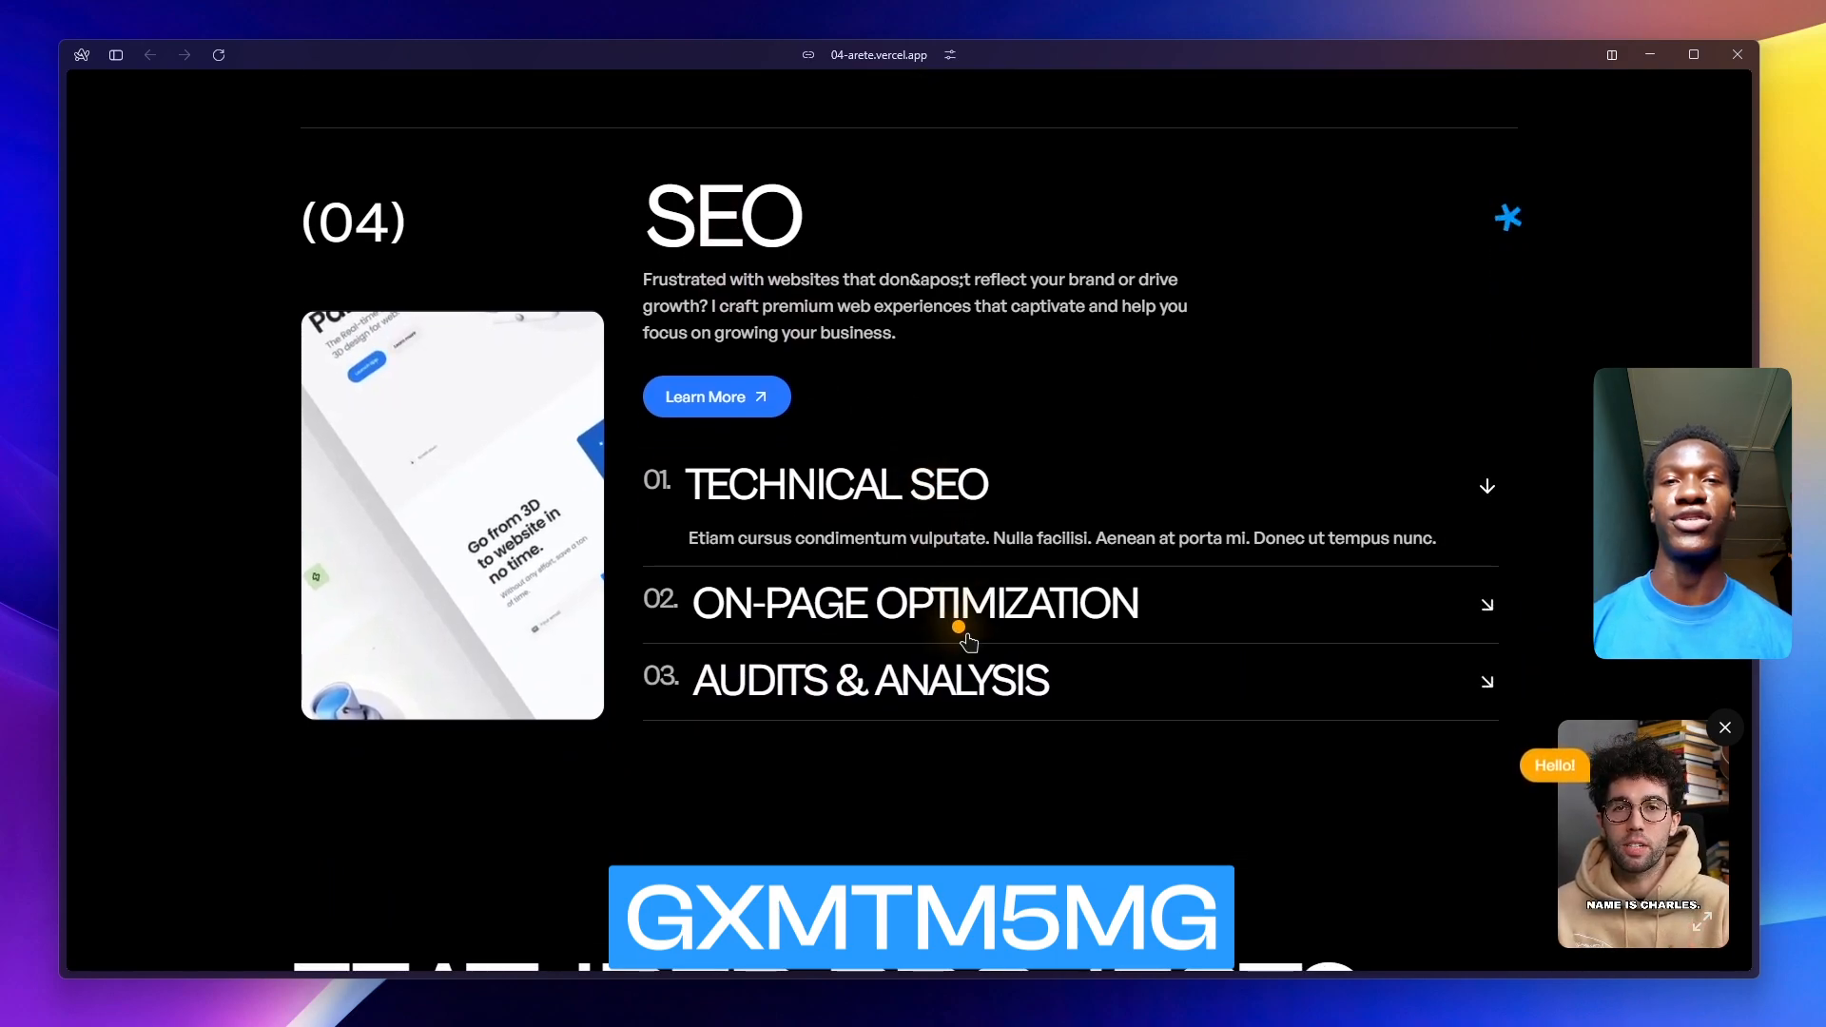
- View Audits & Analysis, Featured Projects and About Me down to the Book a Call scheduler
{"action": "scroll", "scroll_direction": "down", "scroll_amount": 3}
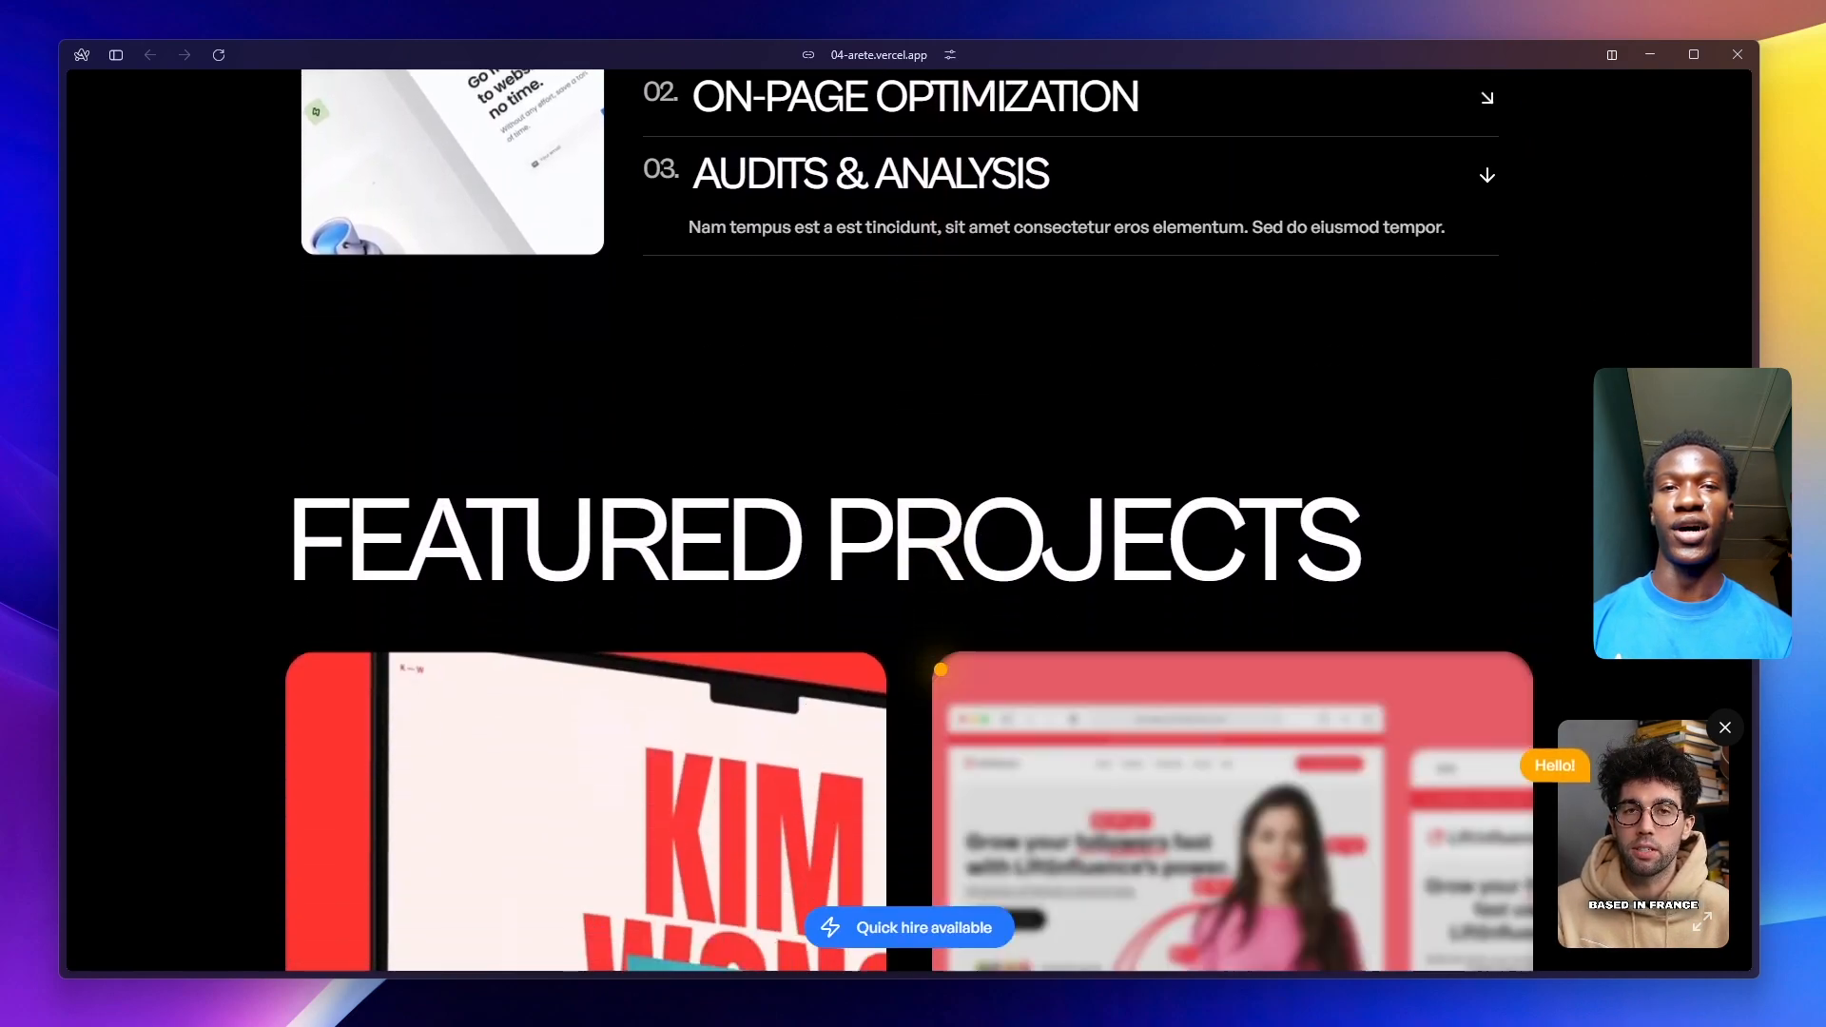
{"action": "scroll", "scroll_direction": "down", "scroll_amount": 3}
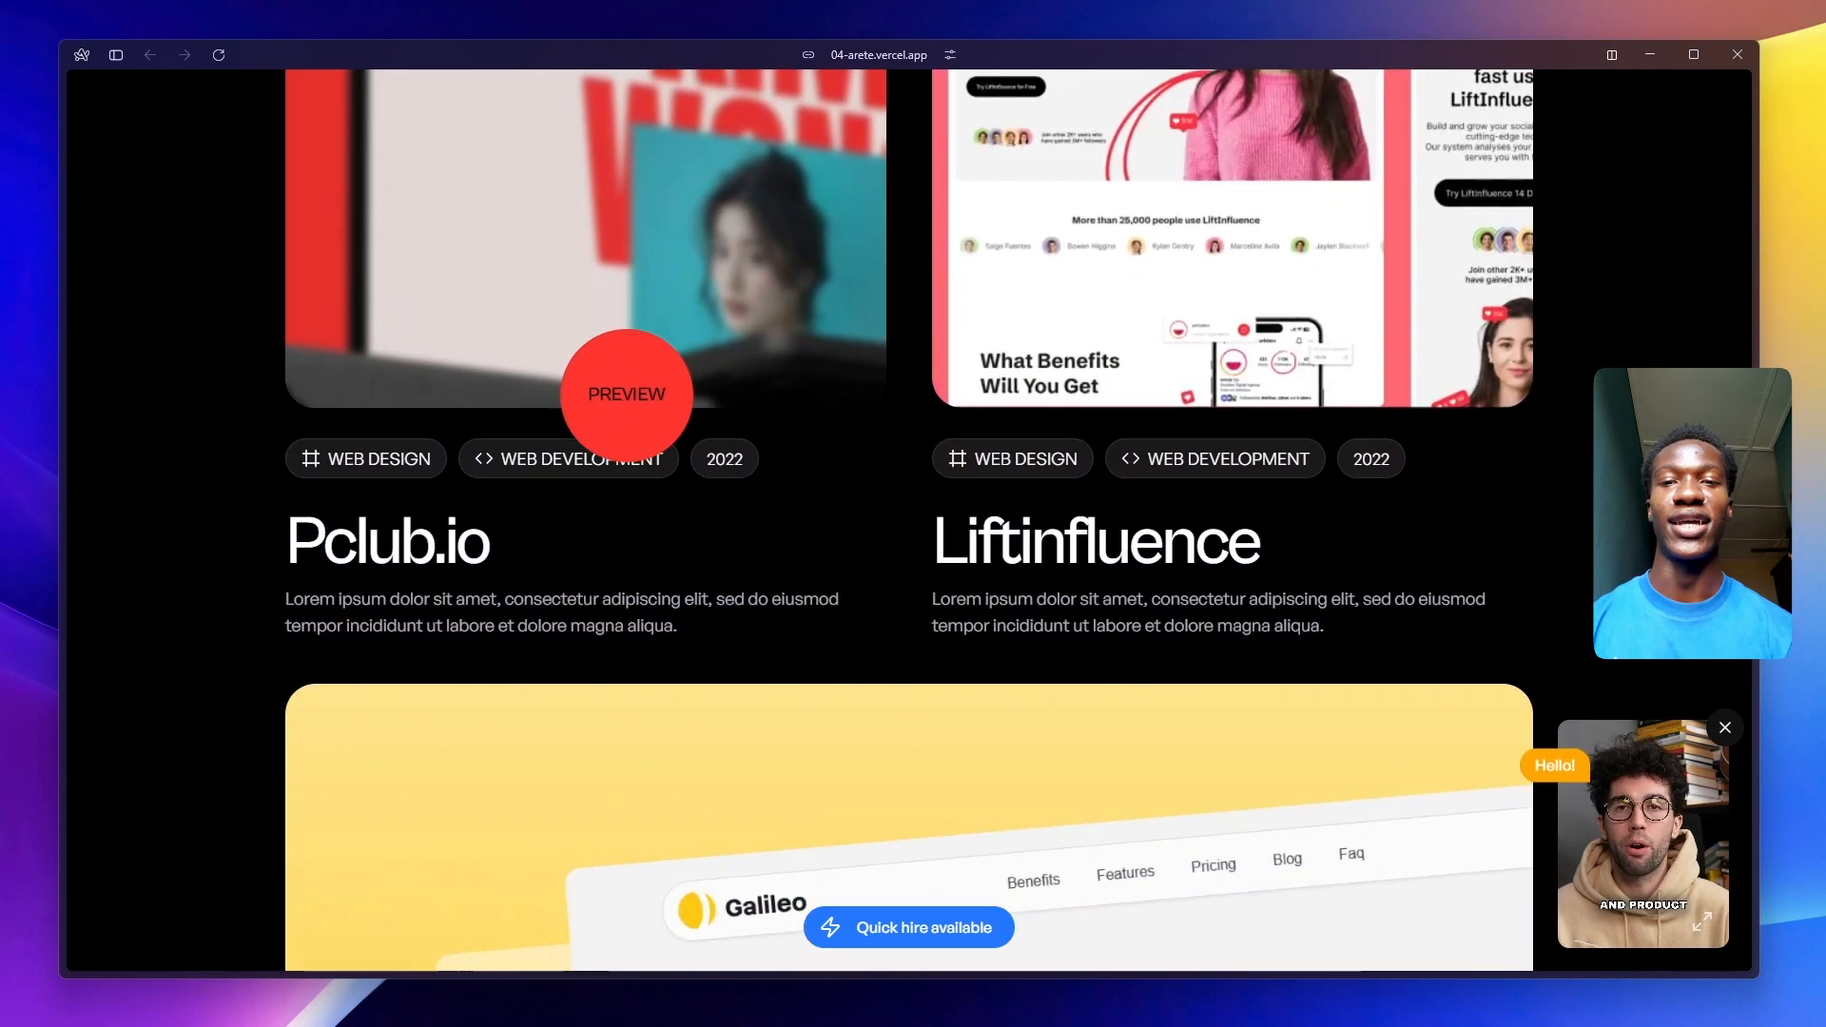
{"action": "scroll", "scroll_direction": "down", "scroll_amount": 3}
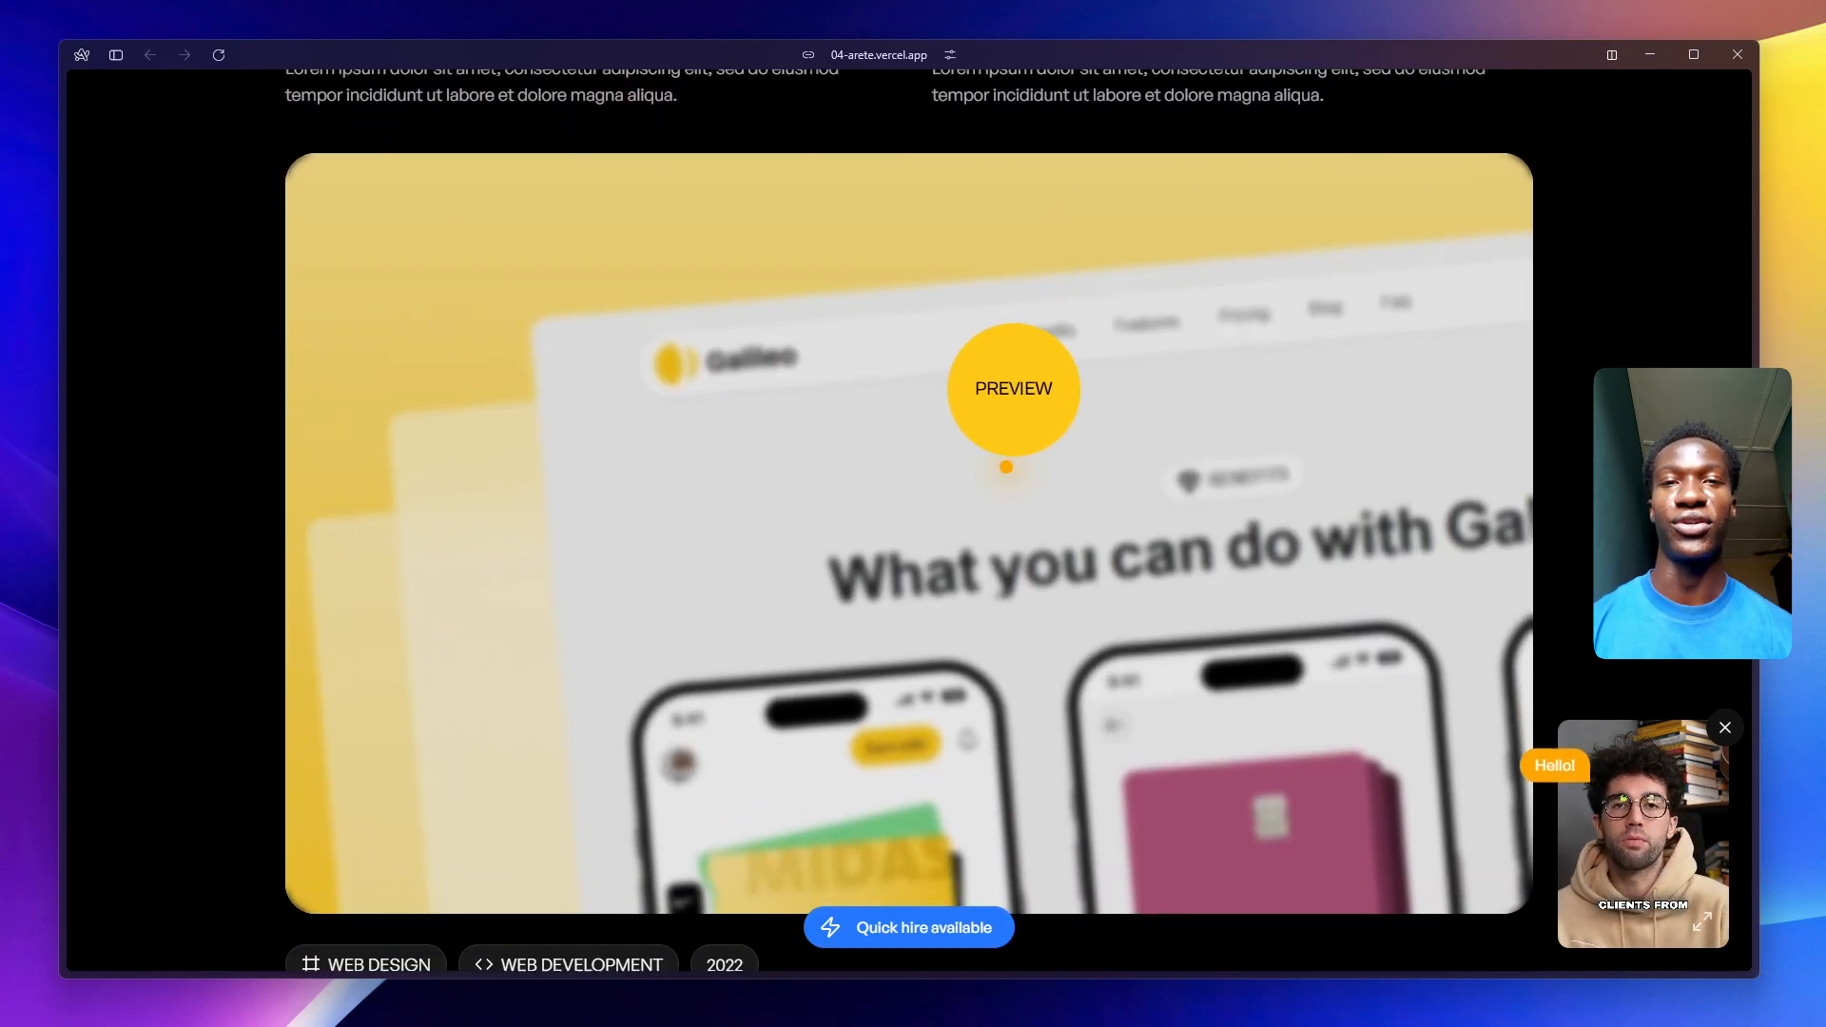
{"action": "scroll", "scroll_direction": "down", "scroll_amount": 3}
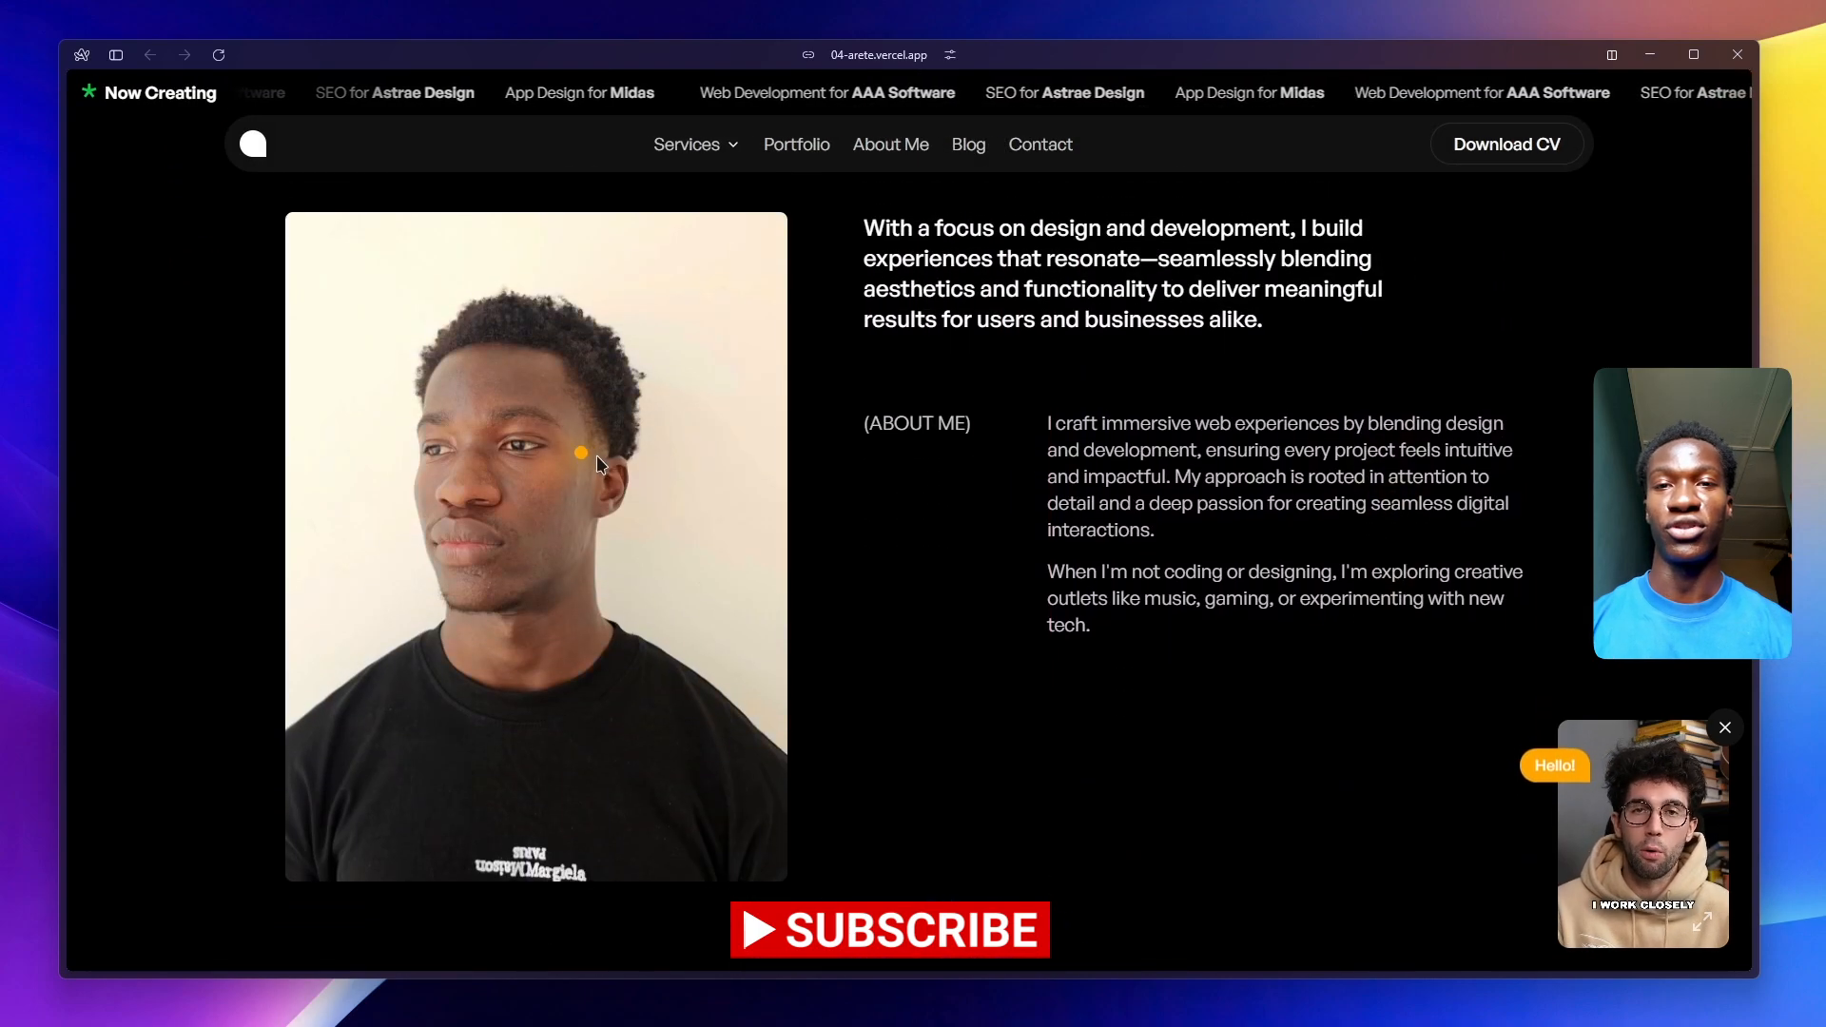
{"action": "scroll", "scroll_direction": "down", "scroll_amount": 3}
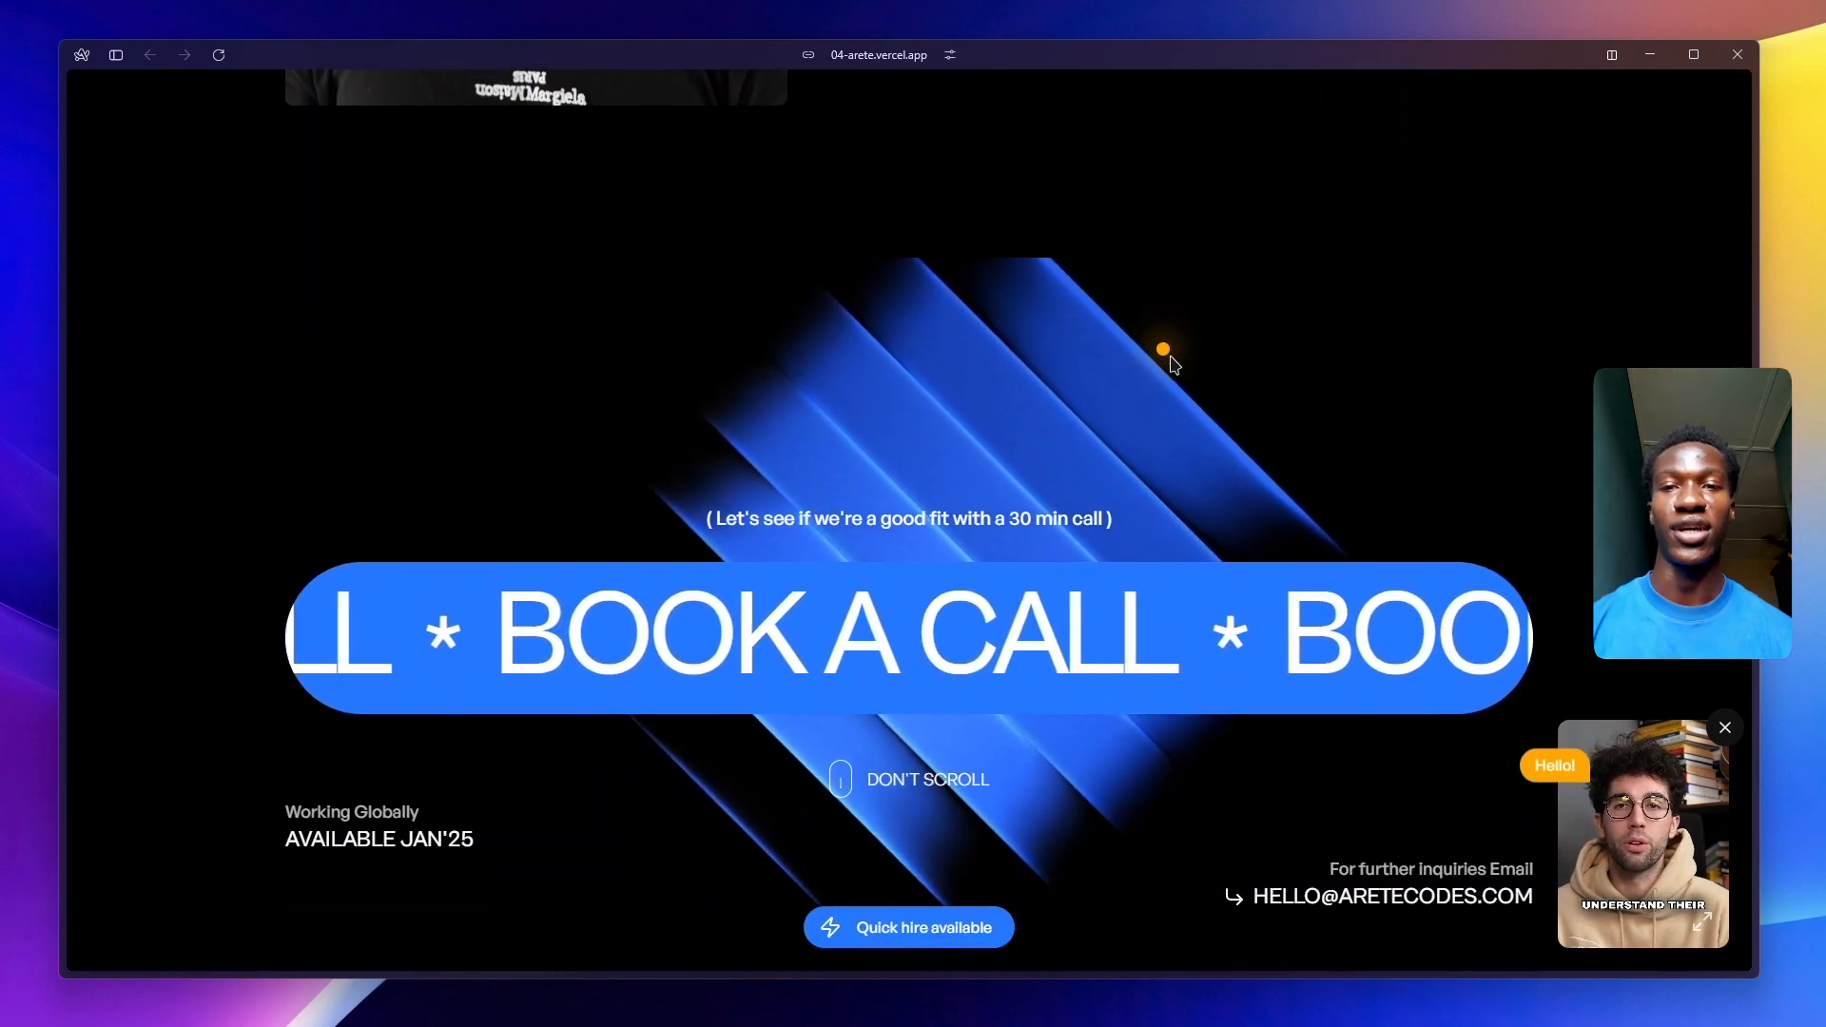
{"action": "scroll", "scroll_direction": "down", "scroll_amount": 3}
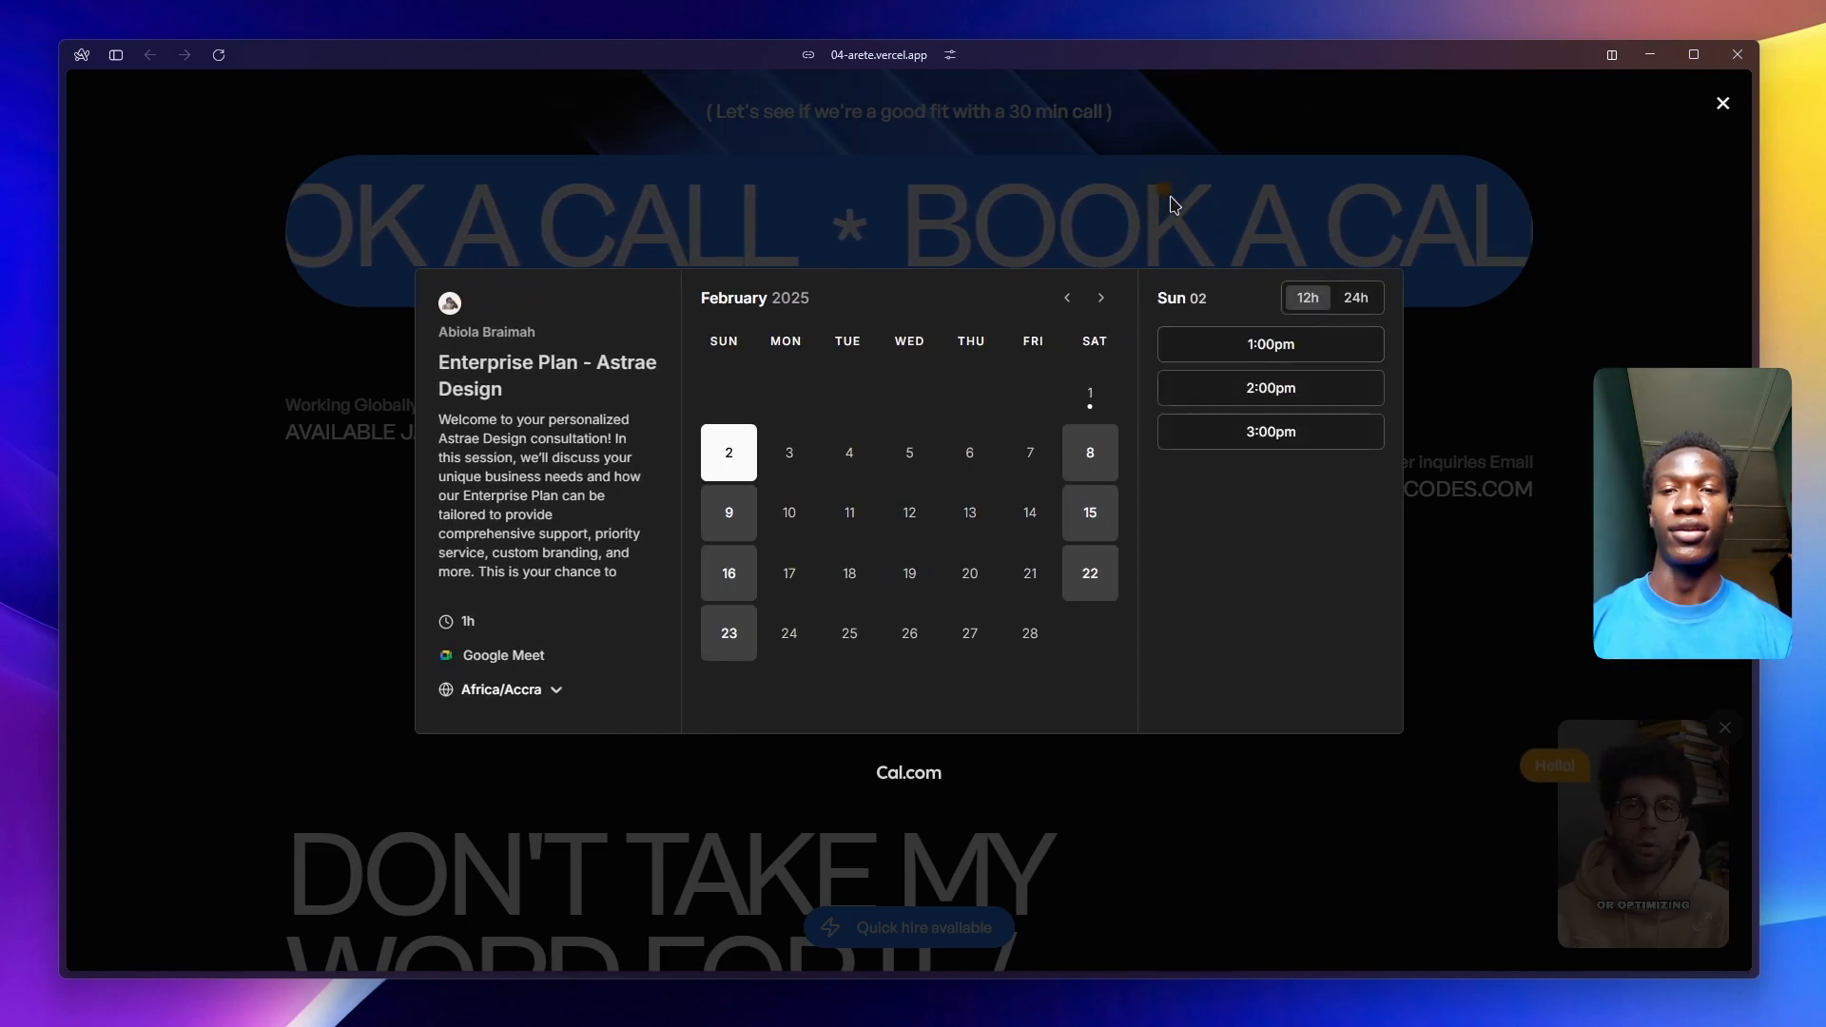
- Close the call-booking calendar and continue to the testimonials and footer
{"action": "left_click", "coordinate": [1724, 103]}
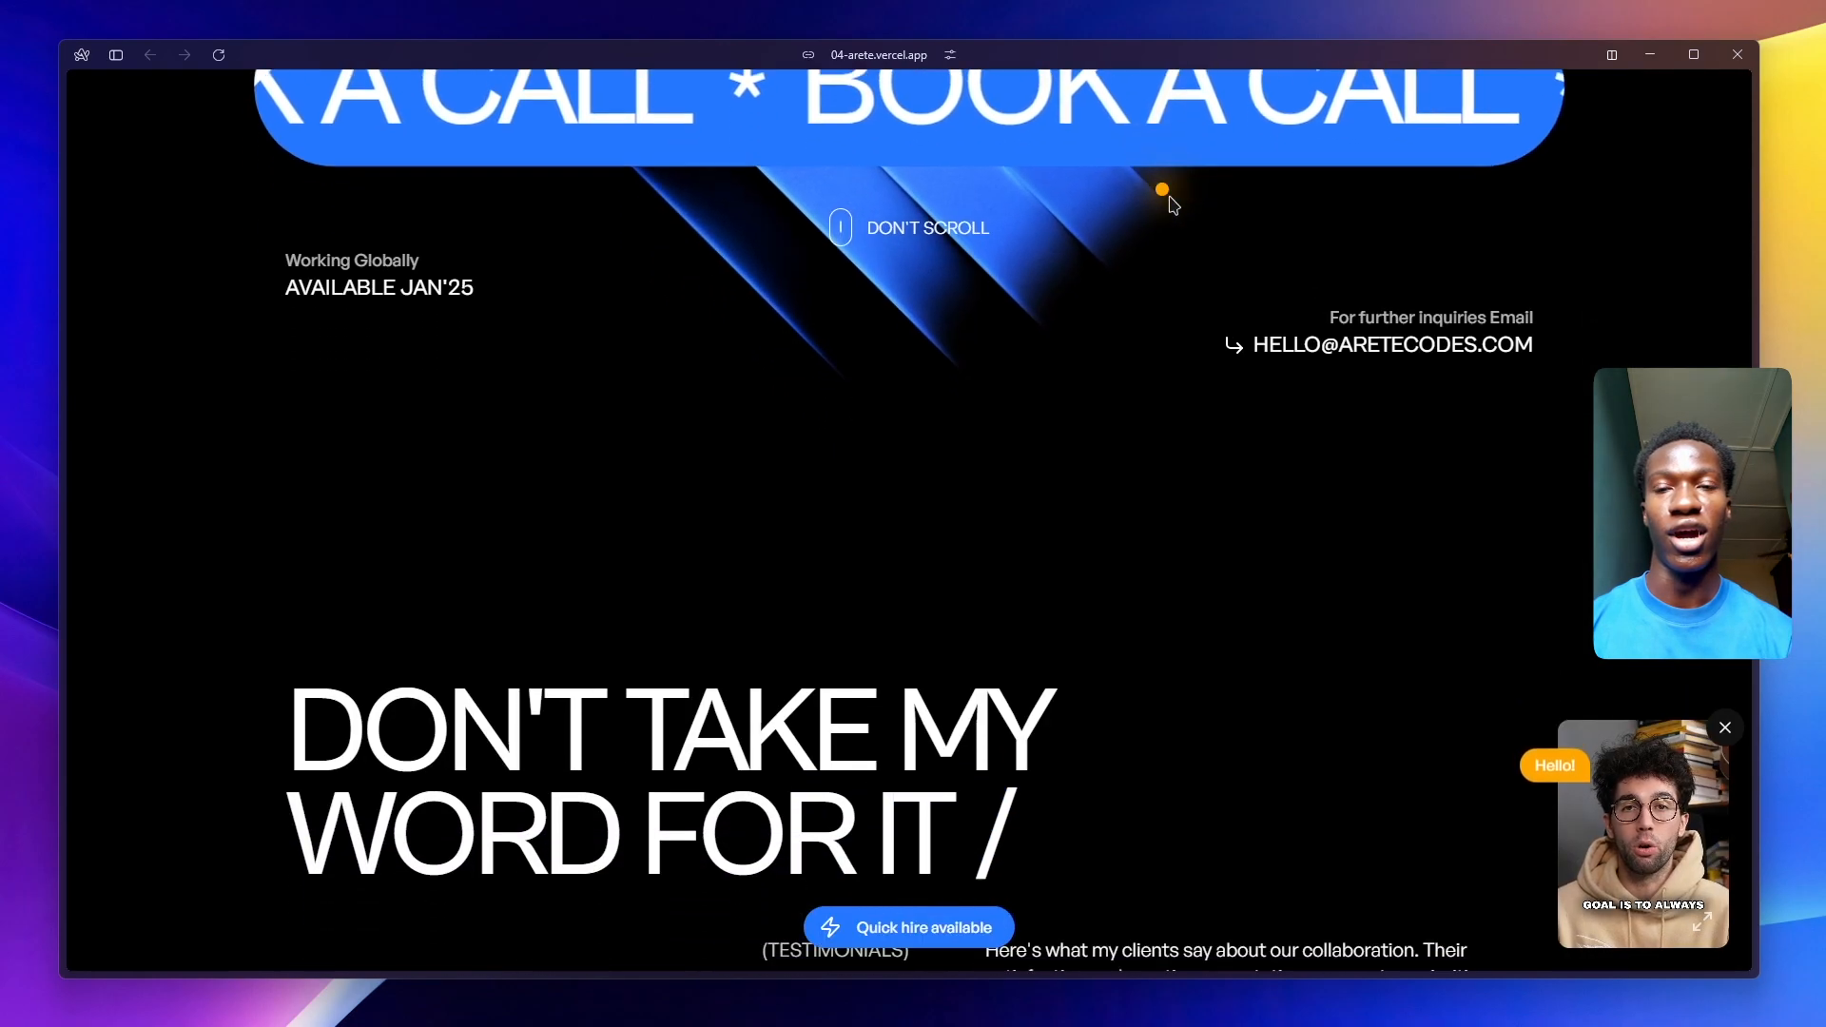
{"action": "scroll", "scroll_direction": "down", "scroll_amount": 3}
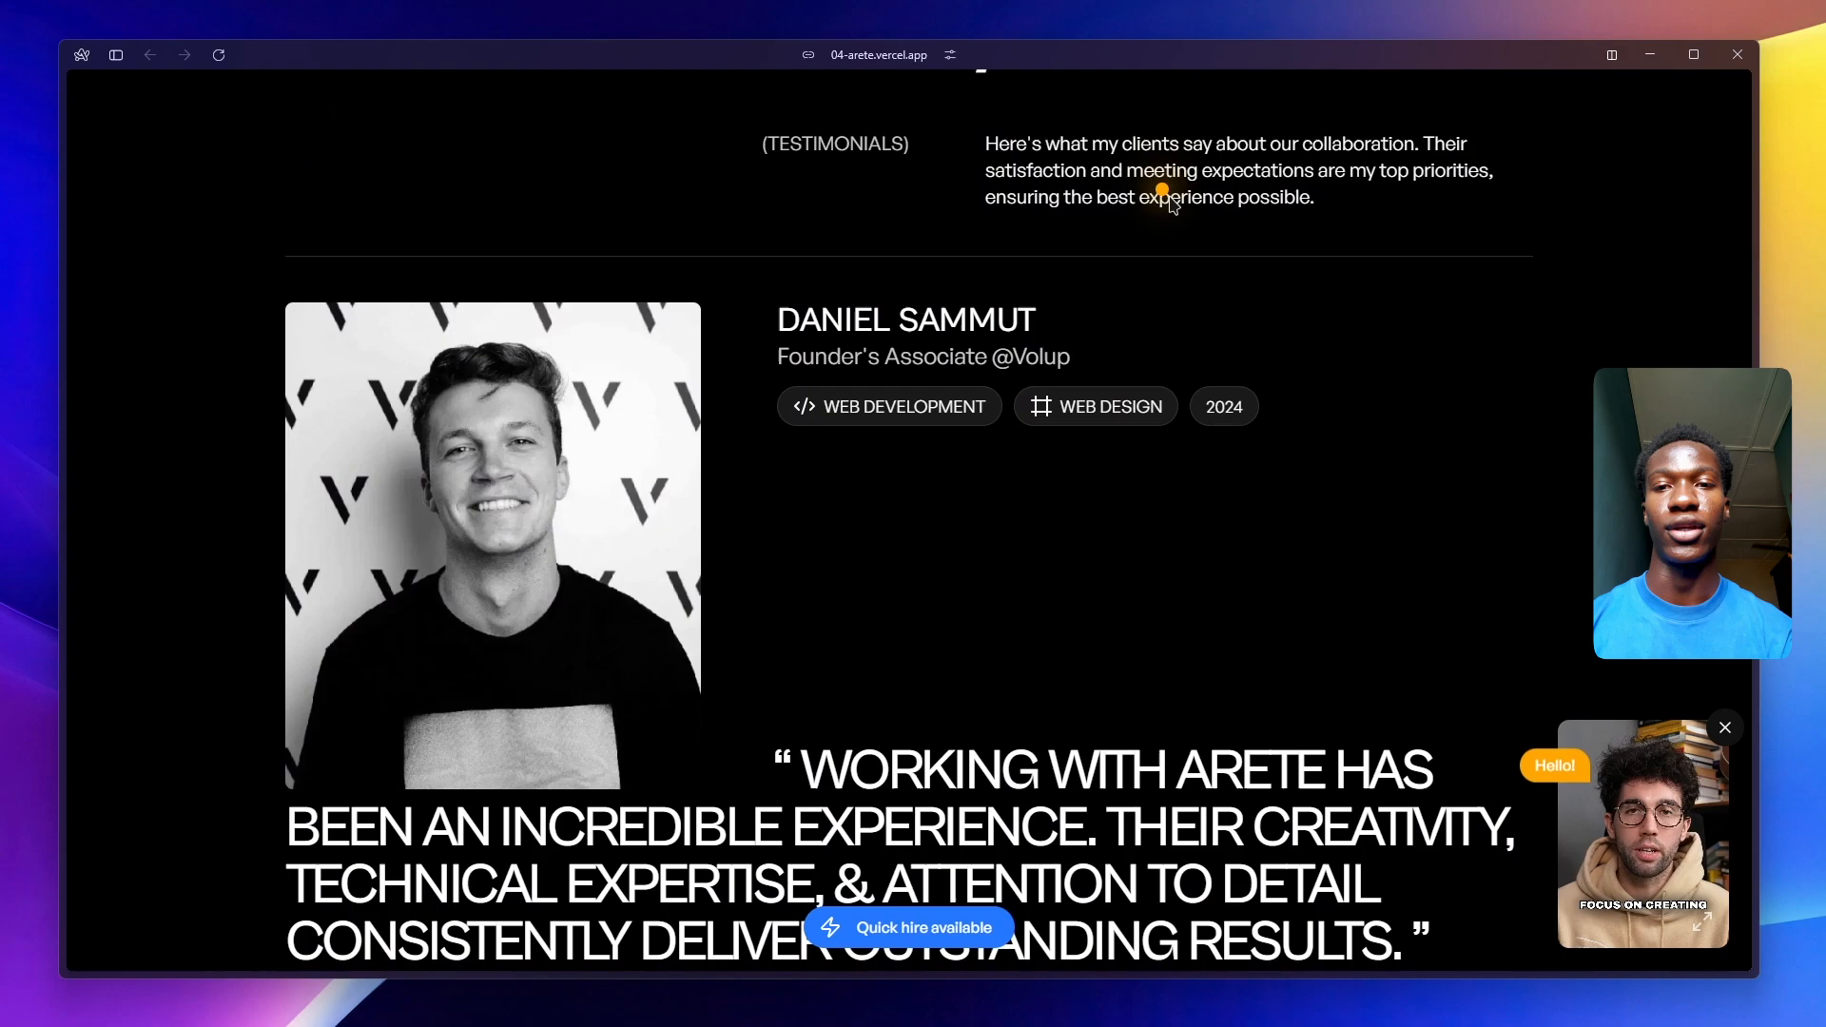
{"action": "scroll", "scroll_direction": "down", "scroll_amount": 3}
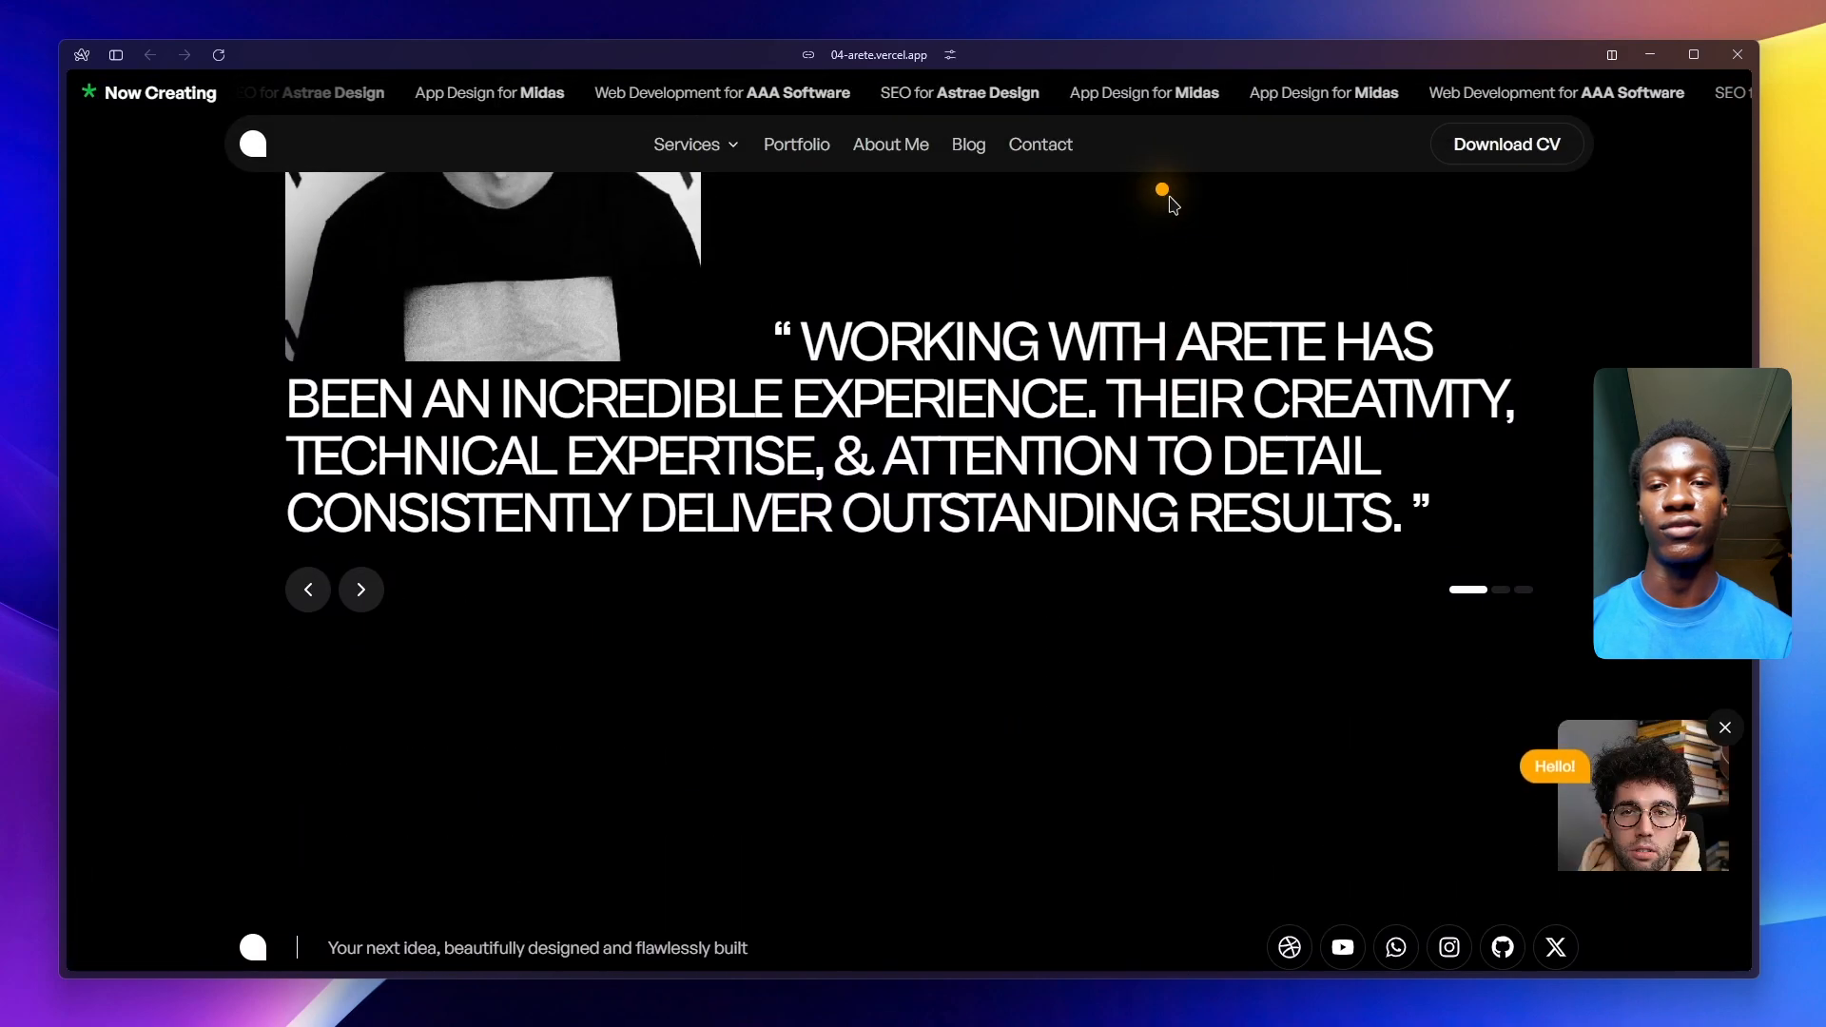